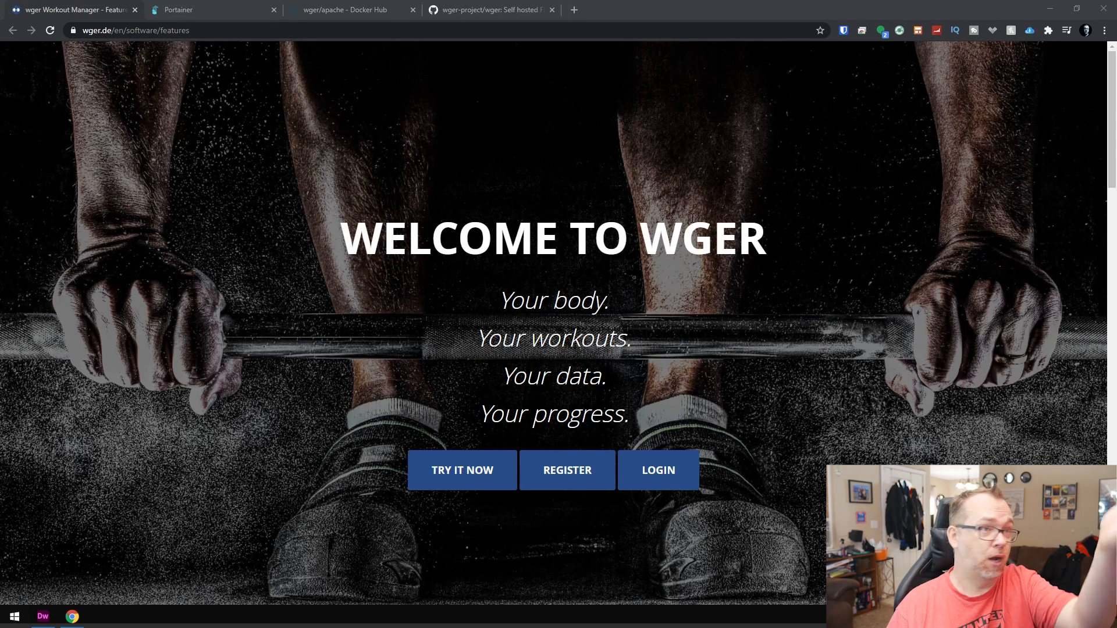
{"action": "mouse_move", "coordinate": [637, 276]}
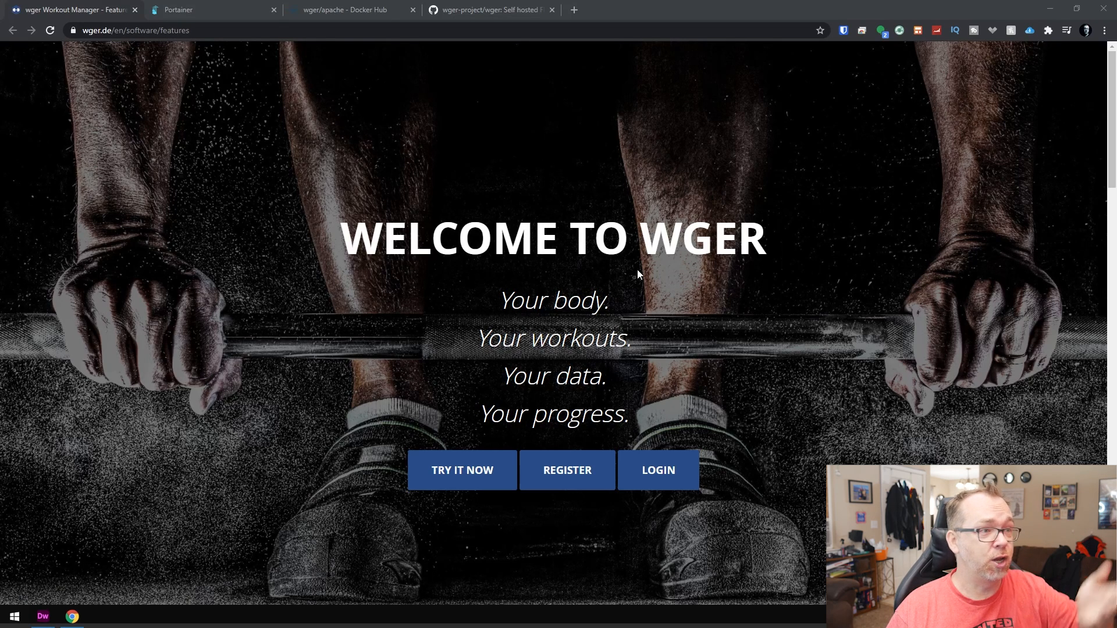
Scroll through the wger/apache Docker Hub page to review the image description.
{"action": "scroll", "scroll_direction": "down", "scroll_amount": 3}
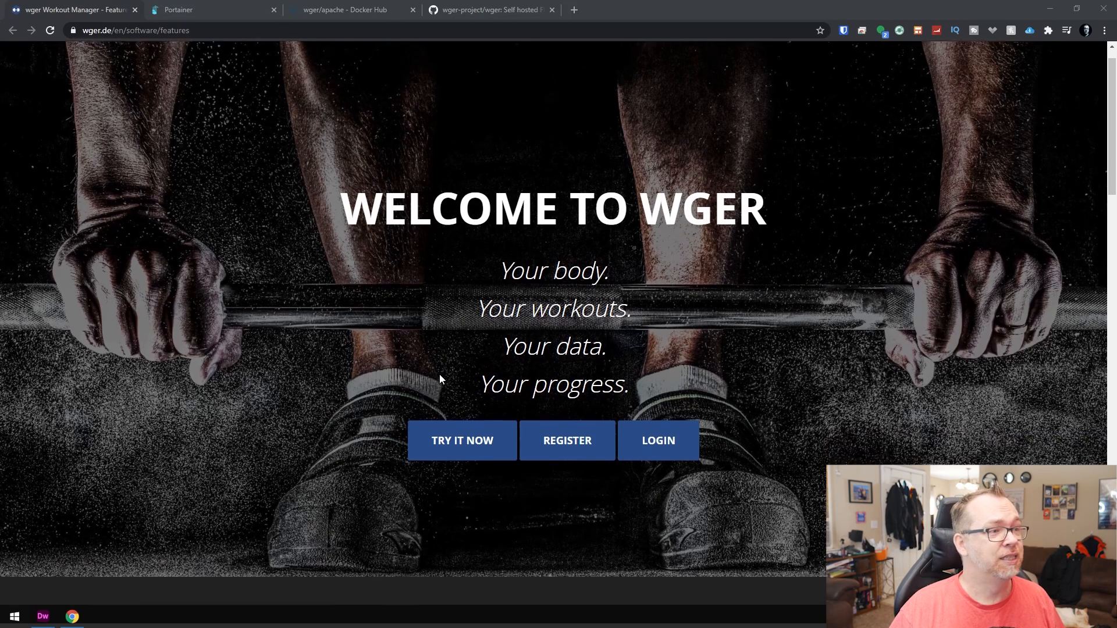
{"action": "scroll", "scroll_direction": "down", "scroll_amount": 3}
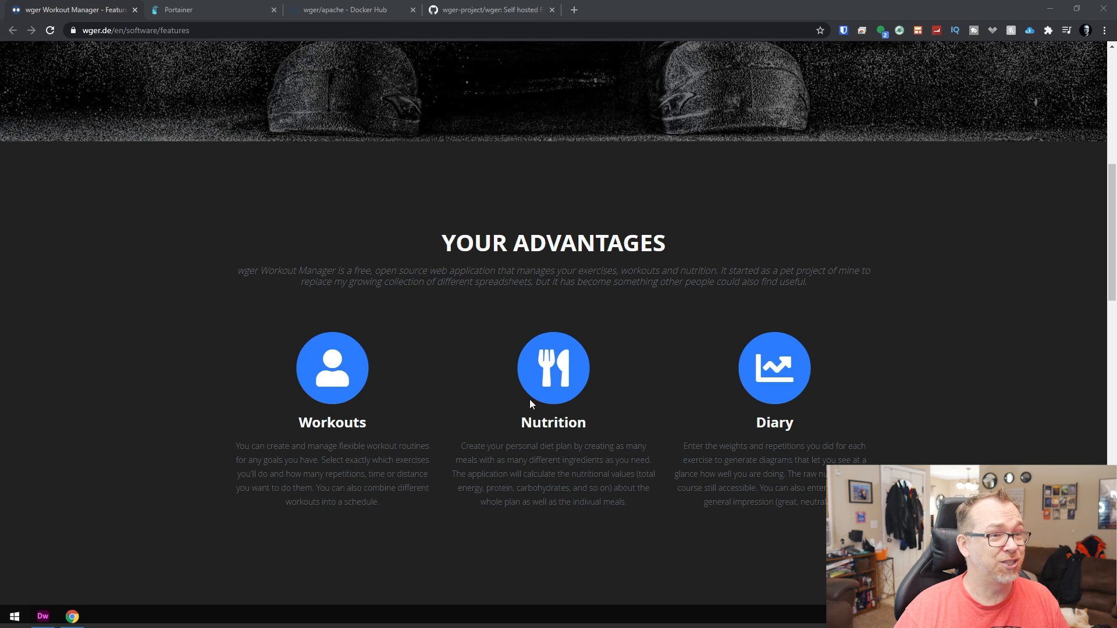
{"action": "mouse_move", "coordinate": [722, 359]}
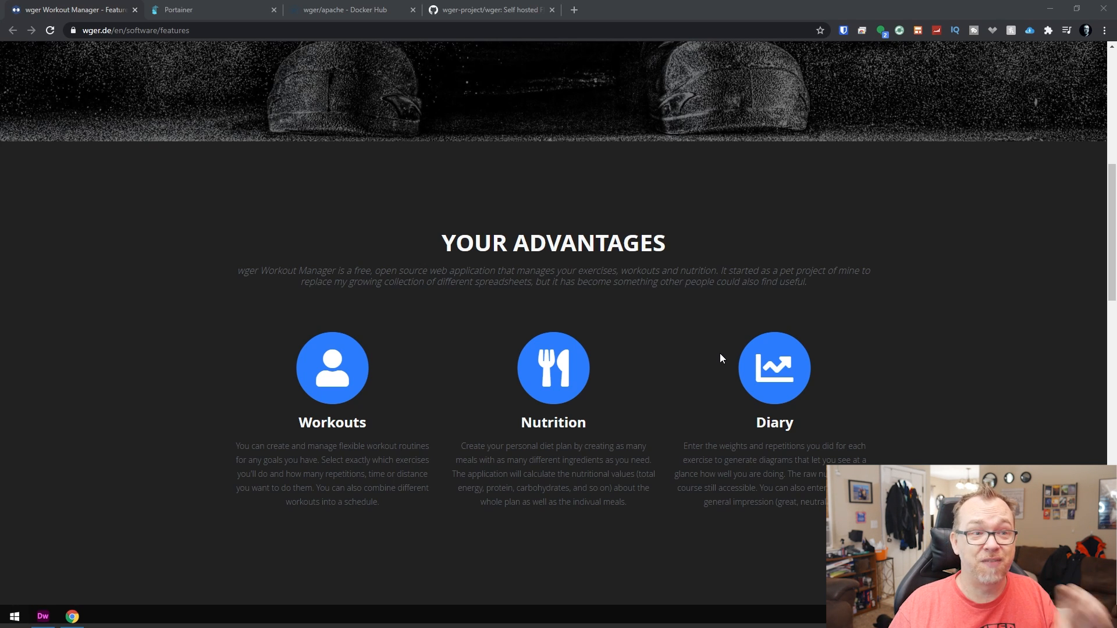
{"action": "scroll", "scroll_direction": "down", "scroll_amount": 3}
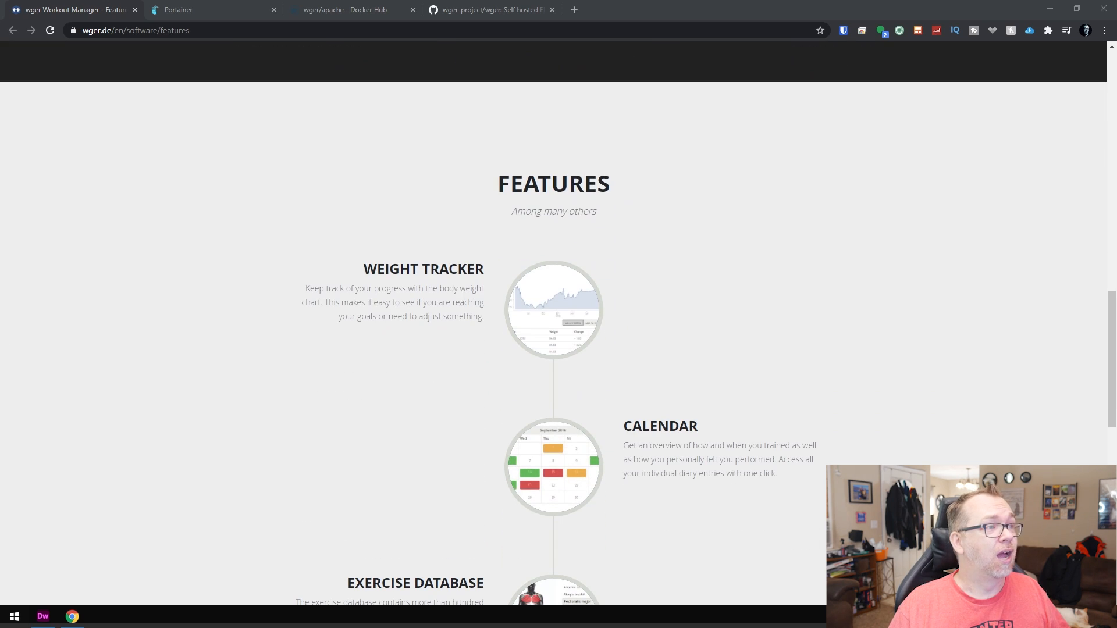
{"action": "scroll", "scroll_direction": "down", "scroll_amount": 3}
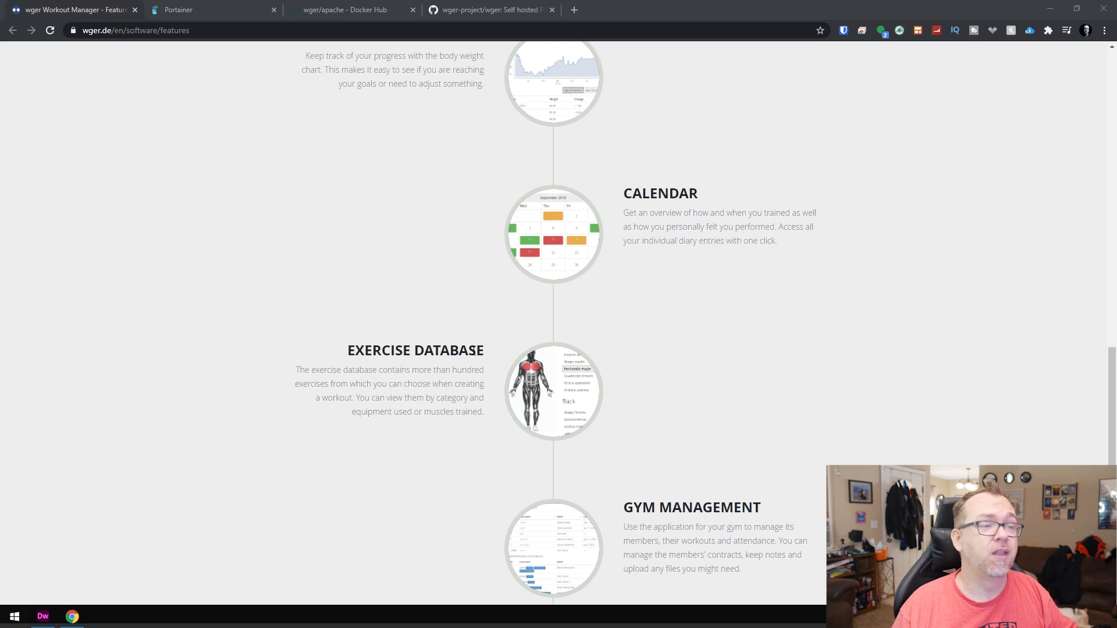
{"action": "scroll", "scroll_direction": "down", "scroll_amount": 3}
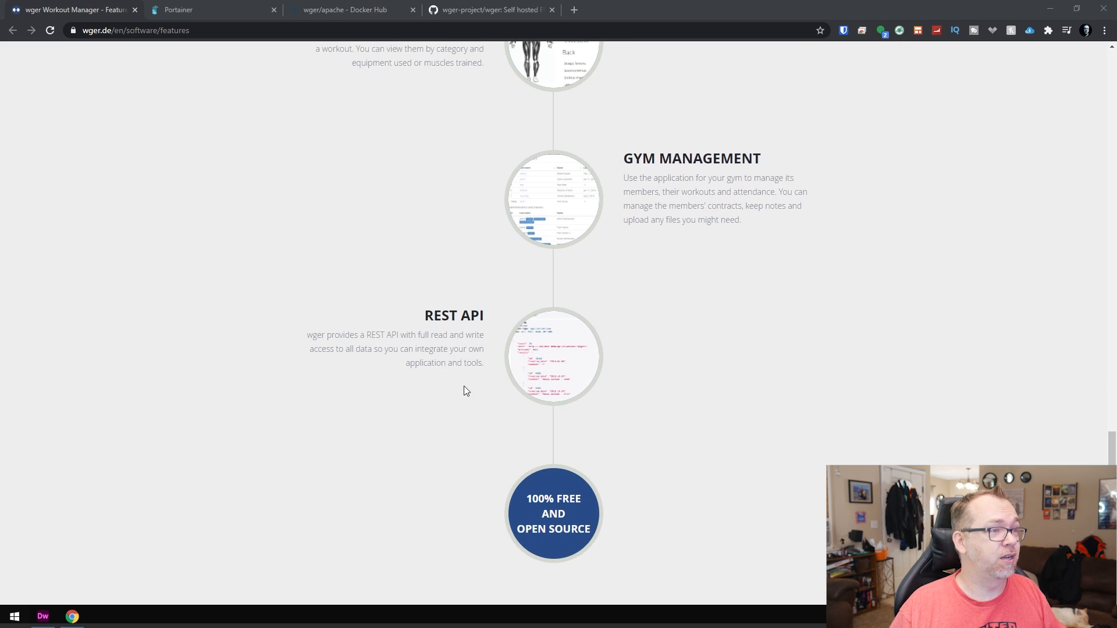
{"action": "scroll", "scroll_direction": "down", "scroll_amount": 3}
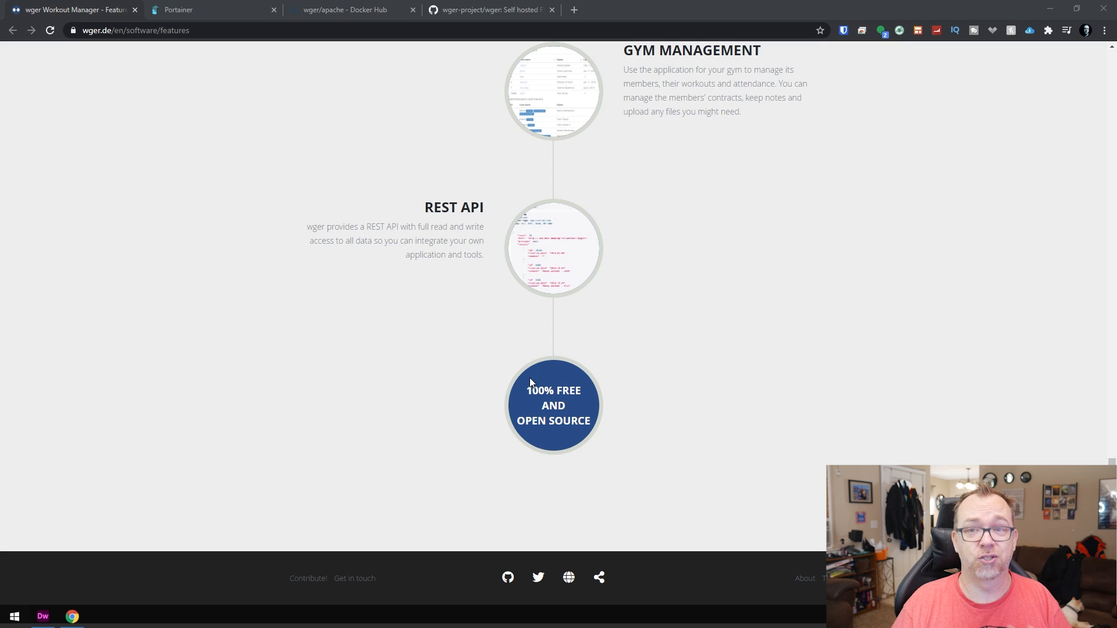
{"action": "mouse_move", "coordinate": [250, 85]}
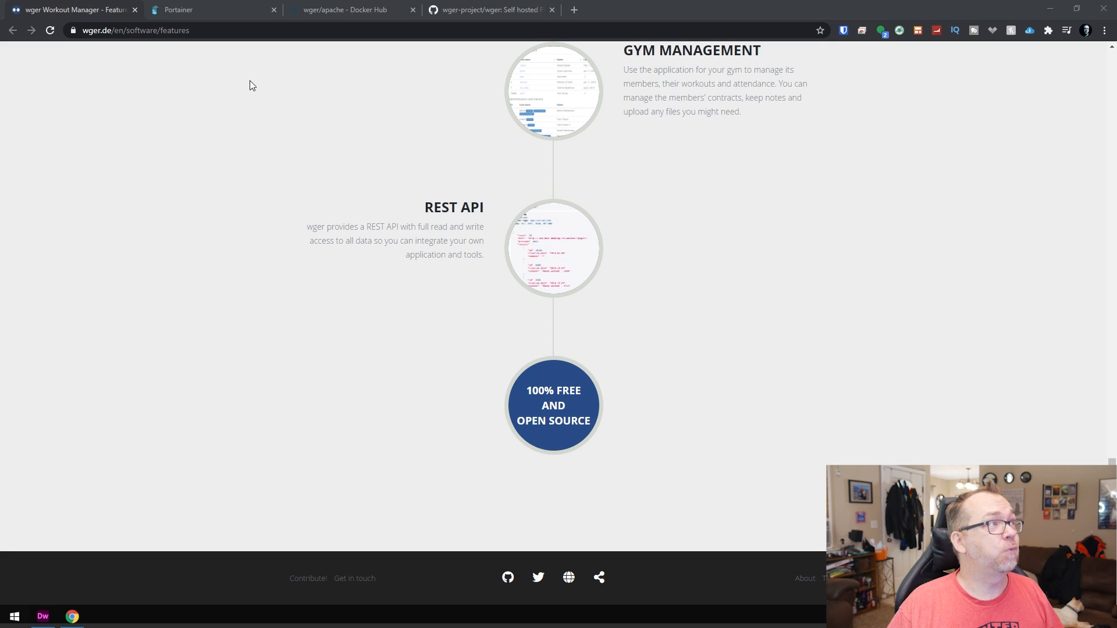
Review the wger/apache installation section and select the docker run install command.
{"action": "left_click", "coordinate": [349, 10]}
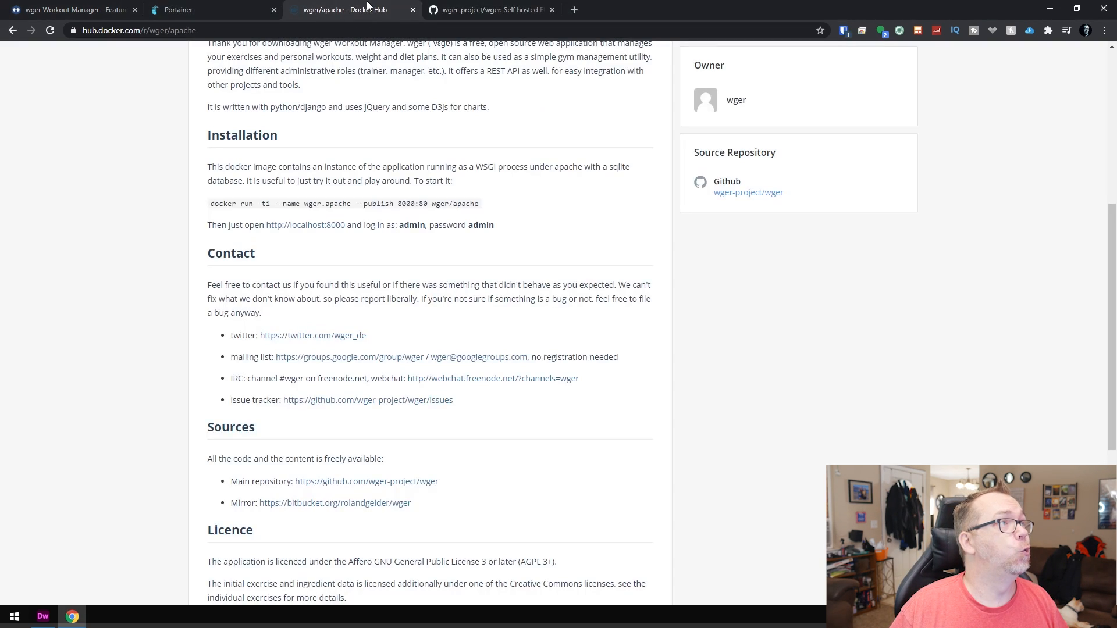
{"action": "scroll", "scroll_direction": "up", "scroll_amount": 3}
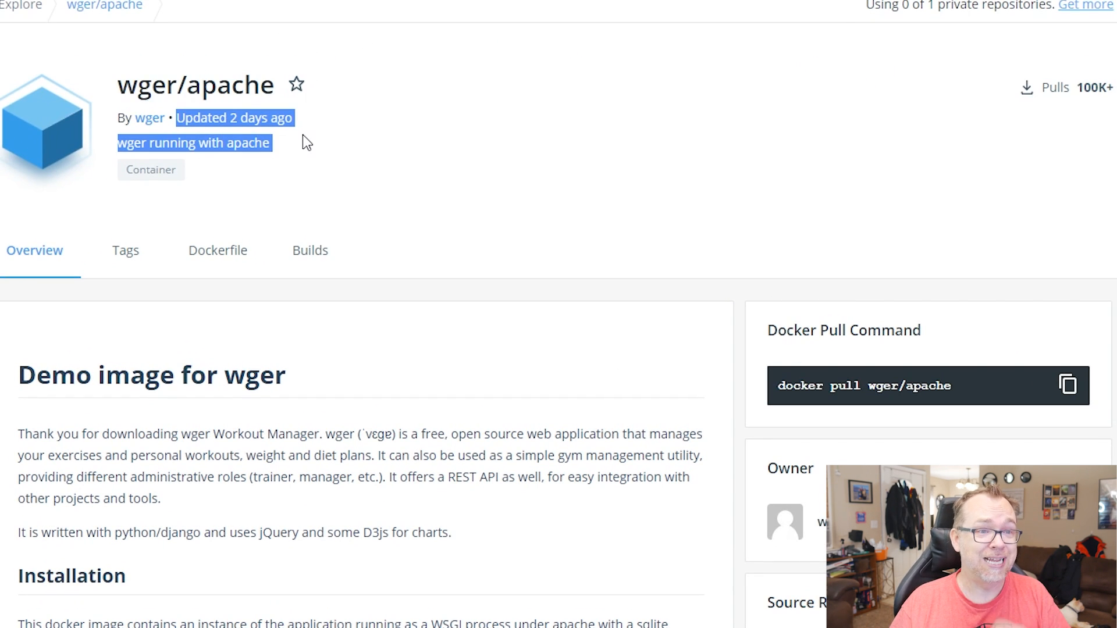
{"action": "mouse_move", "coordinate": [348, 200]}
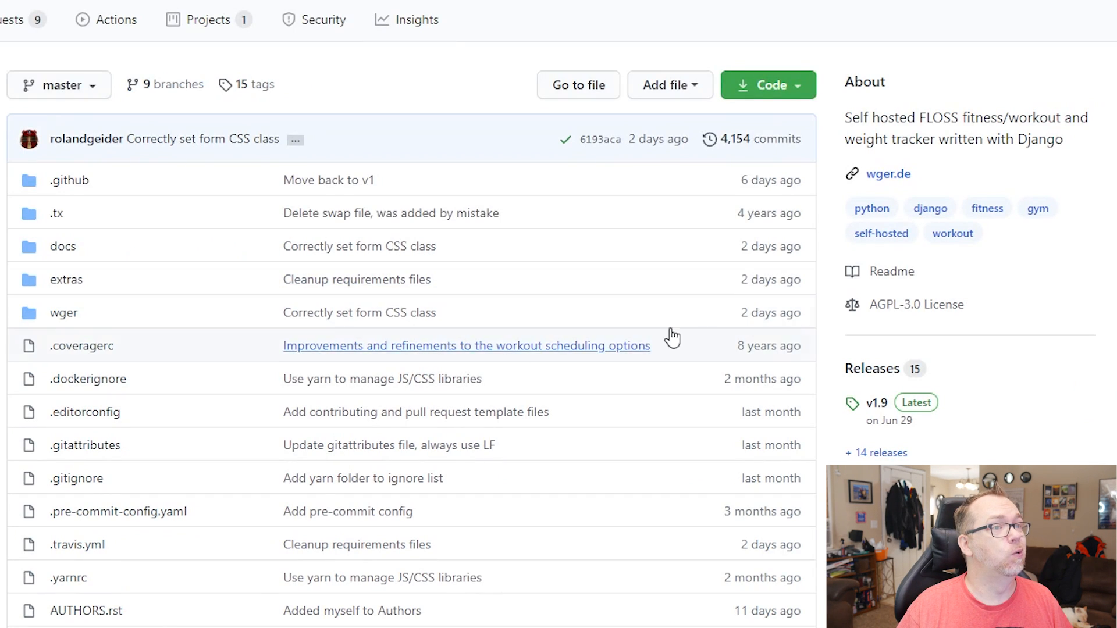
{"action": "scroll", "scroll_direction": "down", "scroll_amount": 3}
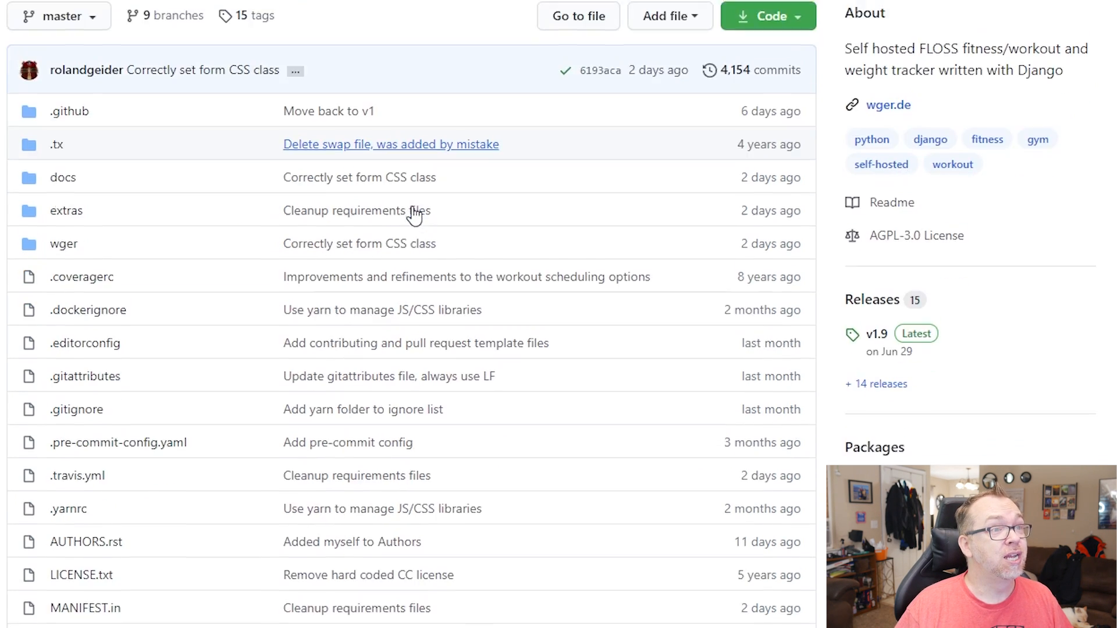
{"action": "scroll", "scroll_direction": "down", "scroll_amount": 3}
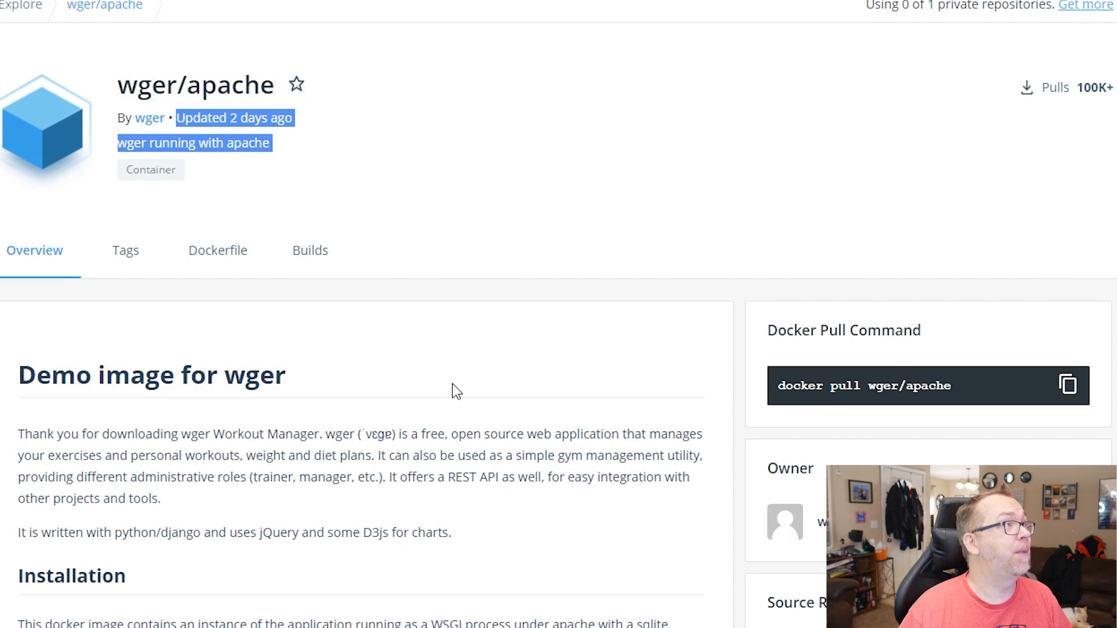
{"action": "scroll", "scroll_direction": "down", "scroll_amount": 3}
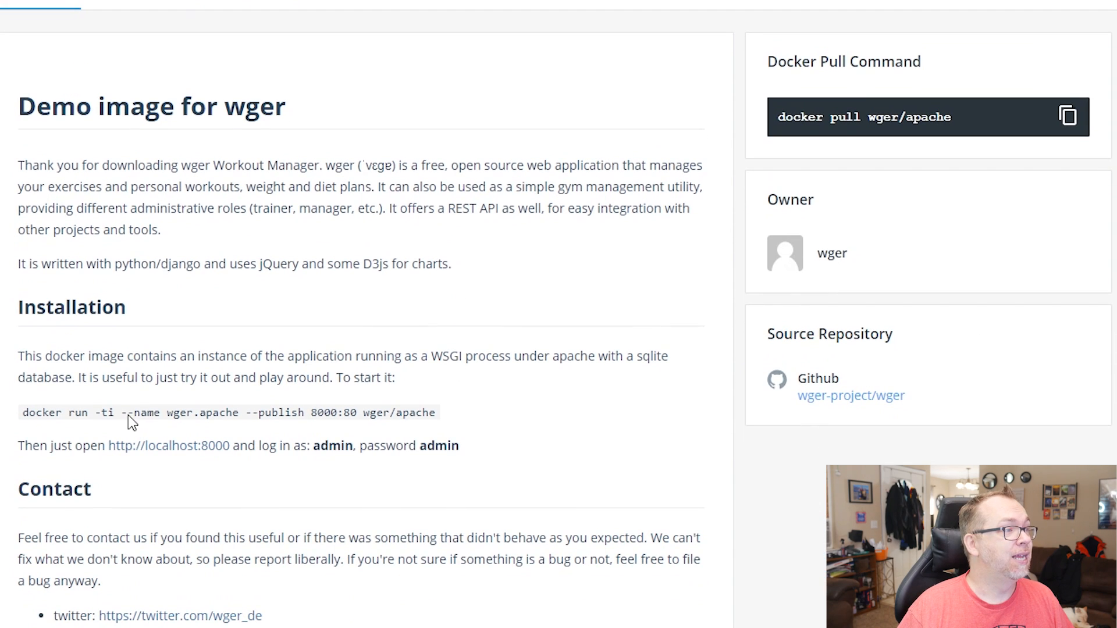
{"action": "left_click_drag", "start_coordinate": [23, 412], "coordinate": [434, 412]}
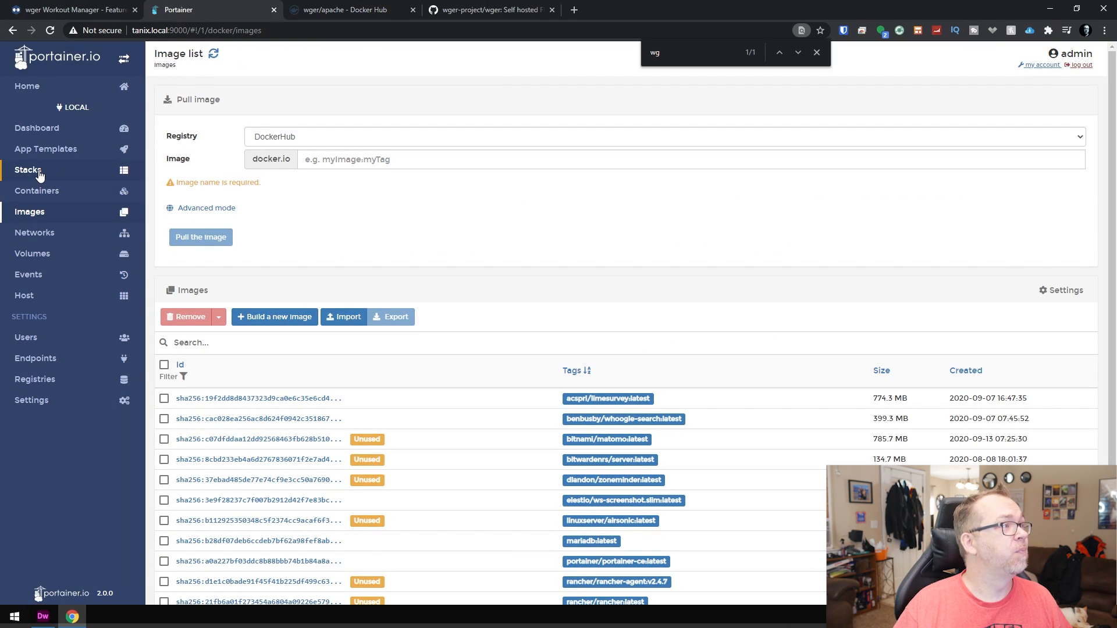
Show the wger stack's details from Portainer's Stacks list.
{"action": "left_click", "coordinate": [28, 170]}
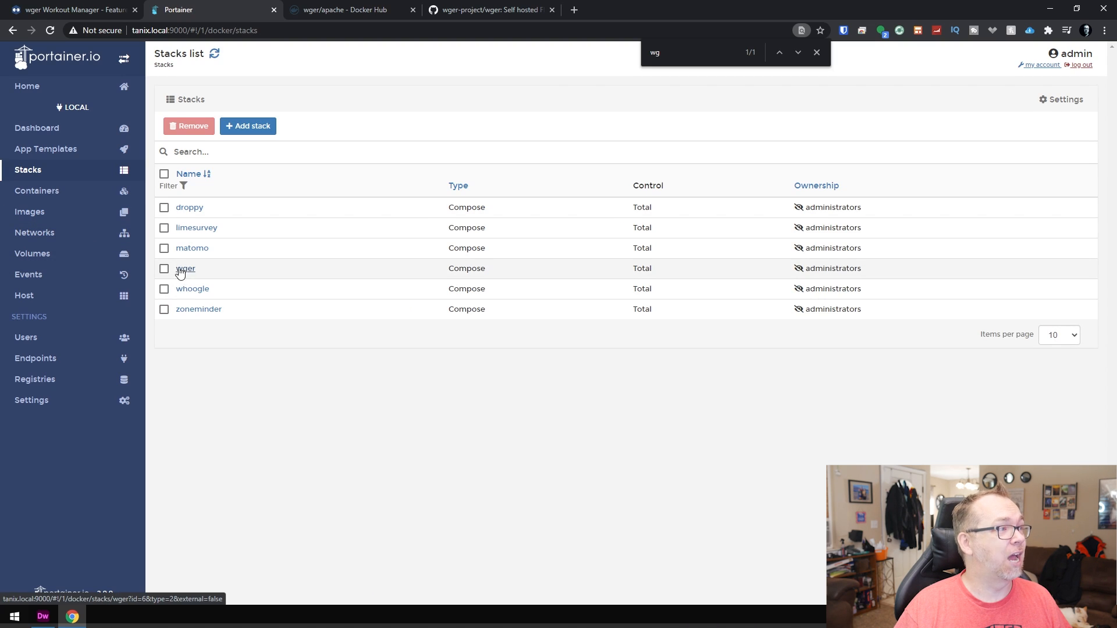
{"action": "left_click", "coordinate": [185, 268]}
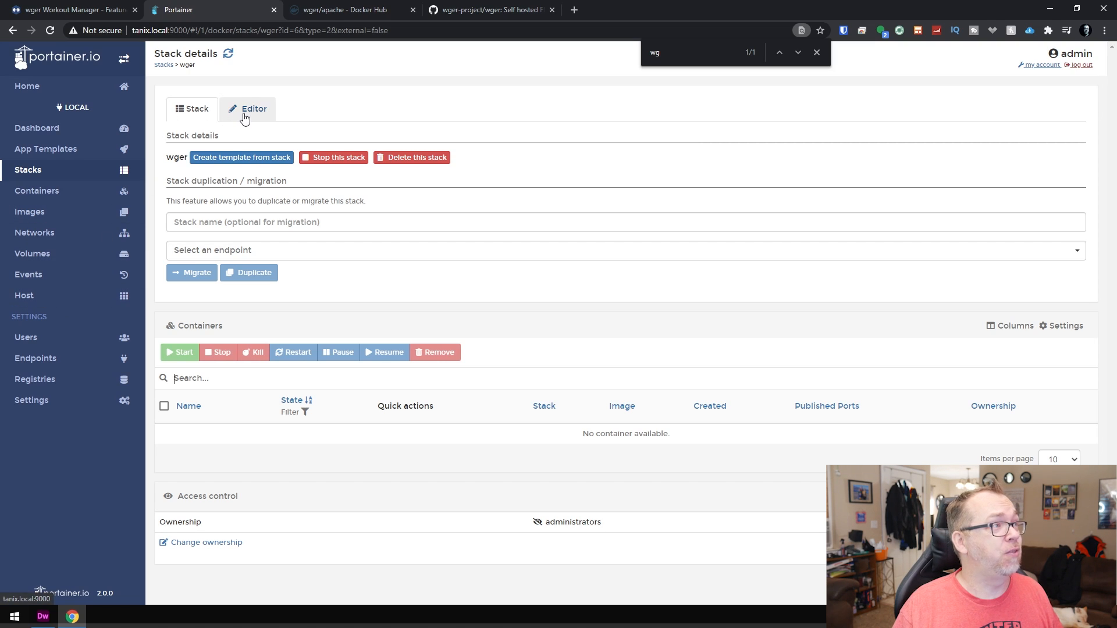
Review the wger stack's compose YAML in the editor, selecting the 8080 host port.
{"action": "left_click", "coordinate": [246, 110]}
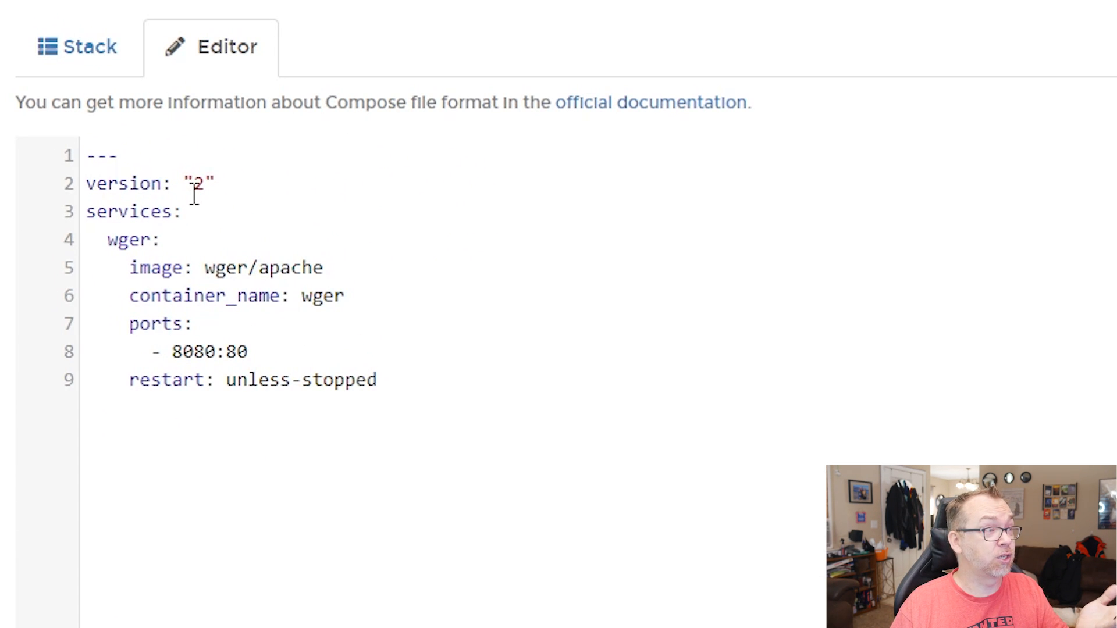
{"action": "mouse_move", "coordinate": [306, 243]}
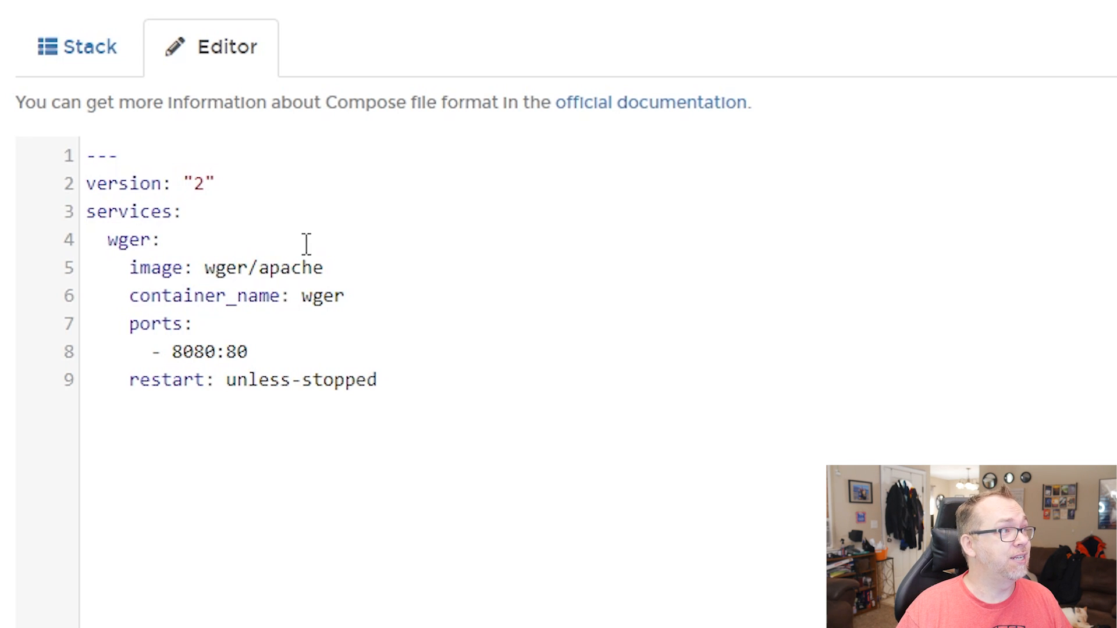
{"action": "mouse_move", "coordinate": [138, 211]}
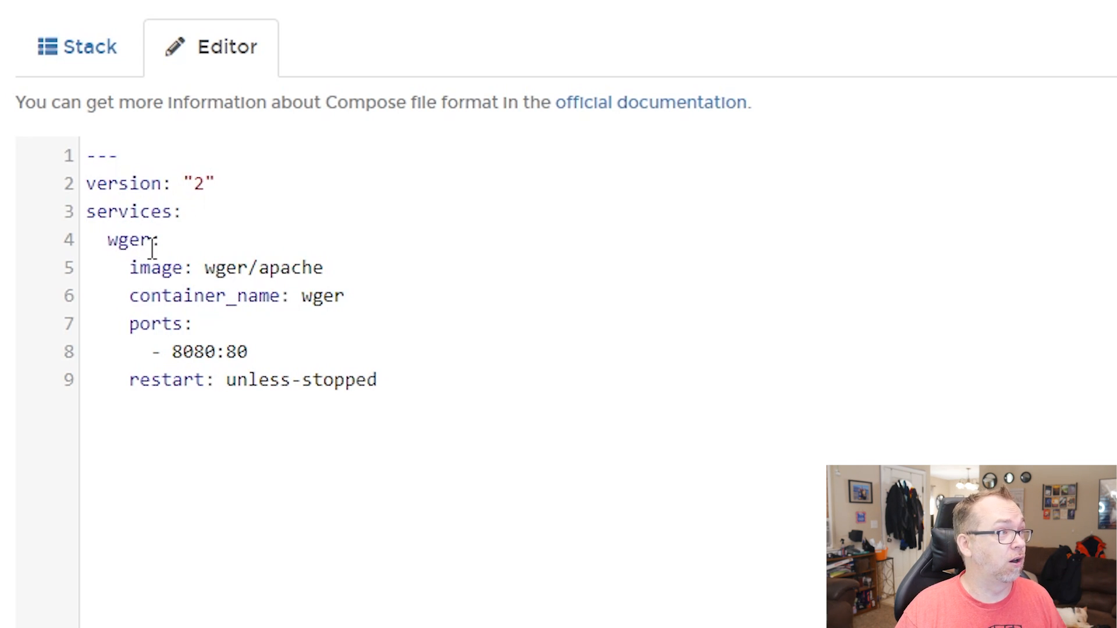
{"action": "left_click", "coordinate": [329, 268]}
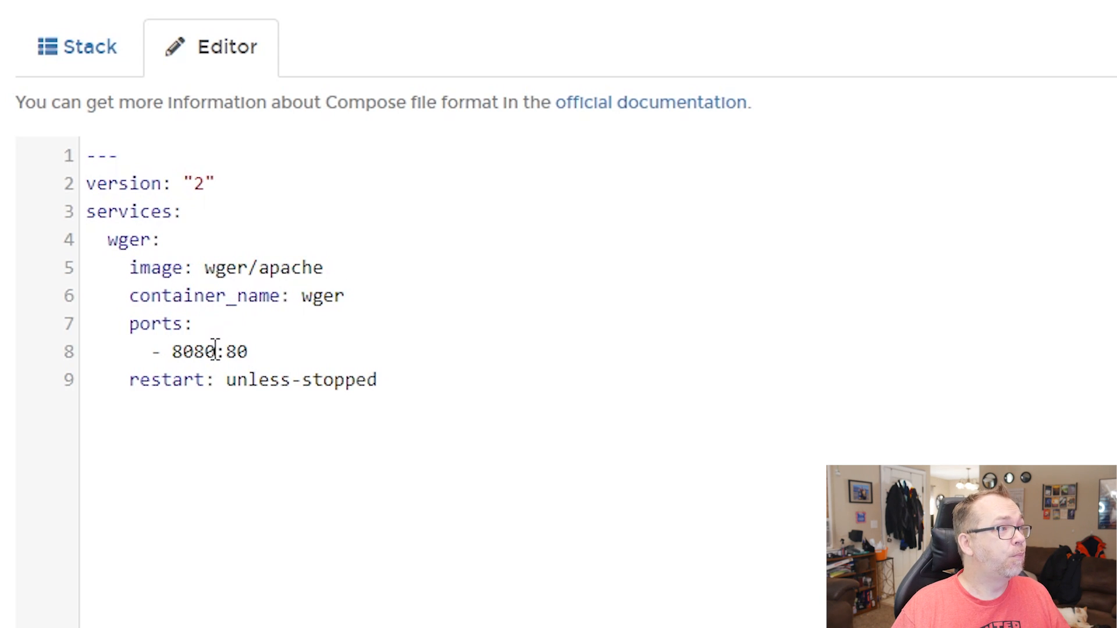
{"action": "double_click", "coordinate": [193, 351]}
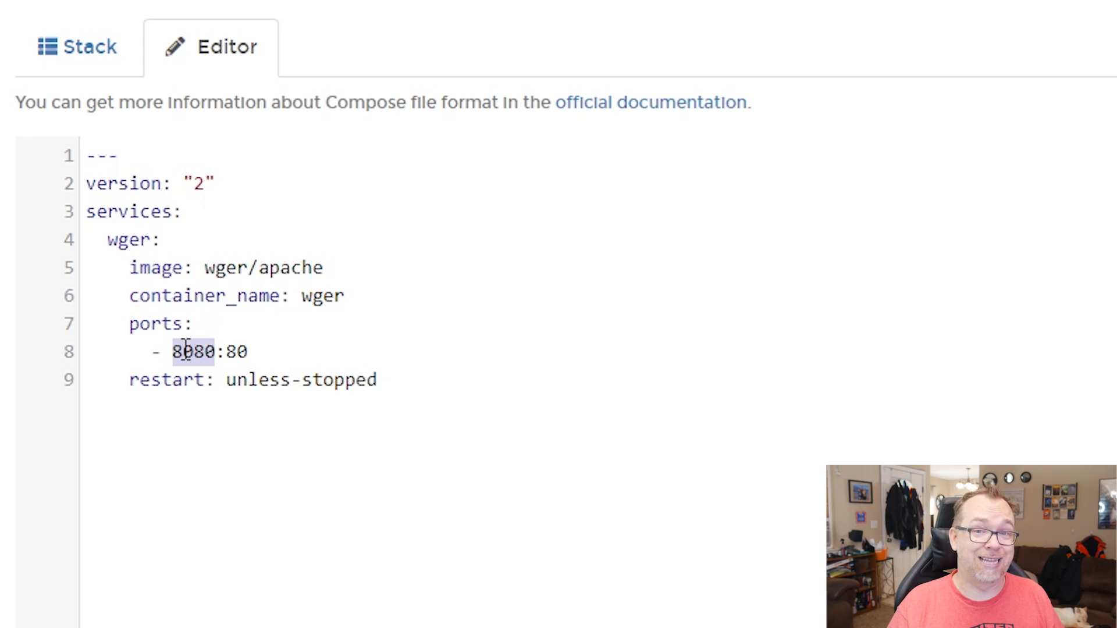
{"action": "double_click", "coordinate": [192, 351]}
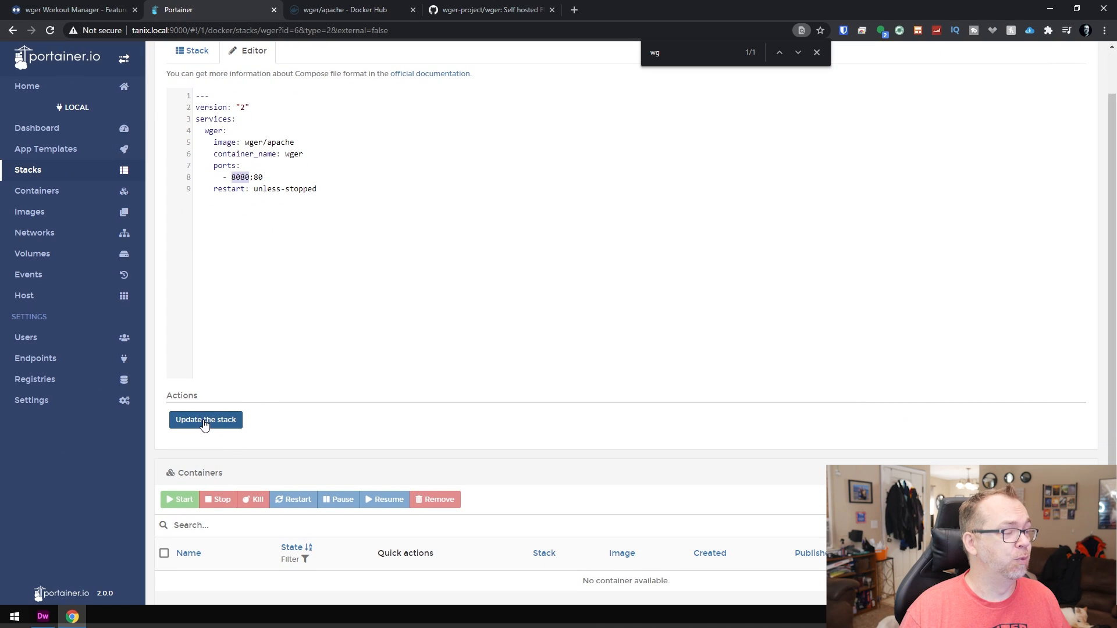
Update the wger stack to redeploy it from the unchanged compose file.
{"action": "left_click", "coordinate": [204, 419]}
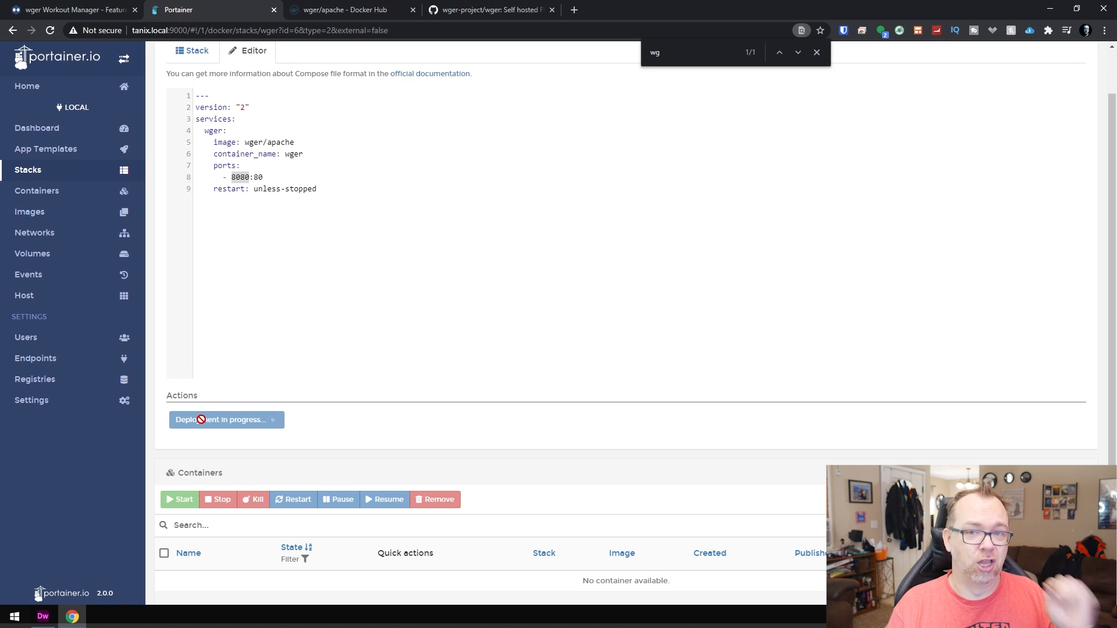
{"action": "mouse_move", "coordinate": [237, 426]}
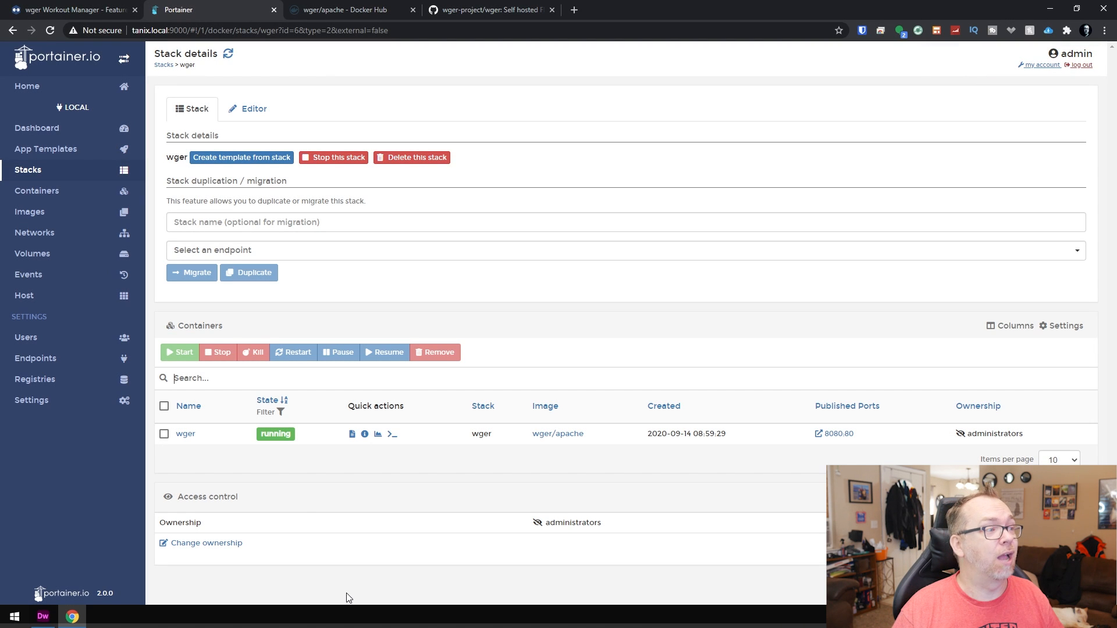
{"action": "mouse_move", "coordinate": [254, 479]}
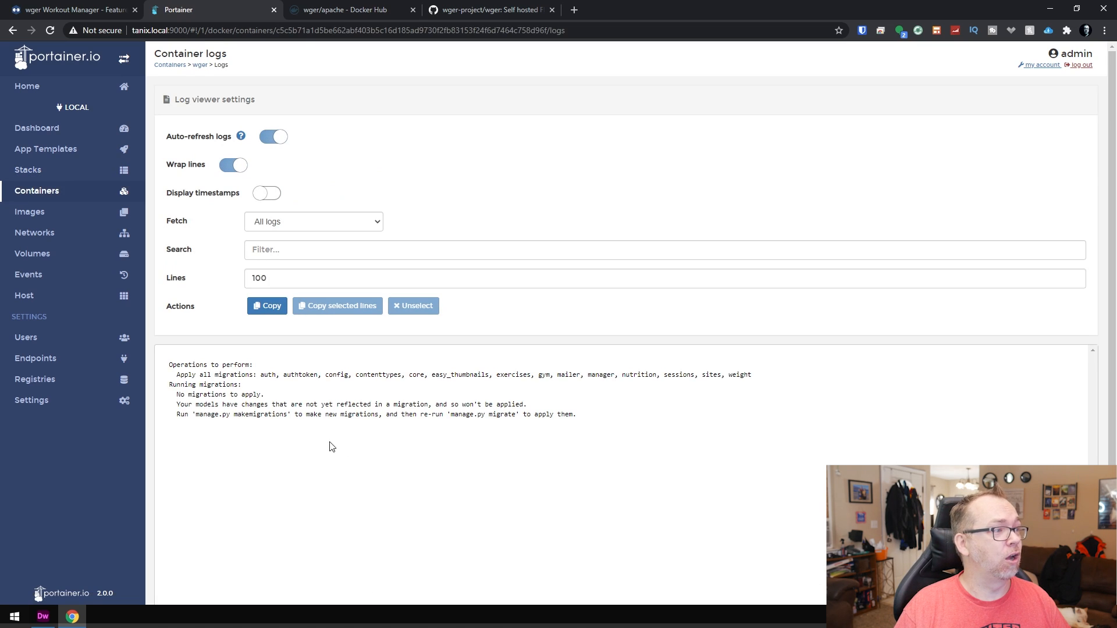
{"action": "mouse_move", "coordinate": [284, 417]}
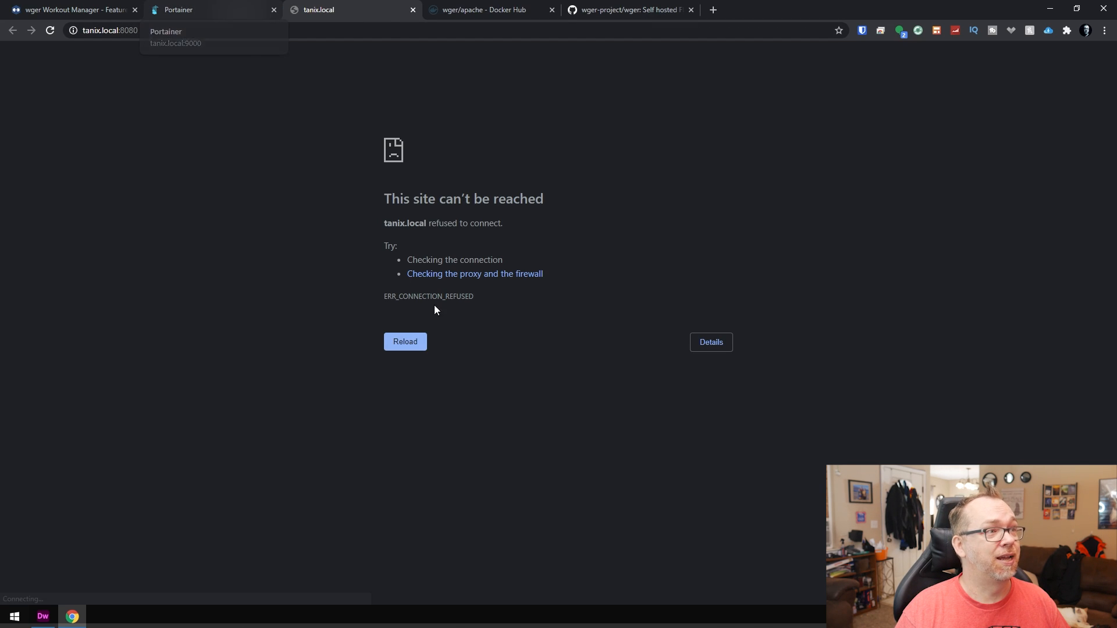
Check the container logs for startup completion, then reload the local wger site on port 8080.
{"action": "left_click", "coordinate": [180, 9]}
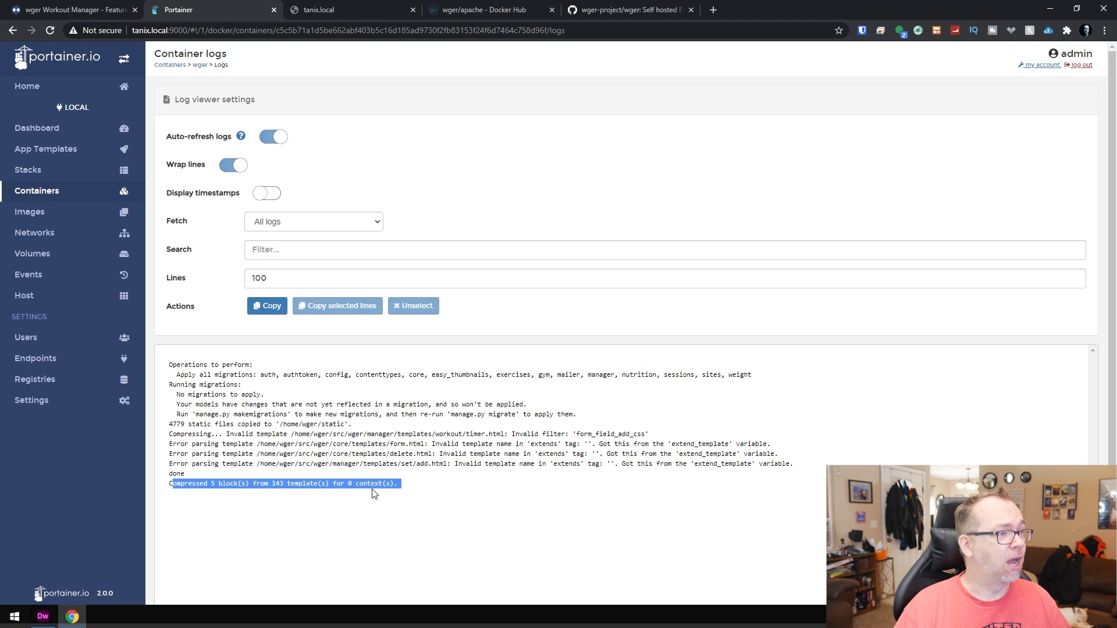
{"action": "left_click", "coordinate": [326, 10]}
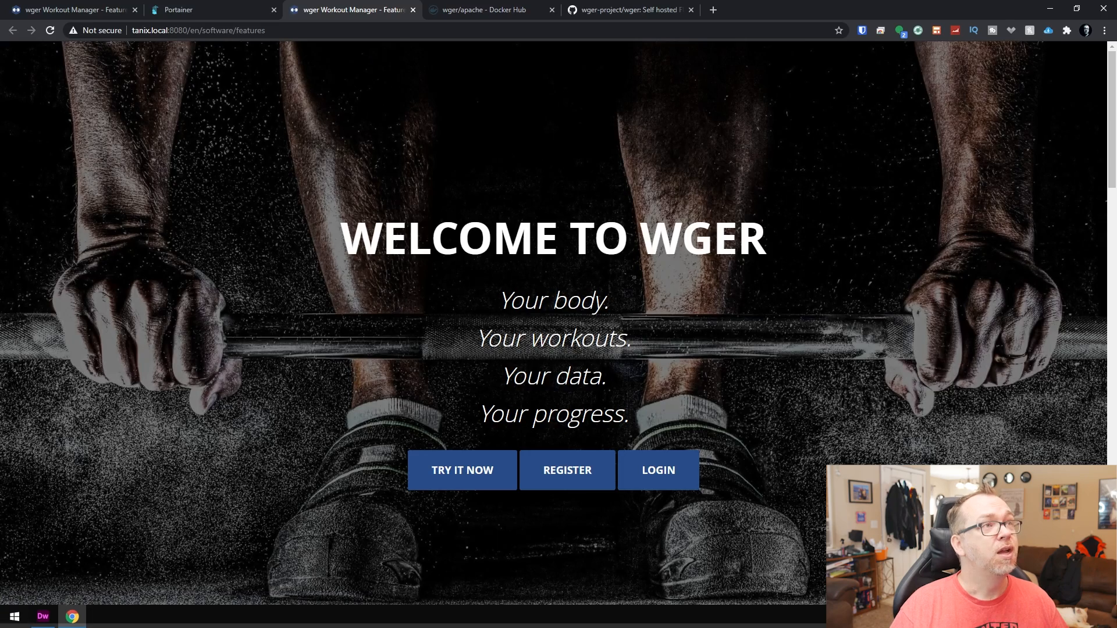
{"action": "scroll", "scroll_direction": "down", "scroll_amount": 3}
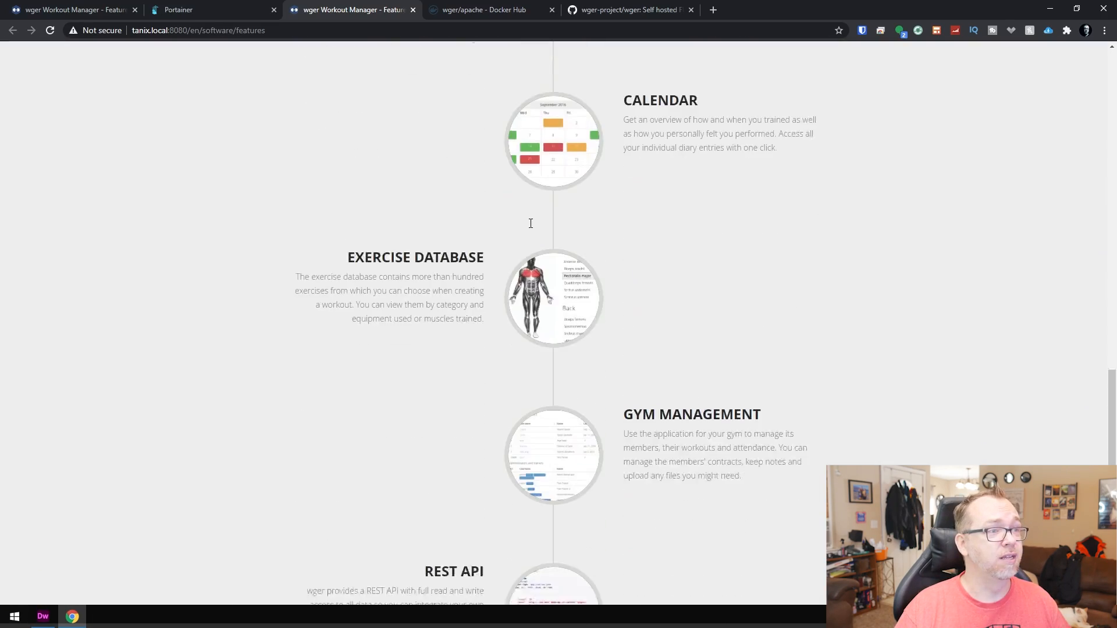
{"action": "scroll", "scroll_direction": "up", "scroll_amount": 3}
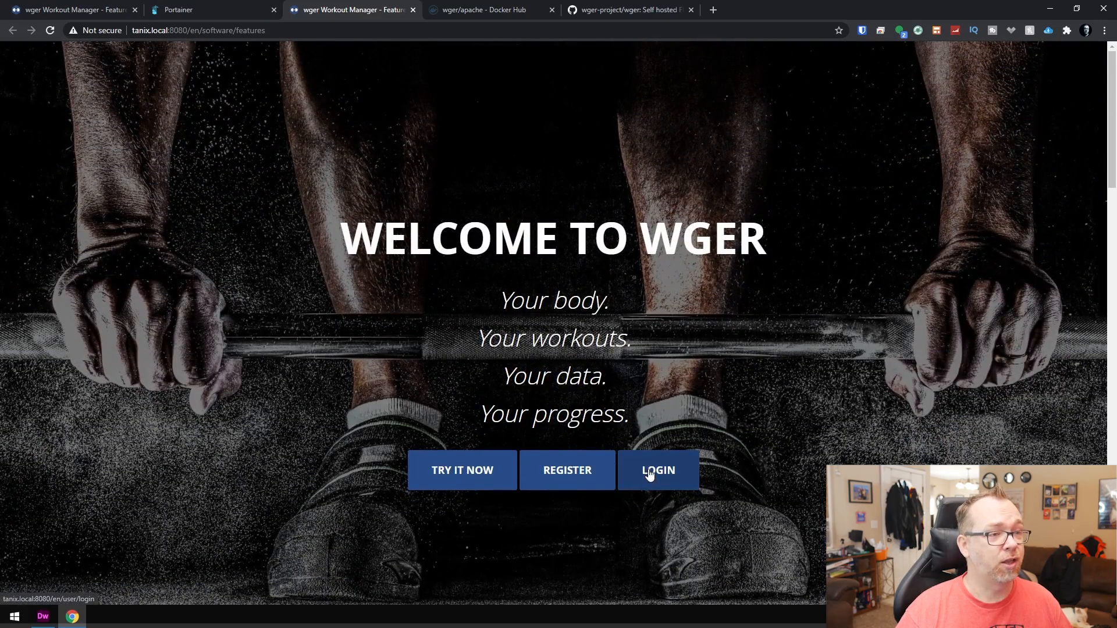
Log in to wger as admin.
{"action": "left_click", "coordinate": [659, 470]}
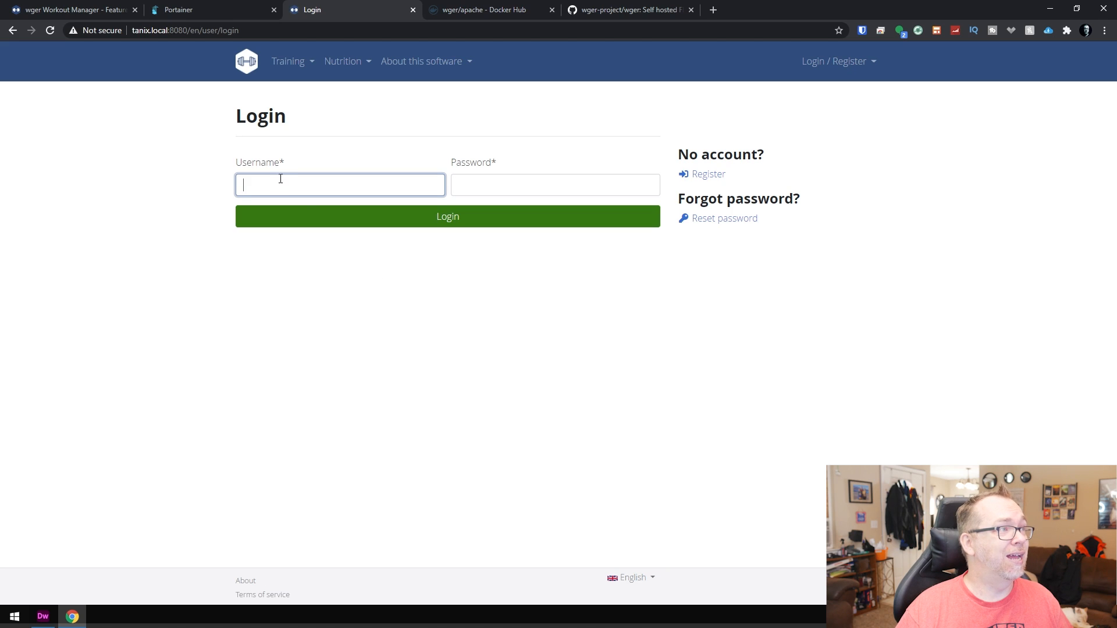
{"action": "type", "text": "admin"}
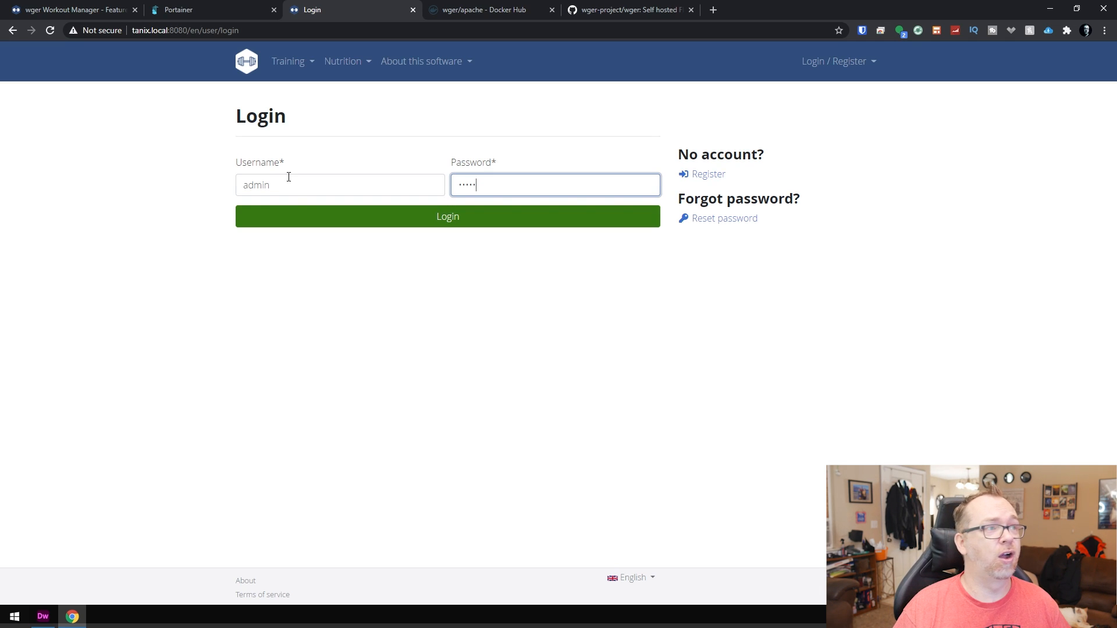
{"action": "left_click", "coordinate": [447, 216]}
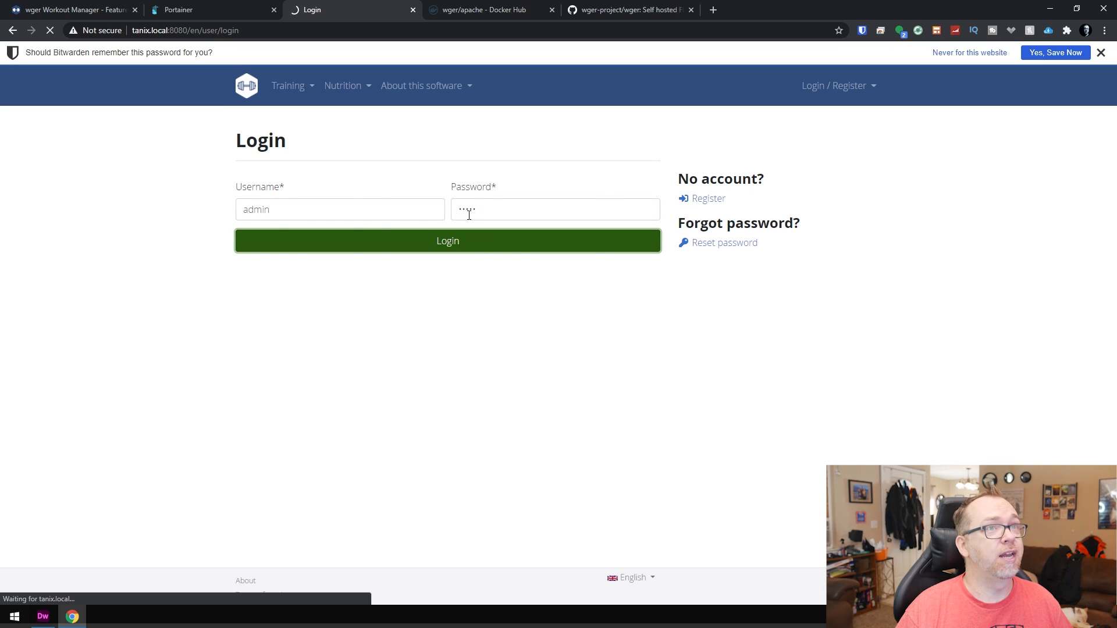
{"action": "left_click", "coordinate": [447, 240]}
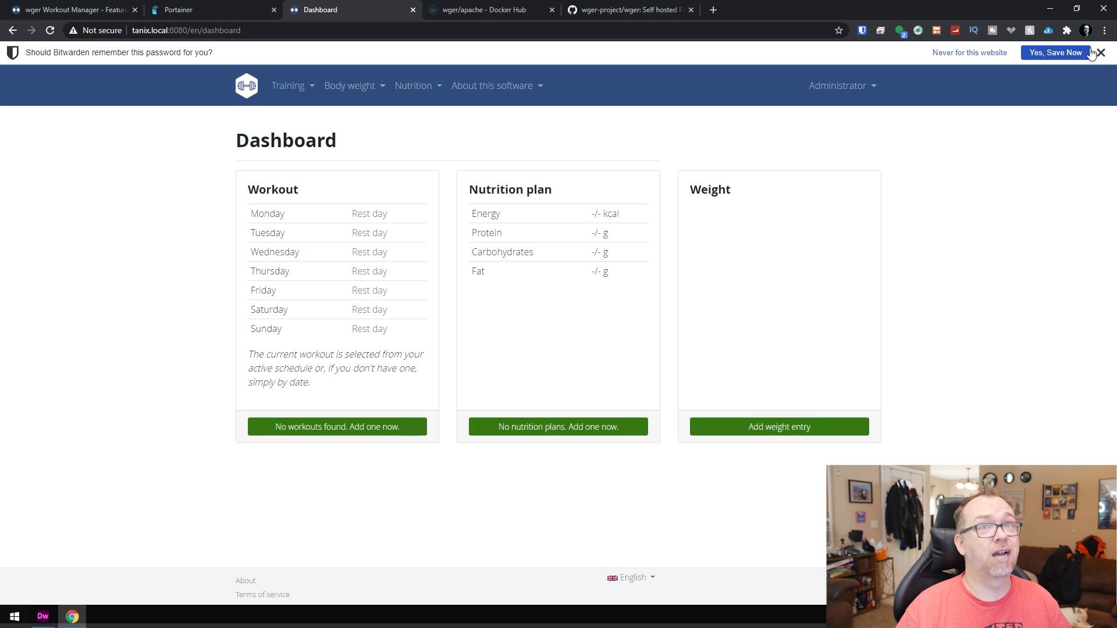
{"action": "left_click", "coordinate": [1101, 53]}
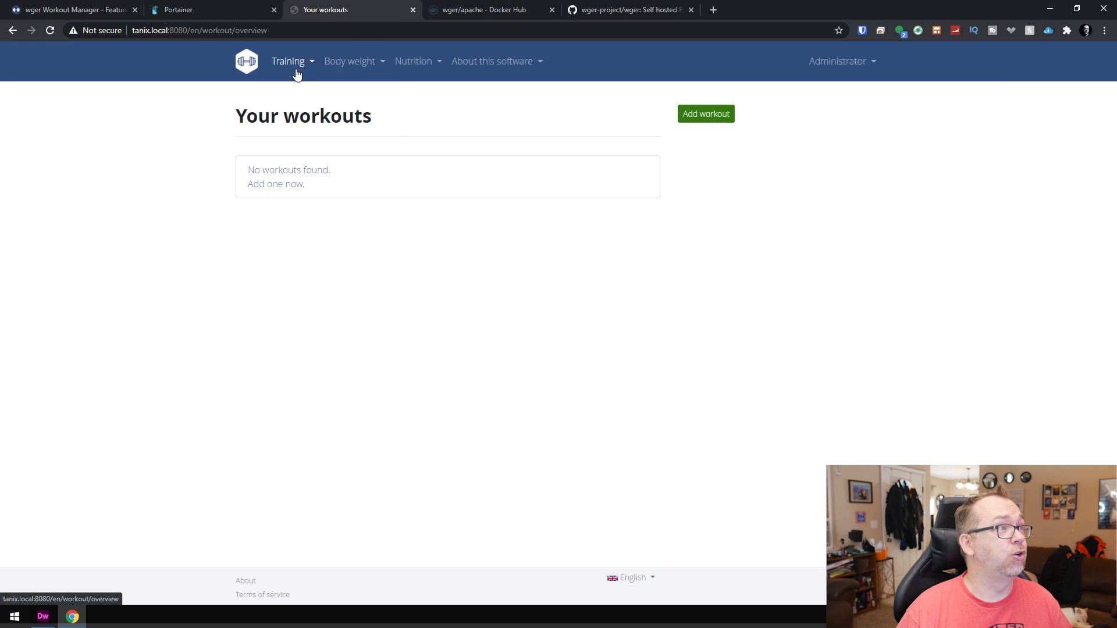
Create a new workout with a Shoulders training day on Monday, Wednesday and Friday.
{"action": "left_click", "coordinate": [705, 114]}
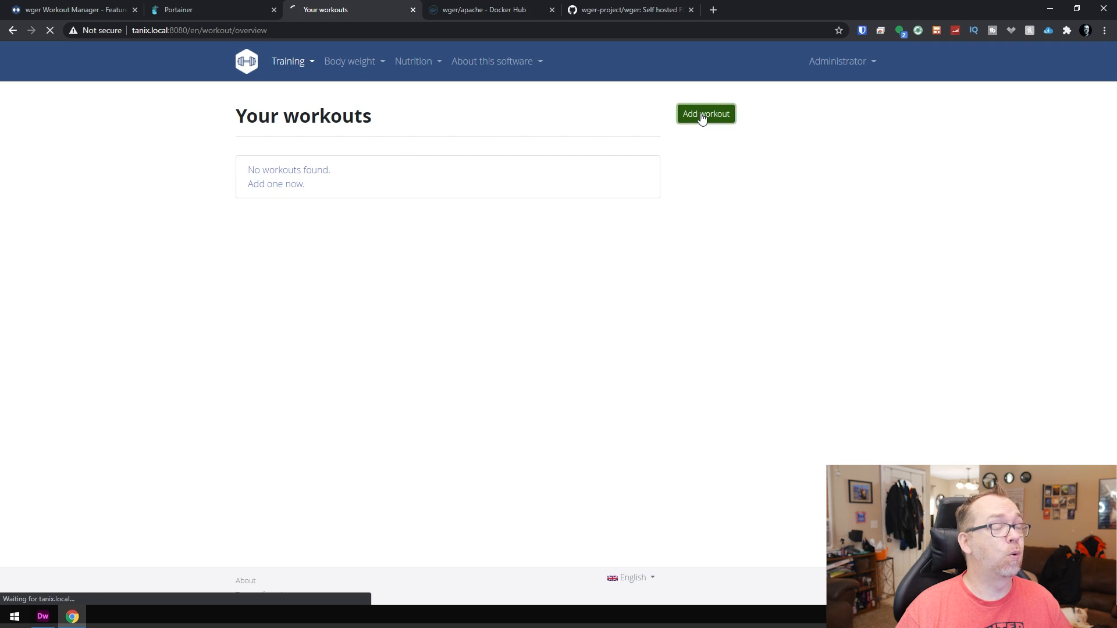
{"action": "left_click", "coordinate": [705, 114]}
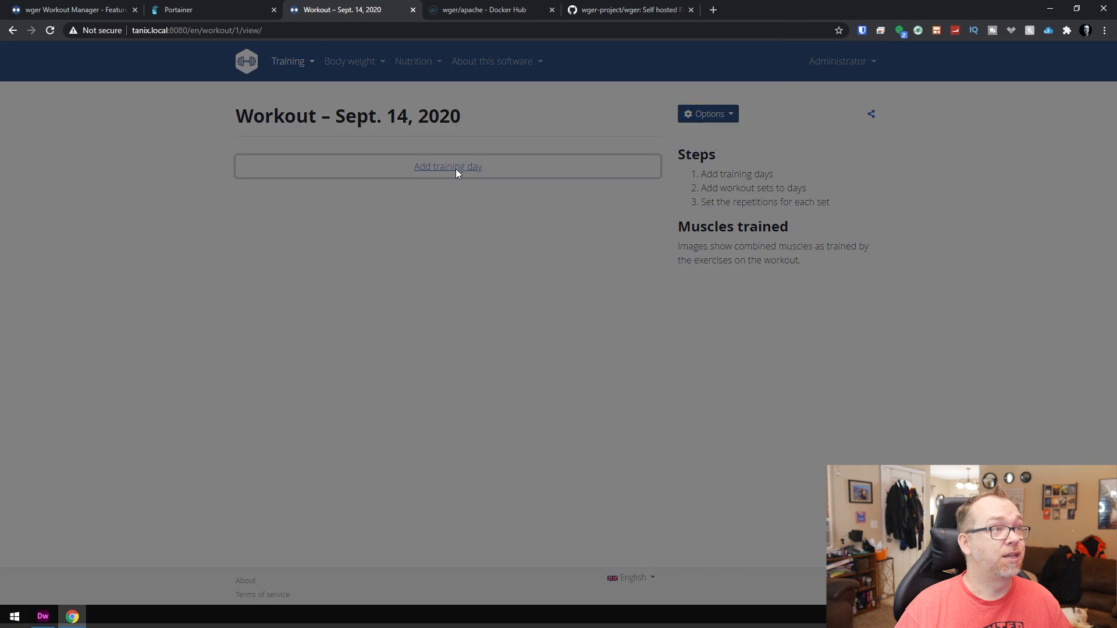
{"action": "left_click", "coordinate": [447, 167]}
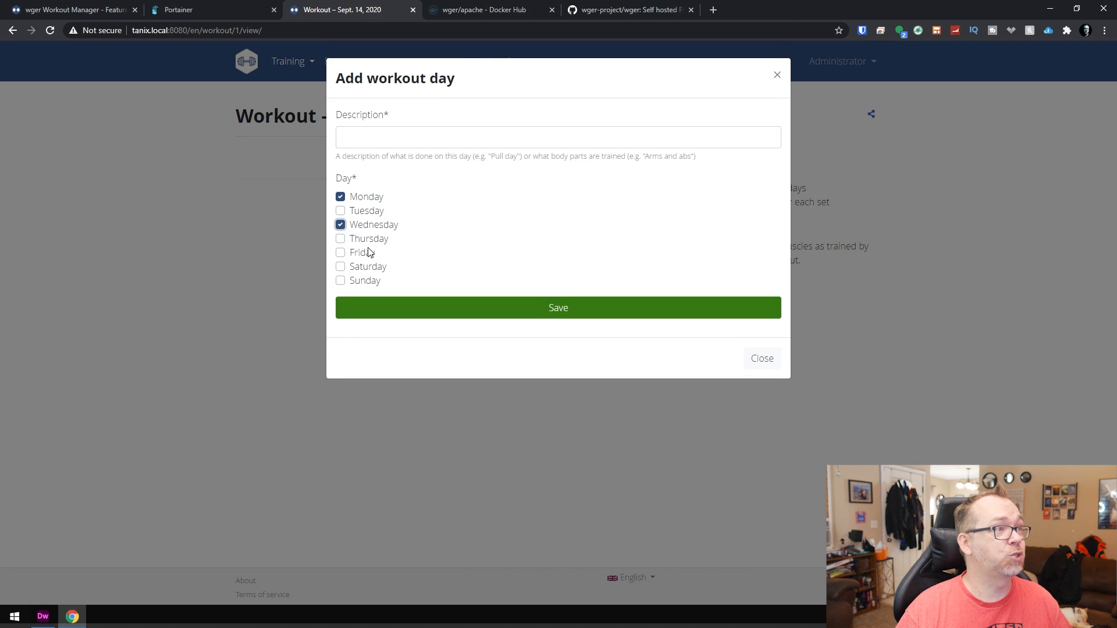
{"action": "left_click", "coordinate": [340, 253]}
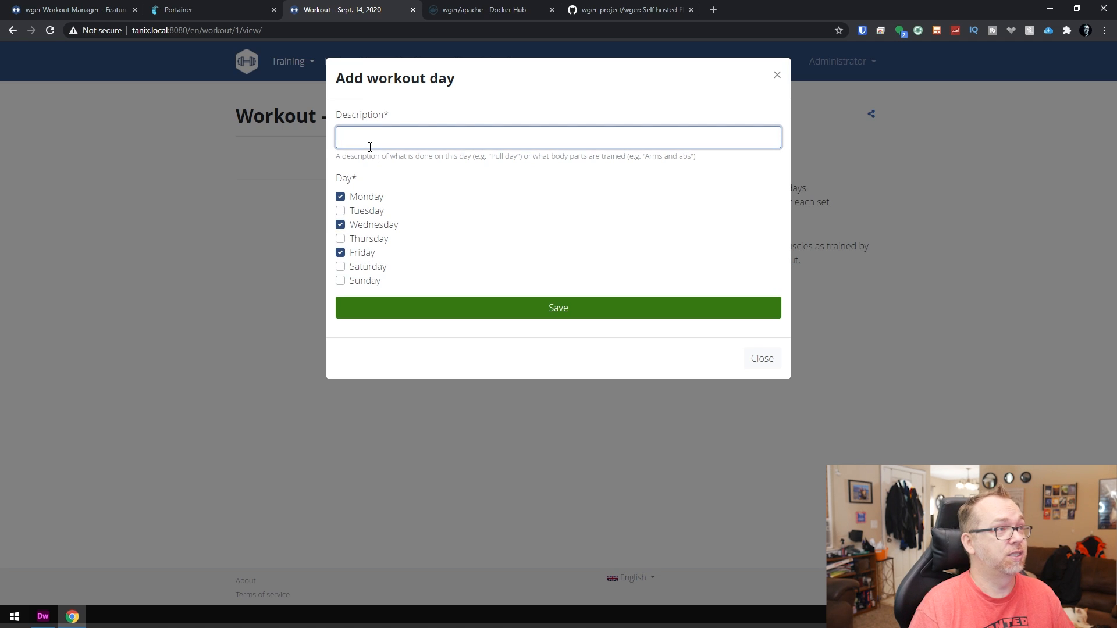
{"action": "type", "text": "Shoulder"}
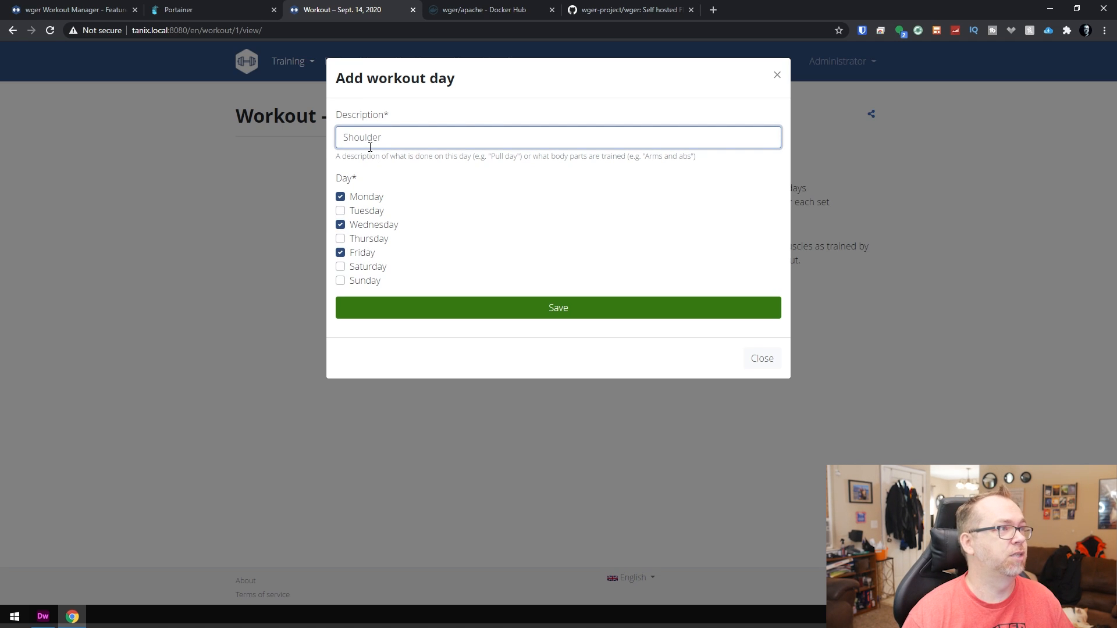
{"action": "left_click", "coordinate": [557, 308]}
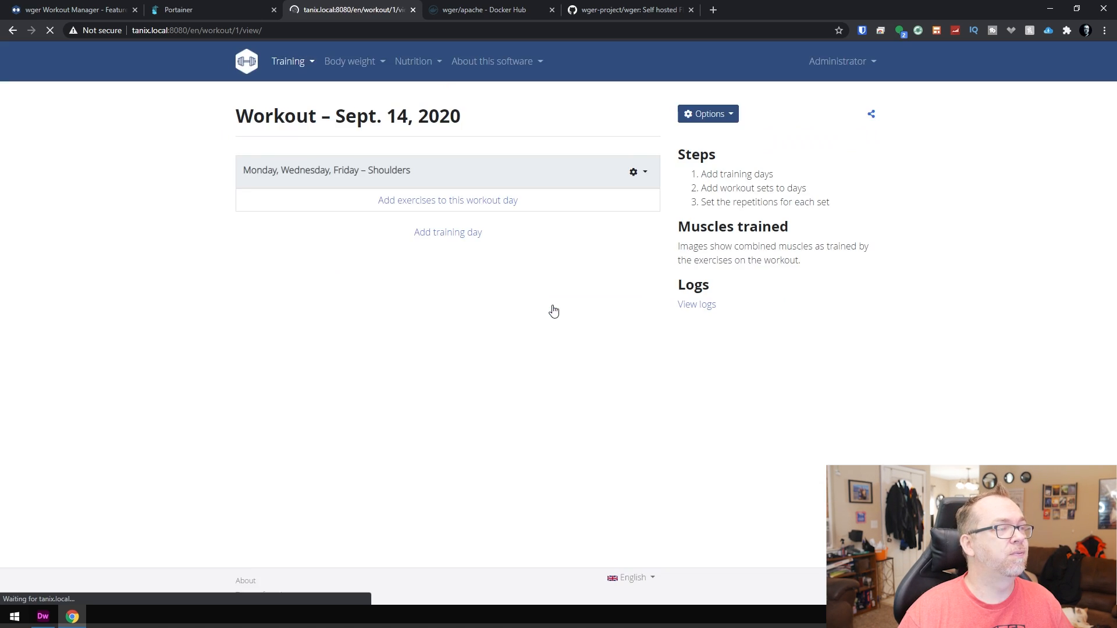
{"action": "left_click", "coordinate": [446, 200]}
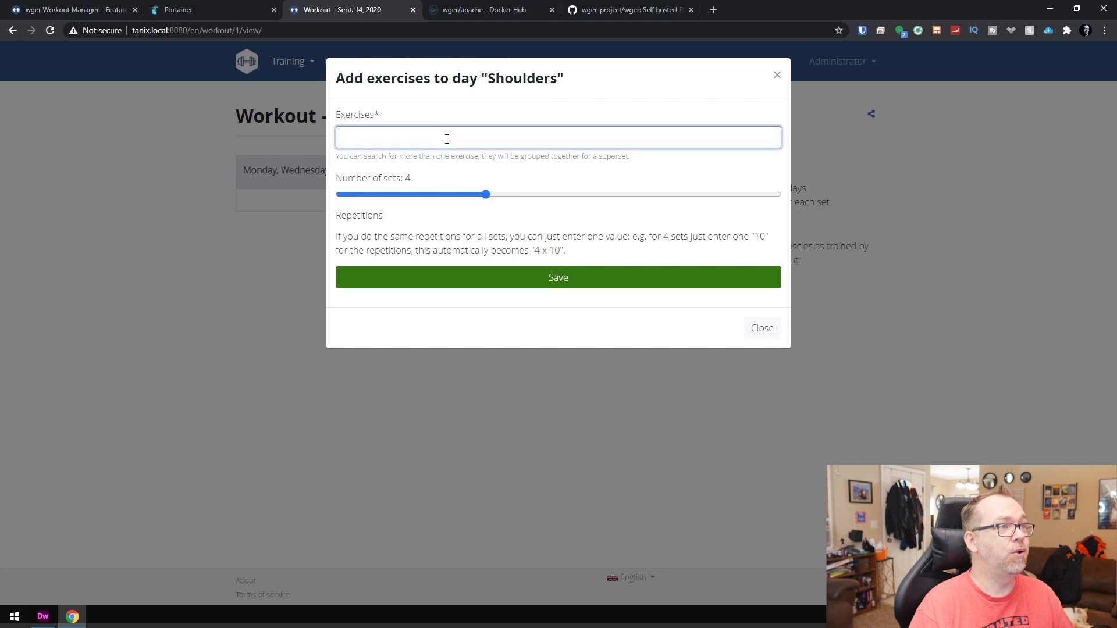
Add the dumbbell and barbell shoulder press exercises to the Shoulders day.
{"action": "type", "text": "shoul"}
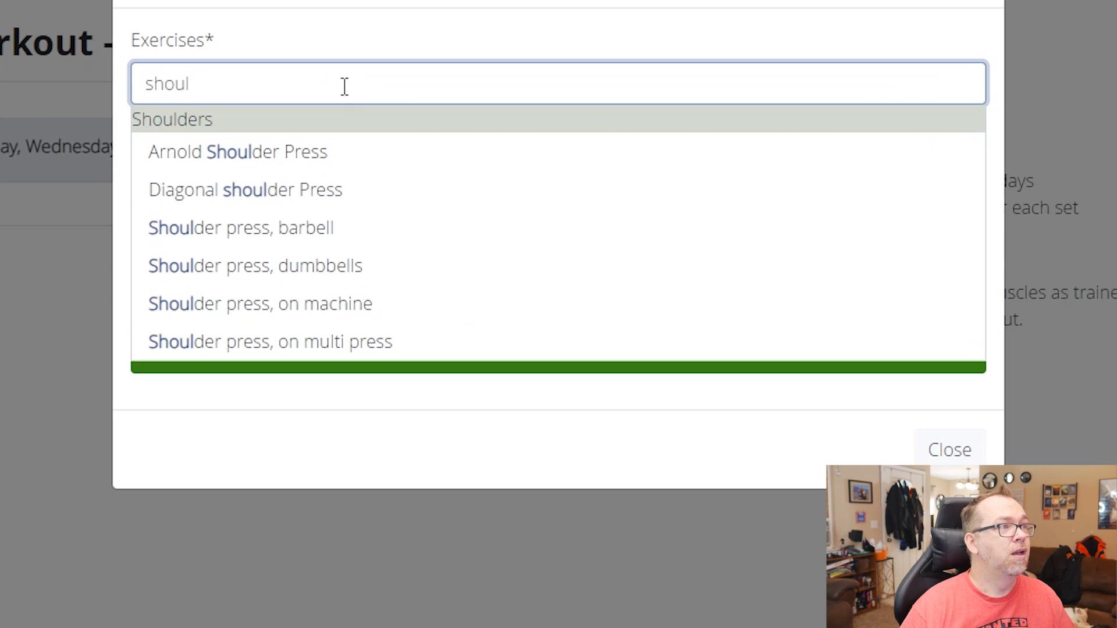
{"action": "mouse_move", "coordinate": [308, 342]}
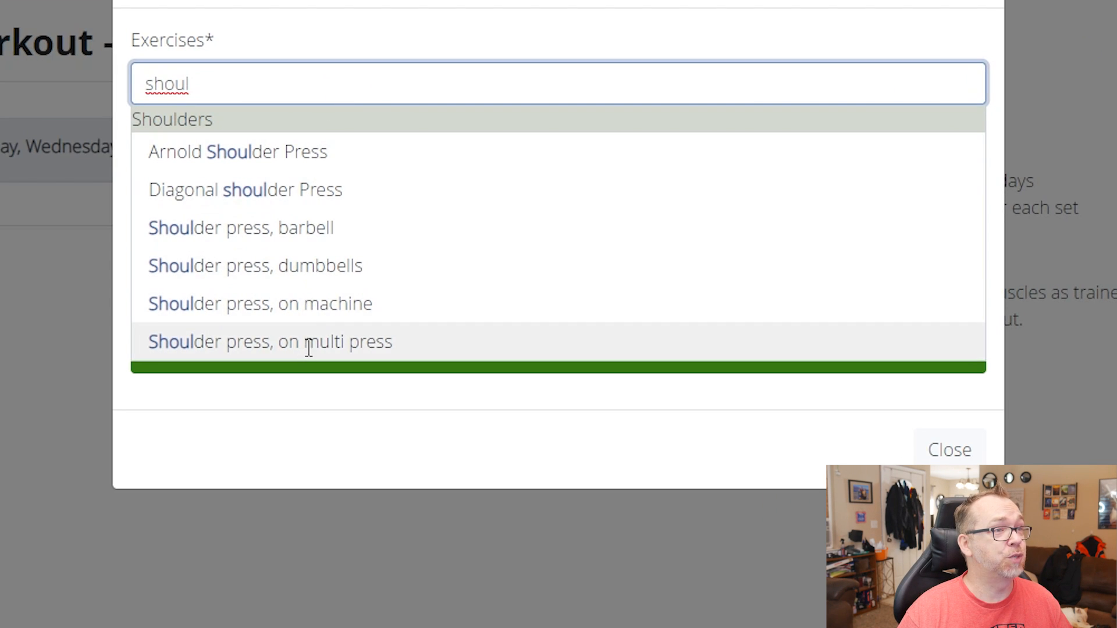
{"action": "mouse_move", "coordinate": [287, 272]}
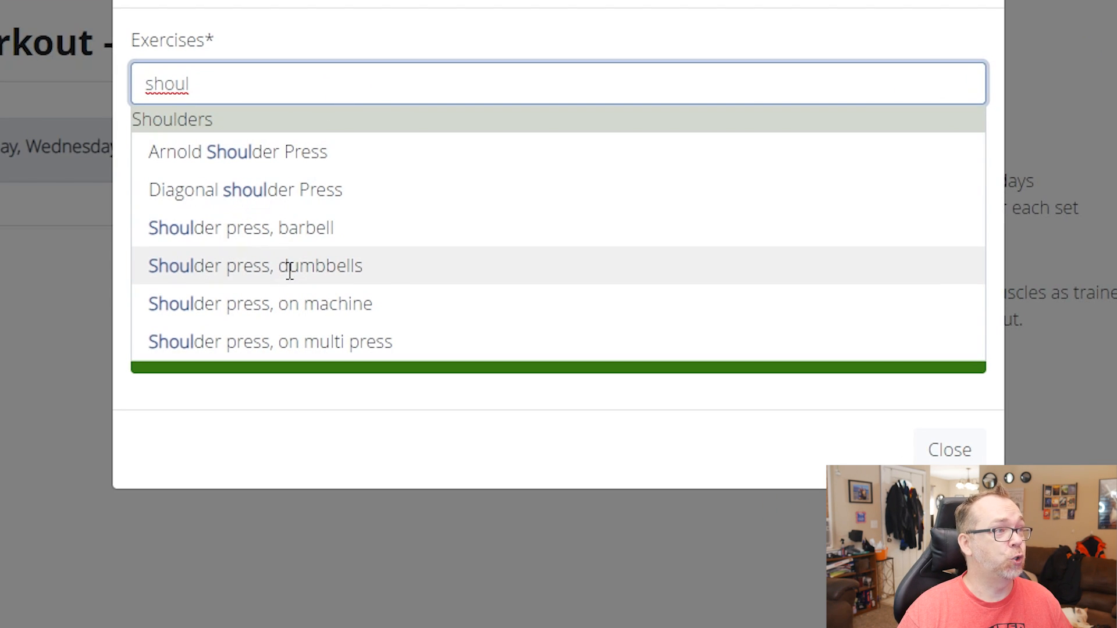
{"action": "left_click", "coordinate": [255, 266]}
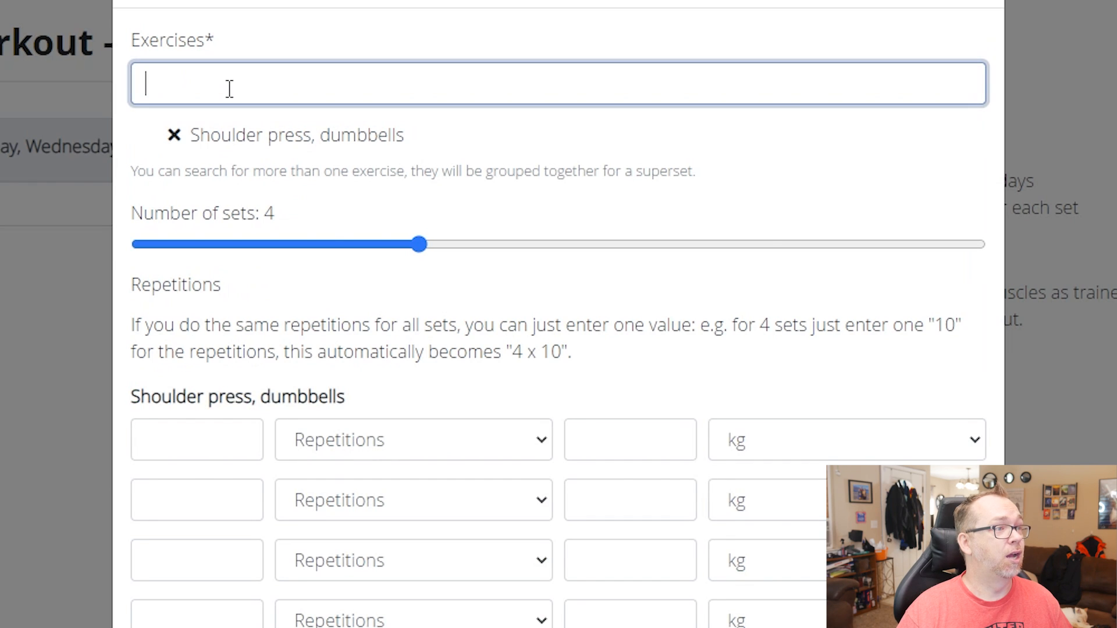
{"action": "left_click", "coordinate": [845, 440]}
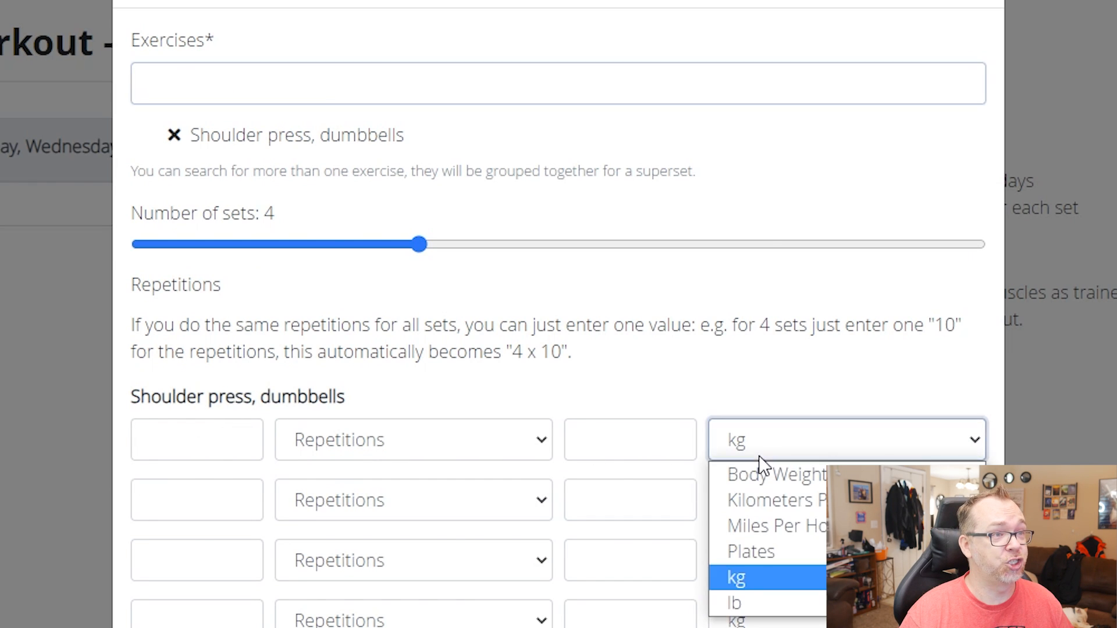
{"action": "mouse_move", "coordinate": [733, 603]}
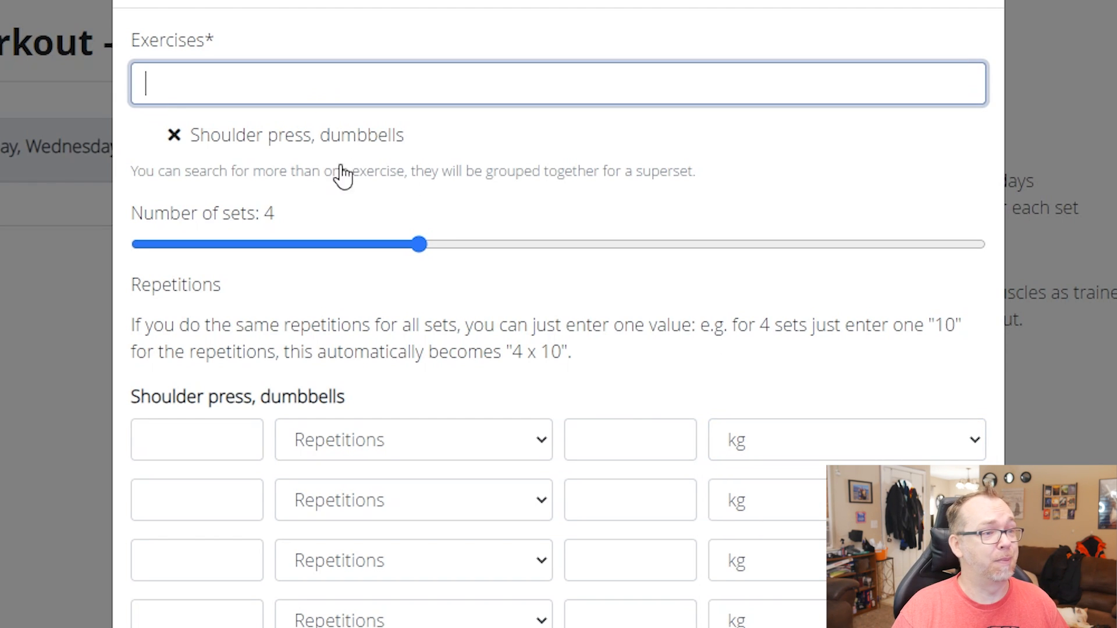
{"action": "mouse_move", "coordinate": [349, 83]}
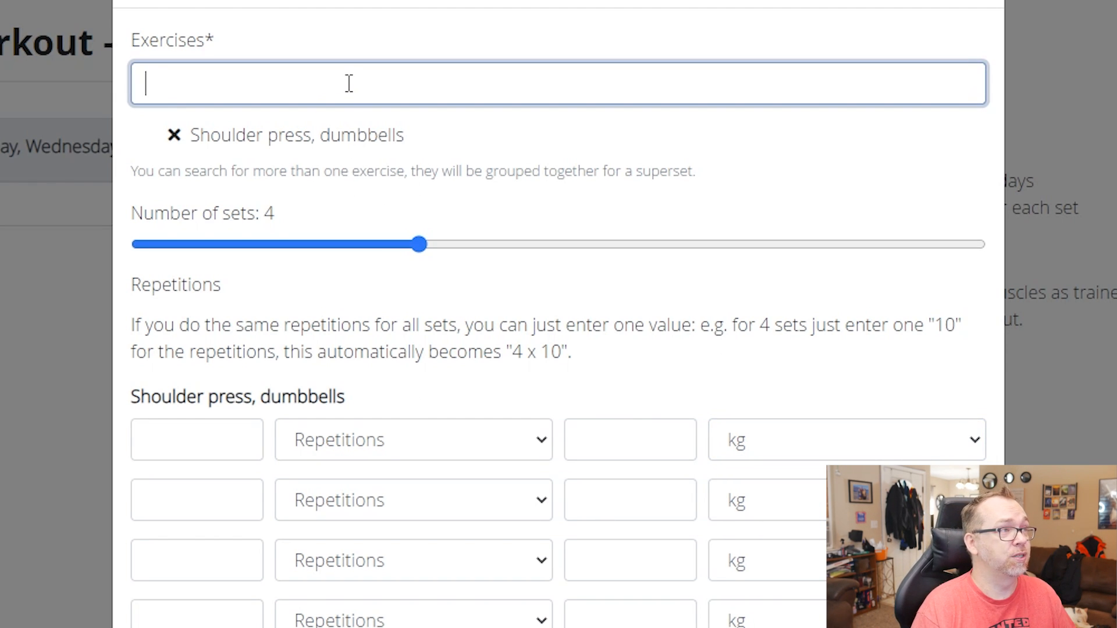
{"action": "type", "text": "Shoulders"}
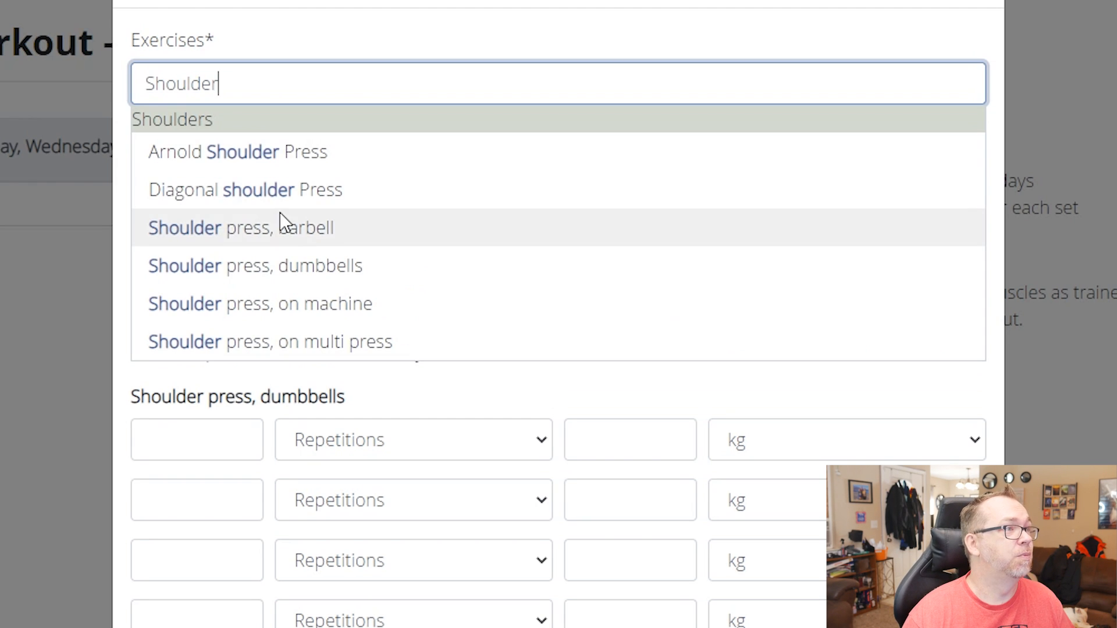
{"action": "left_click", "coordinate": [204, 228]}
{"action": "type", "text": "10"}
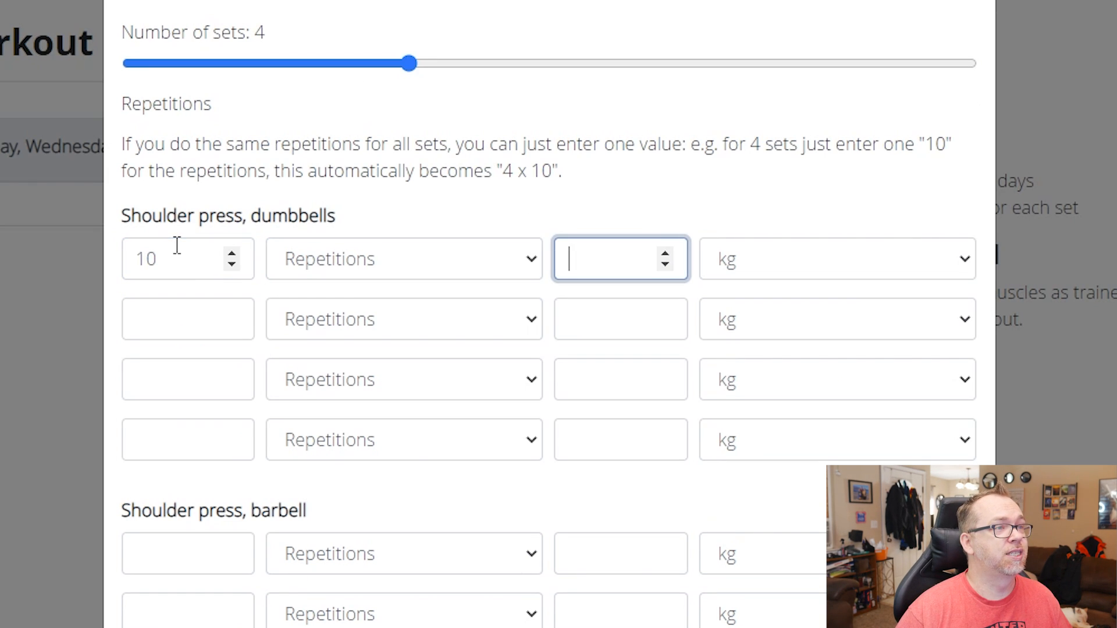
Fill the dumbbell press sets with repetitions and 20 kg weights.
{"action": "type", "text": "20"}
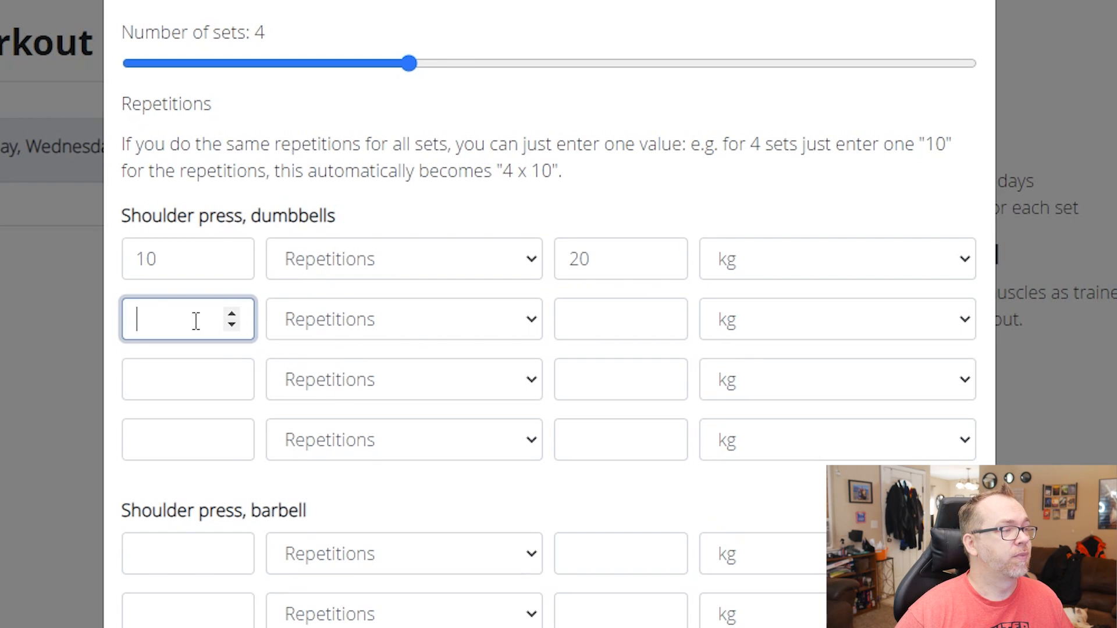
{"action": "type", "text": "15"}
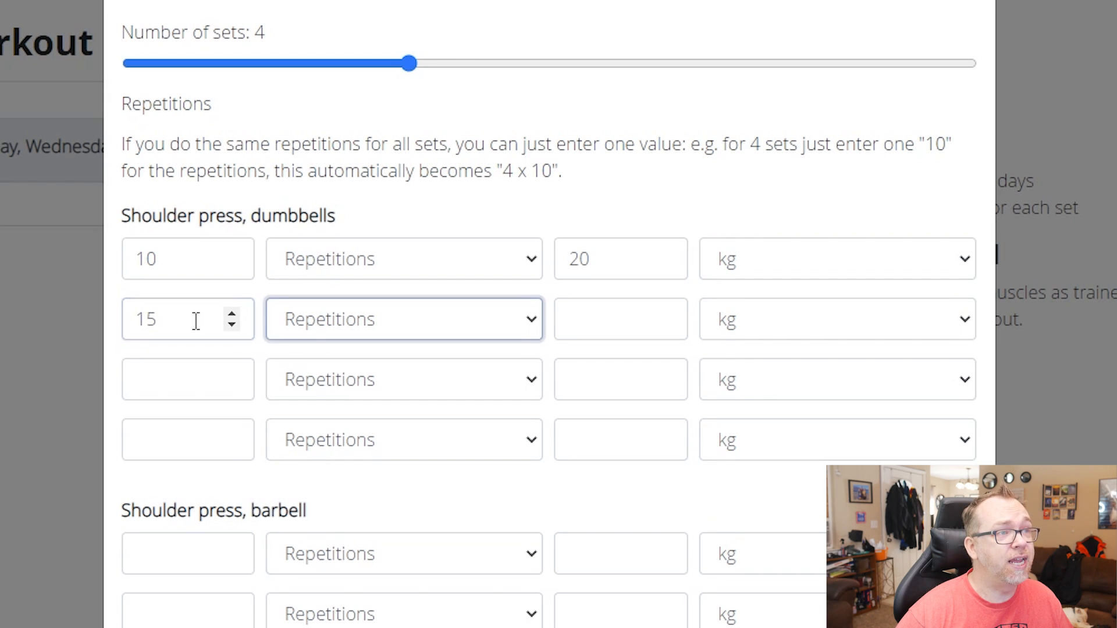
{"action": "type", "text": "20"}
{"action": "left_click", "coordinate": [188, 439]}
{"action": "type", "text": "5"}
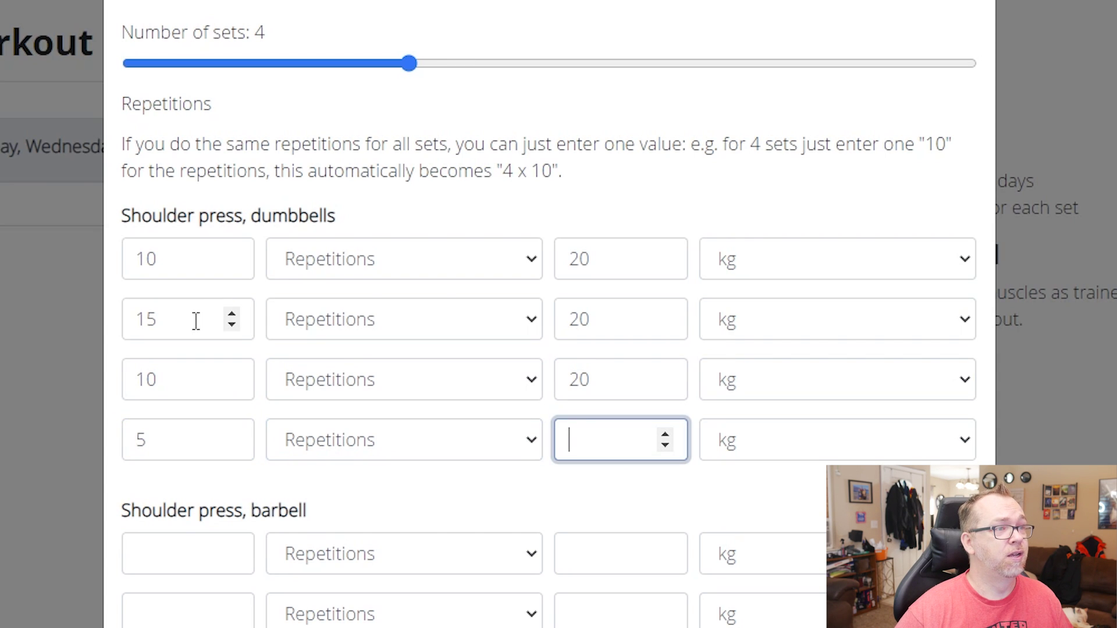
{"action": "type", "text": "20"}
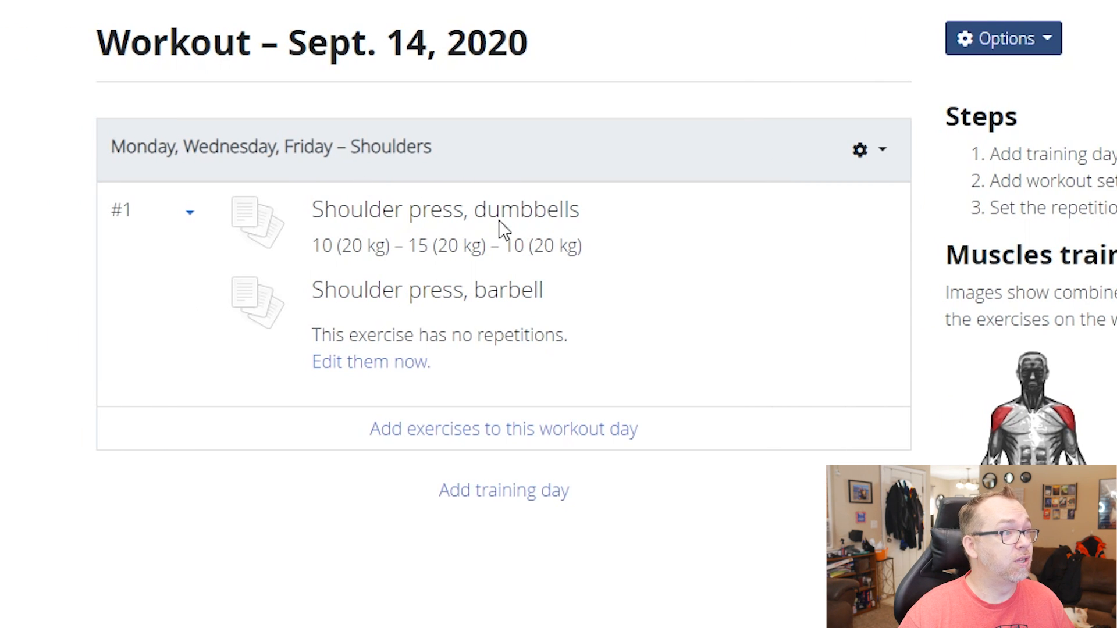
{"action": "mouse_move", "coordinate": [525, 238]}
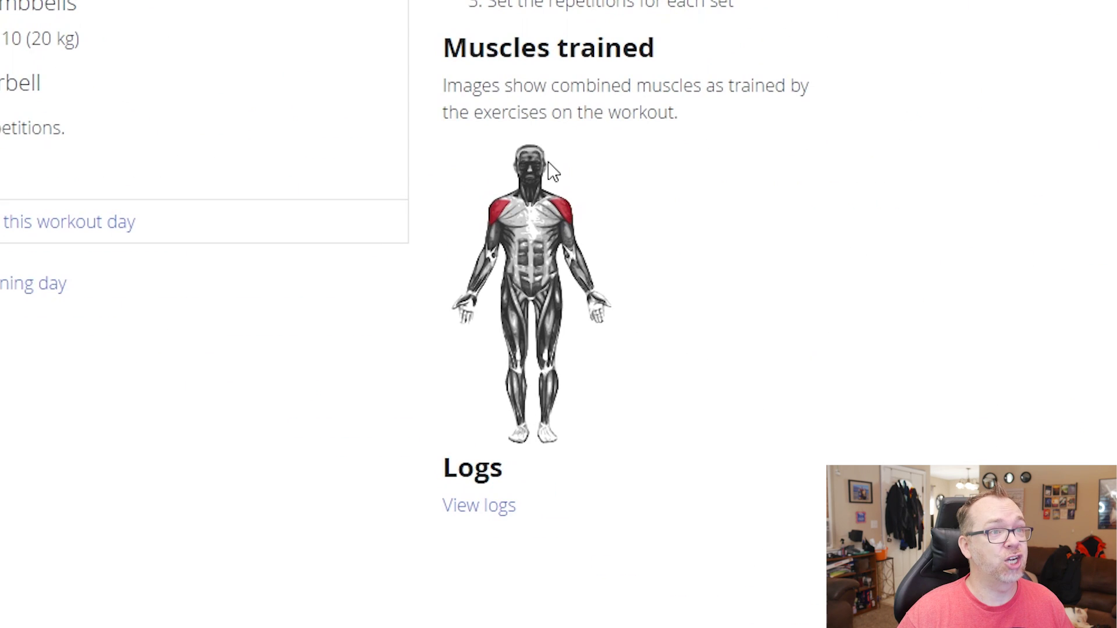
{"action": "mouse_move", "coordinate": [577, 232]}
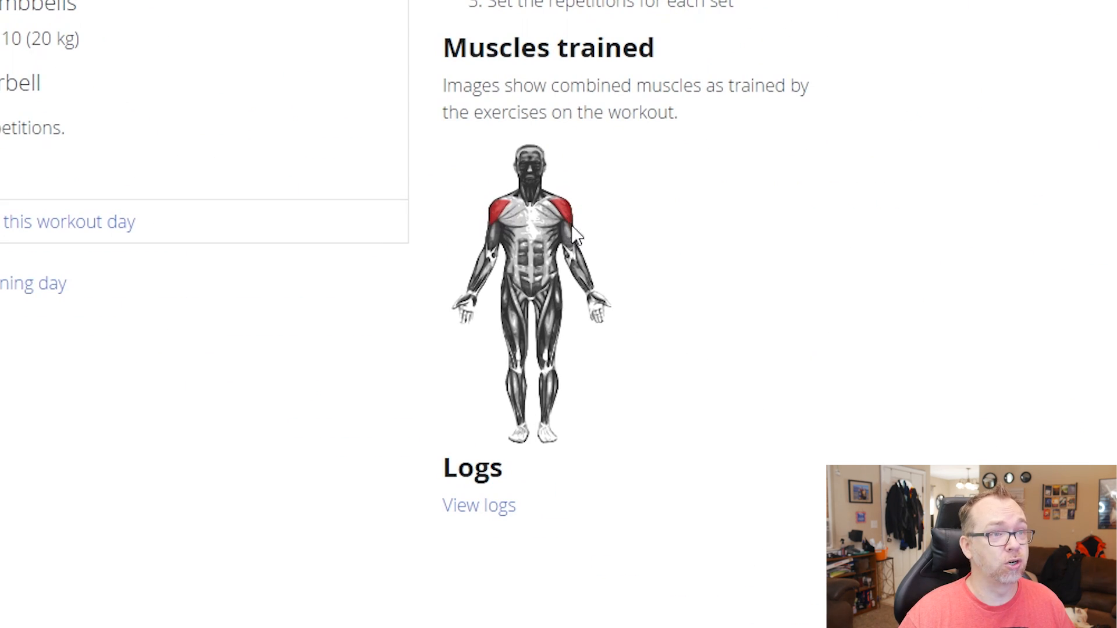
{"action": "mouse_move", "coordinate": [535, 195]}
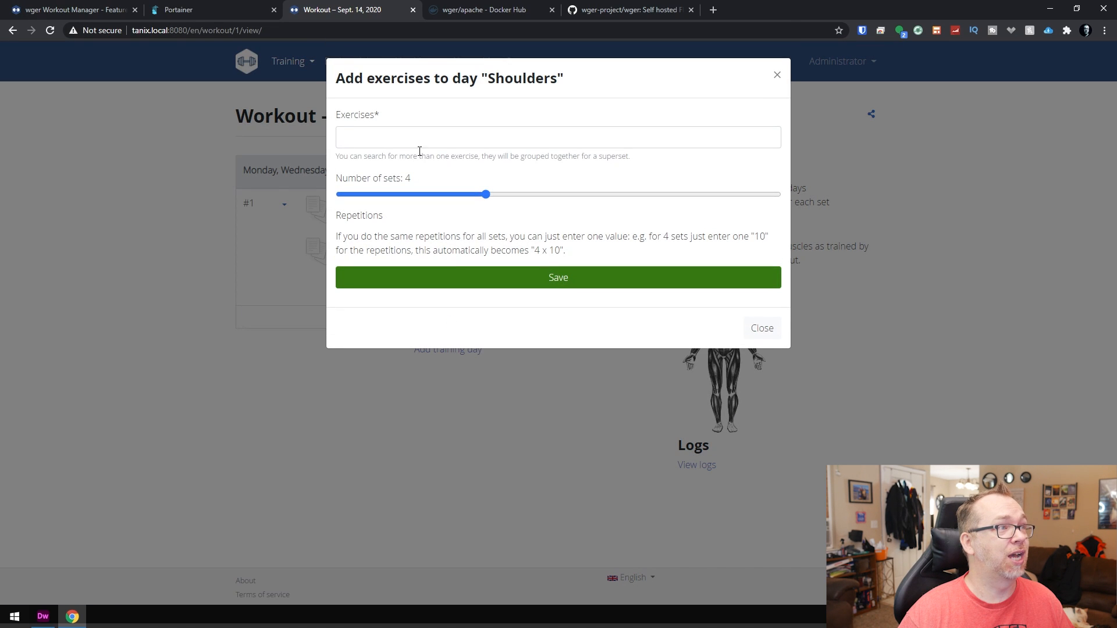
Add Leg raises, lying with four sets of 20 repetitions at 5 kg and save.
{"action": "type", "text": "legs"}
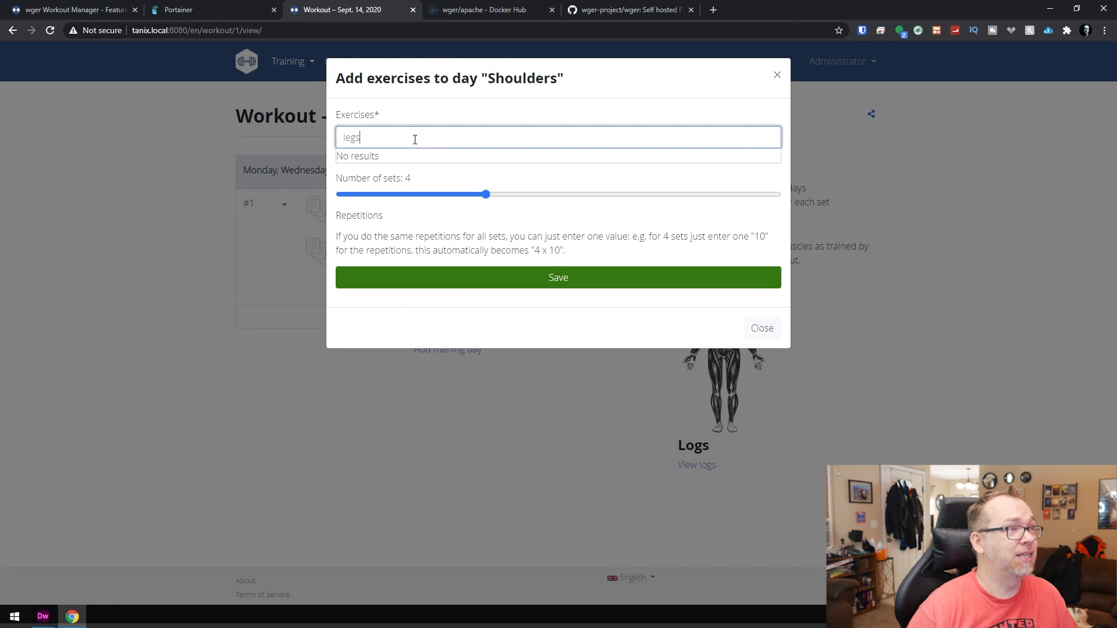
{"action": "key", "text": "Backspace"}
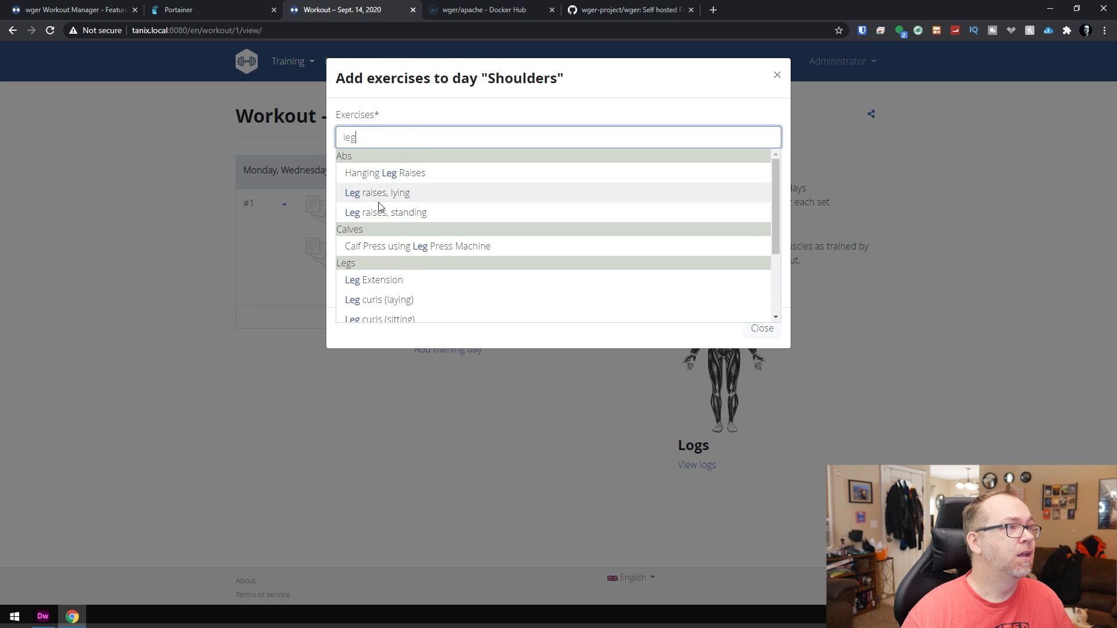
{"action": "left_click", "coordinate": [377, 193]}
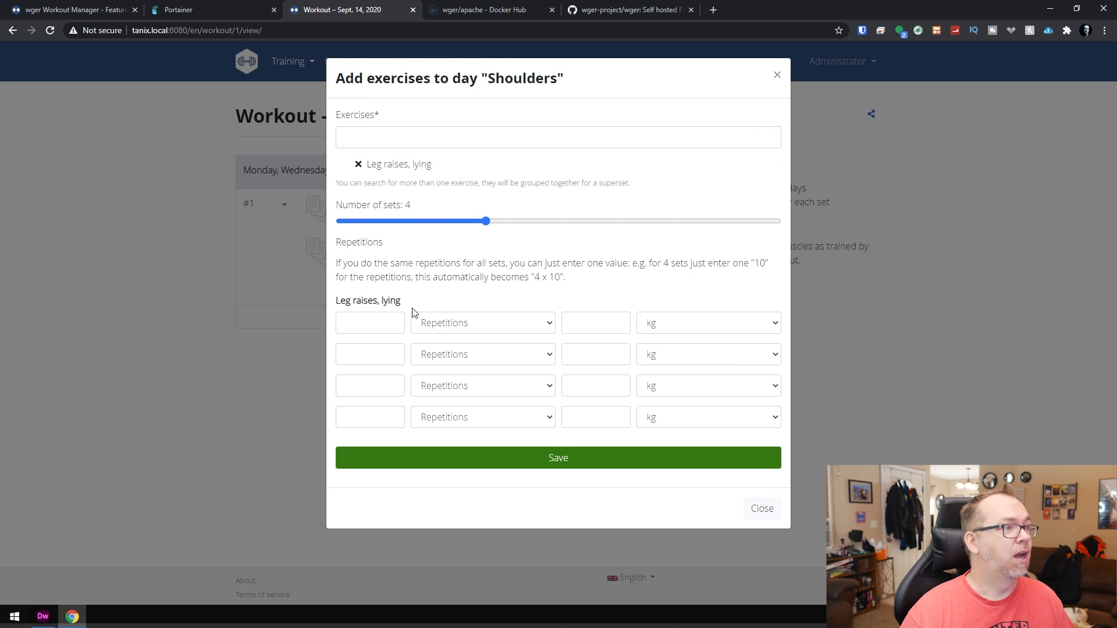
{"action": "left_click", "coordinate": [365, 323]}
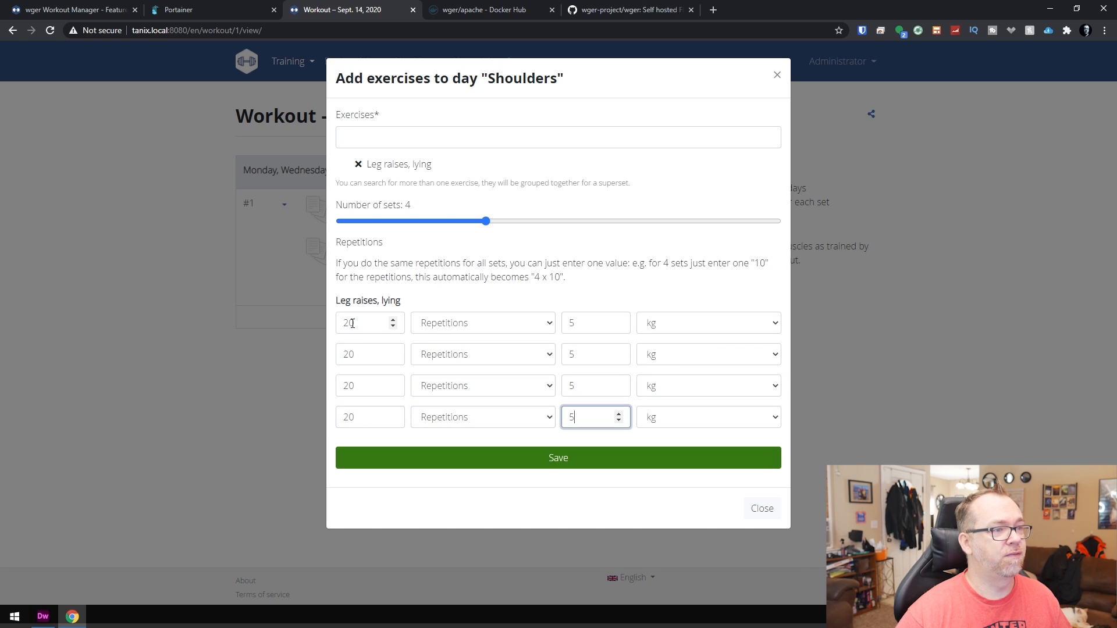
{"action": "left_click", "coordinate": [558, 458]}
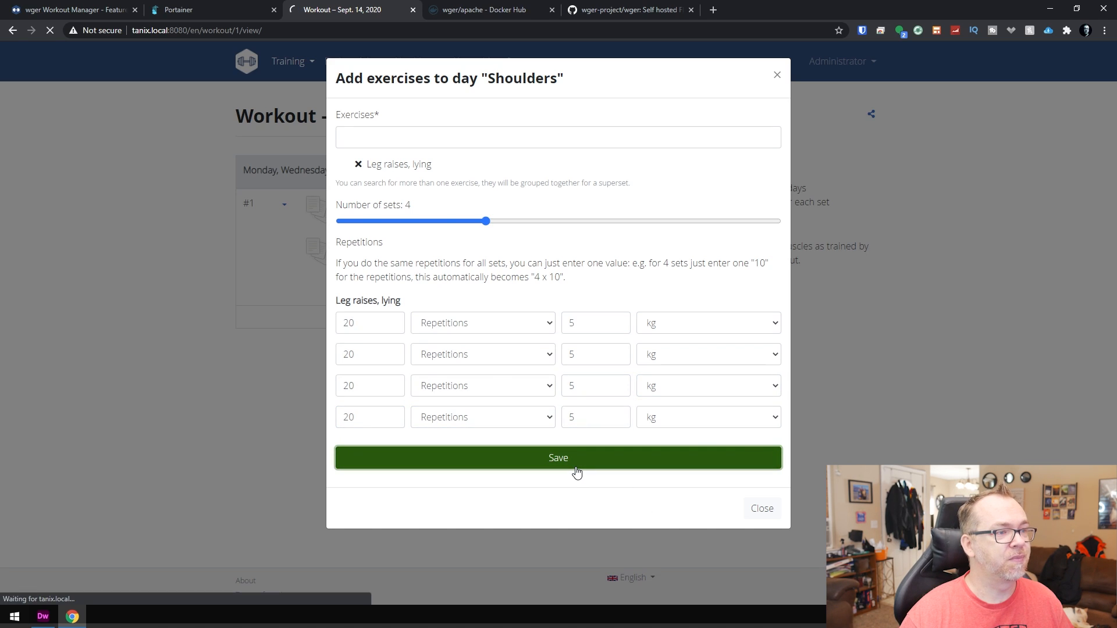
{"action": "left_click", "coordinate": [558, 459]}
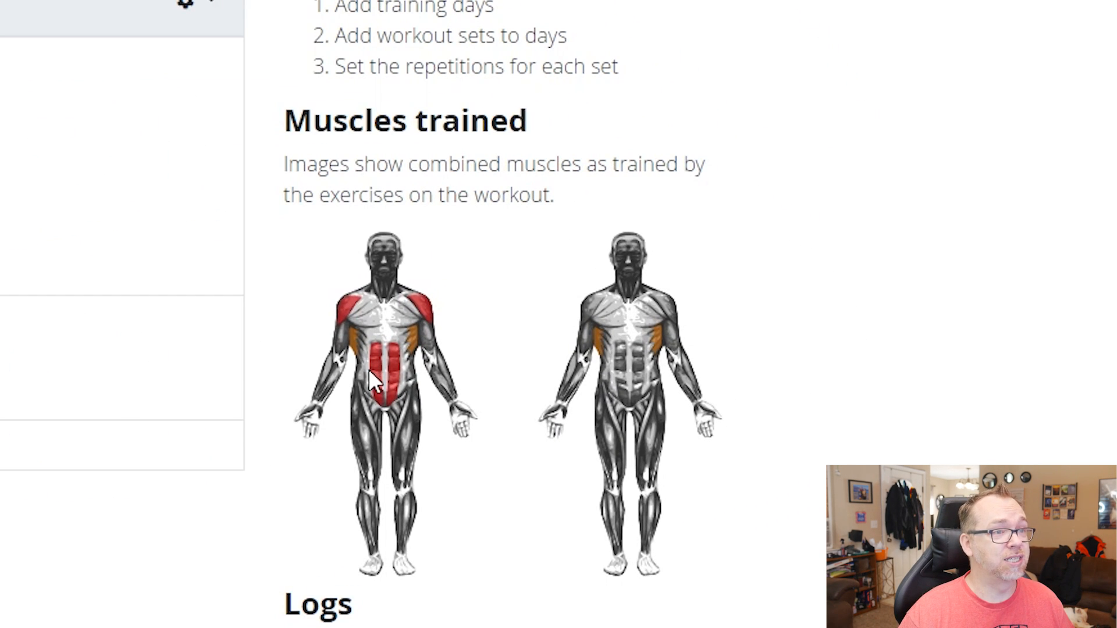
{"action": "mouse_move", "coordinate": [403, 409]}
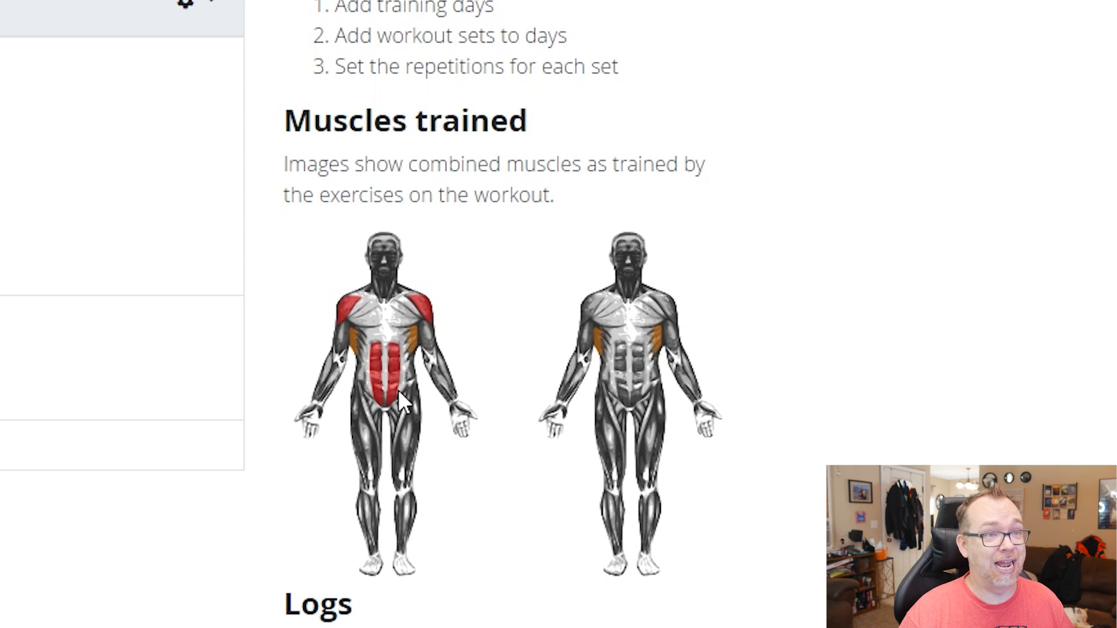
{"action": "mouse_move", "coordinate": [474, 391]}
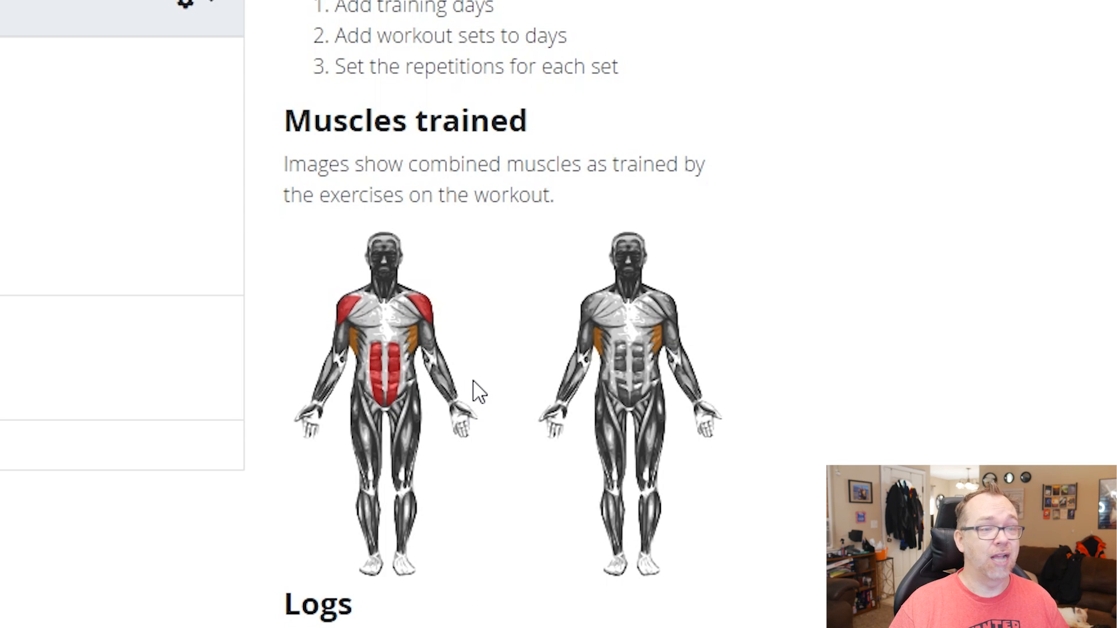
{"action": "mouse_move", "coordinate": [449, 393]}
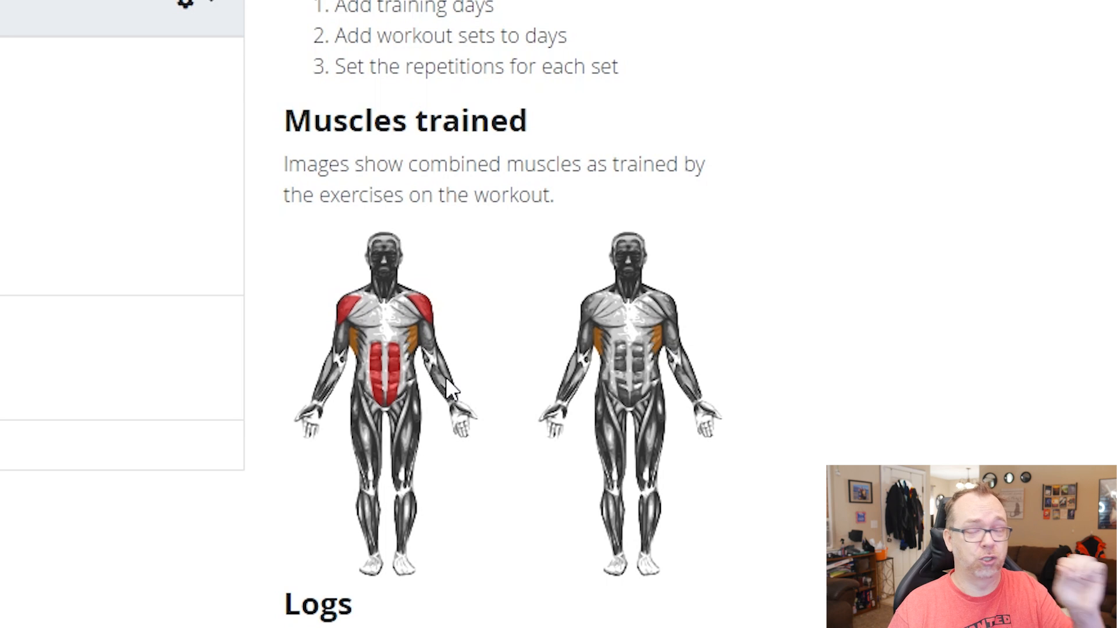
{"action": "mouse_move", "coordinate": [162, 36]}
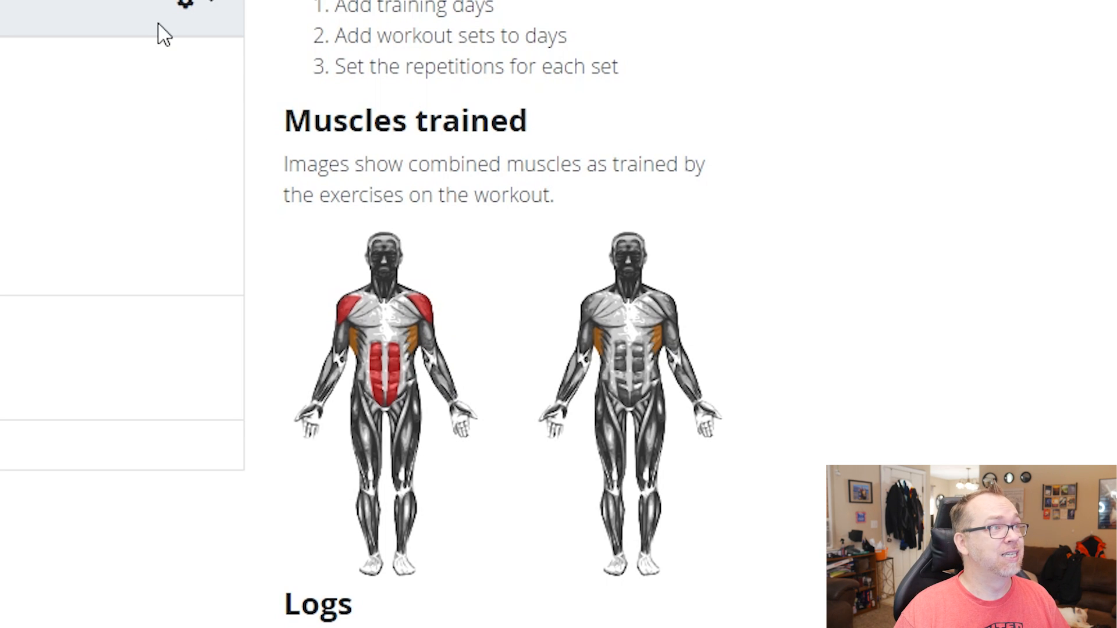
{"action": "left_click", "coordinate": [288, 61]}
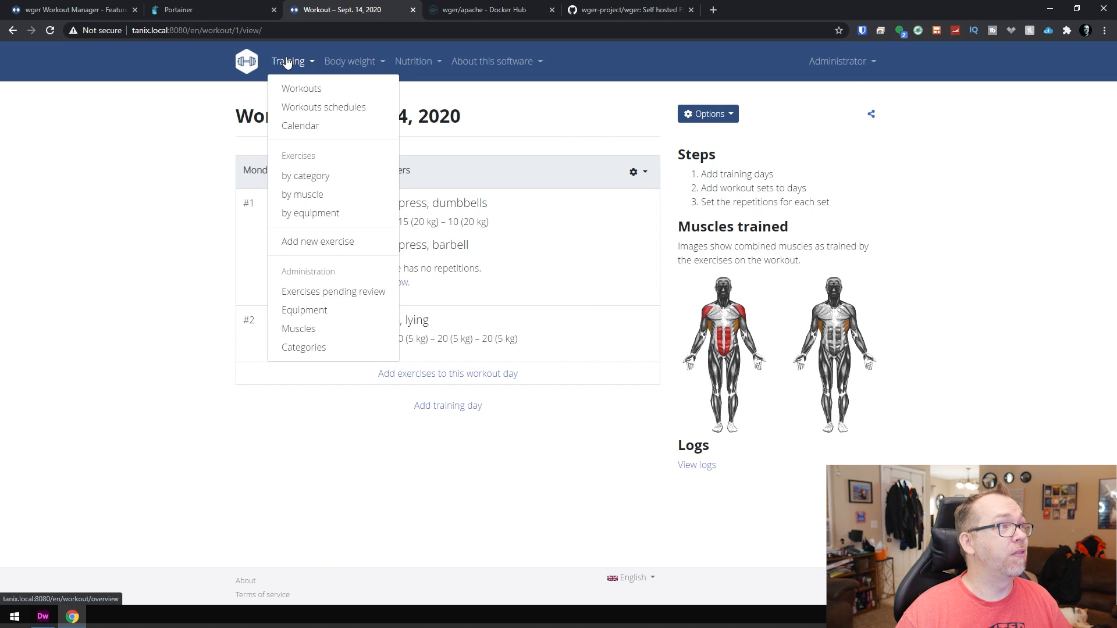
Start a new weight log for the Shoulders day from the calendar, dated 09/14/2020.
{"action": "left_click", "coordinate": [299, 126]}
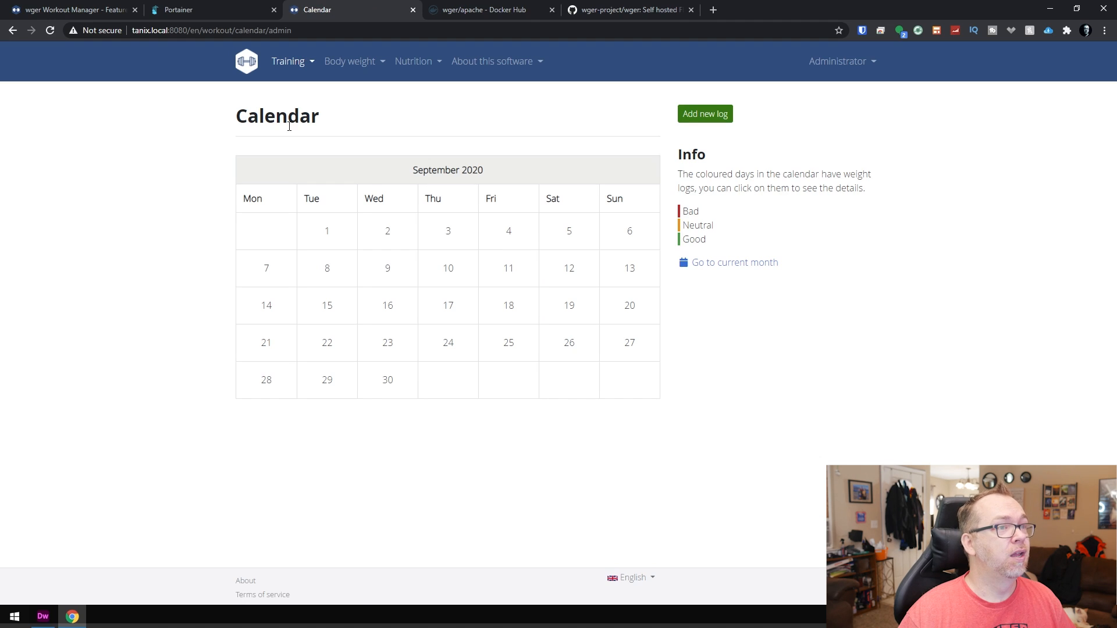
{"action": "mouse_move", "coordinate": [682, 111]}
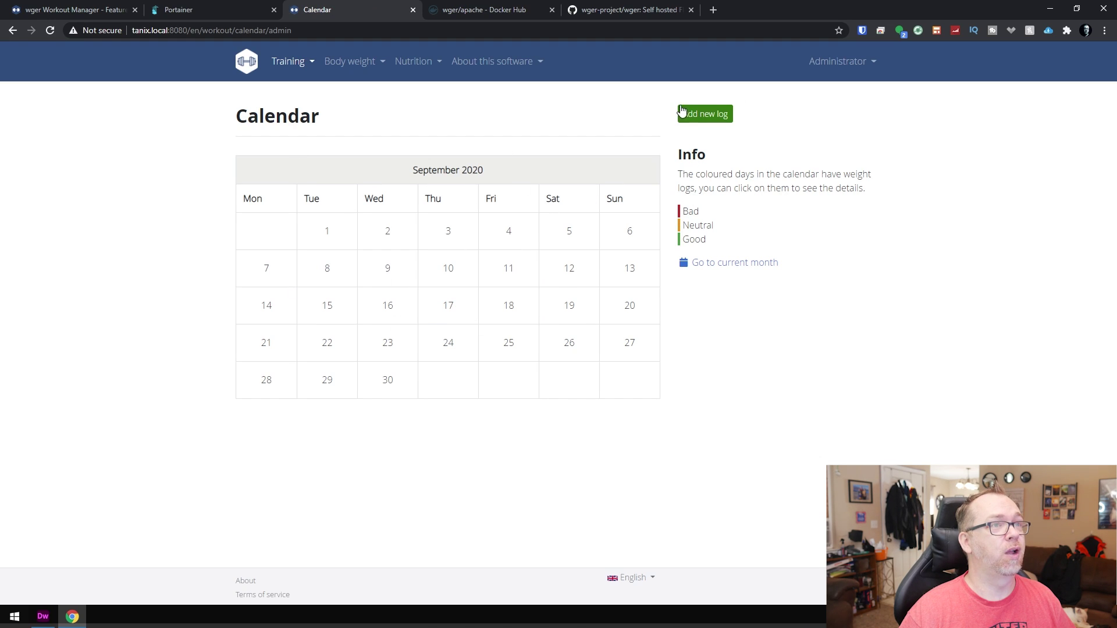
{"action": "left_click", "coordinate": [705, 114]}
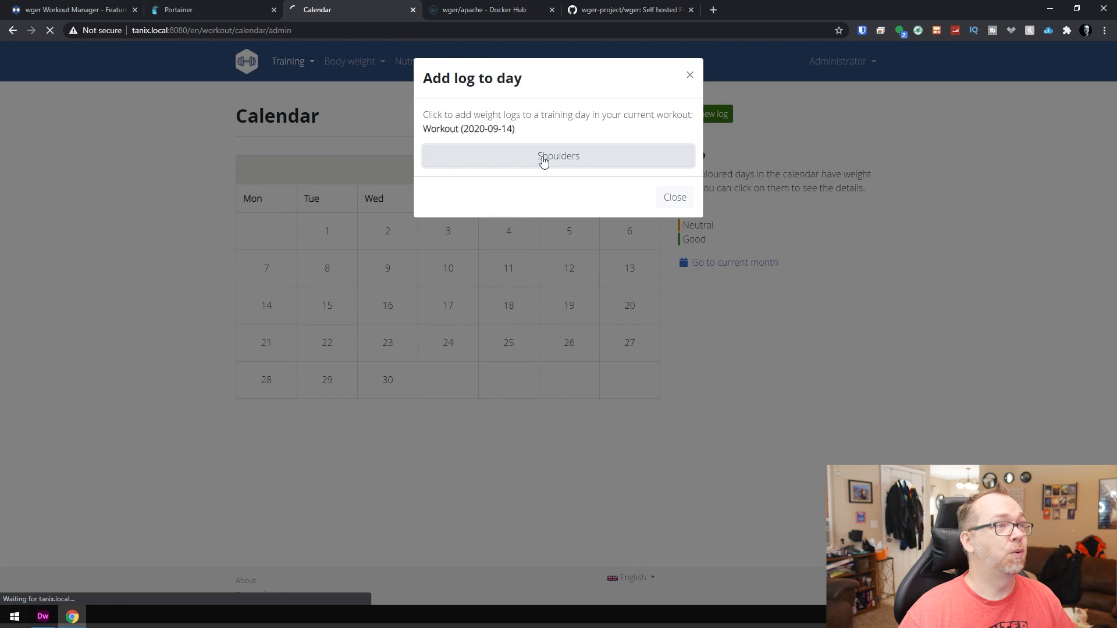
{"action": "left_click", "coordinate": [559, 156]}
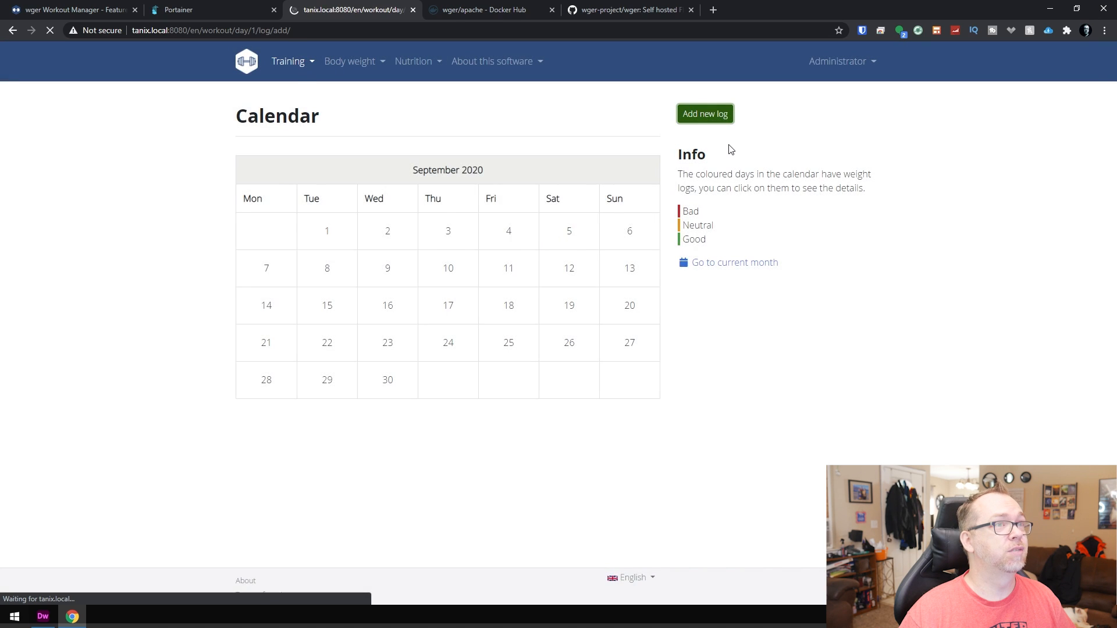
{"action": "left_click", "coordinate": [706, 114]}
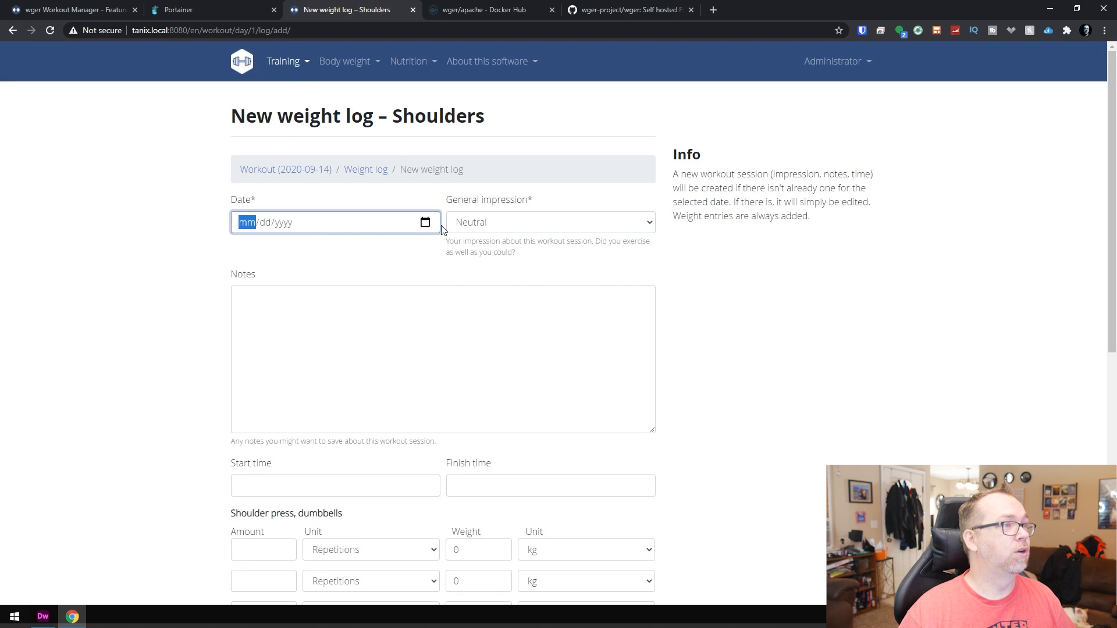
{"action": "left_click", "coordinate": [425, 222]}
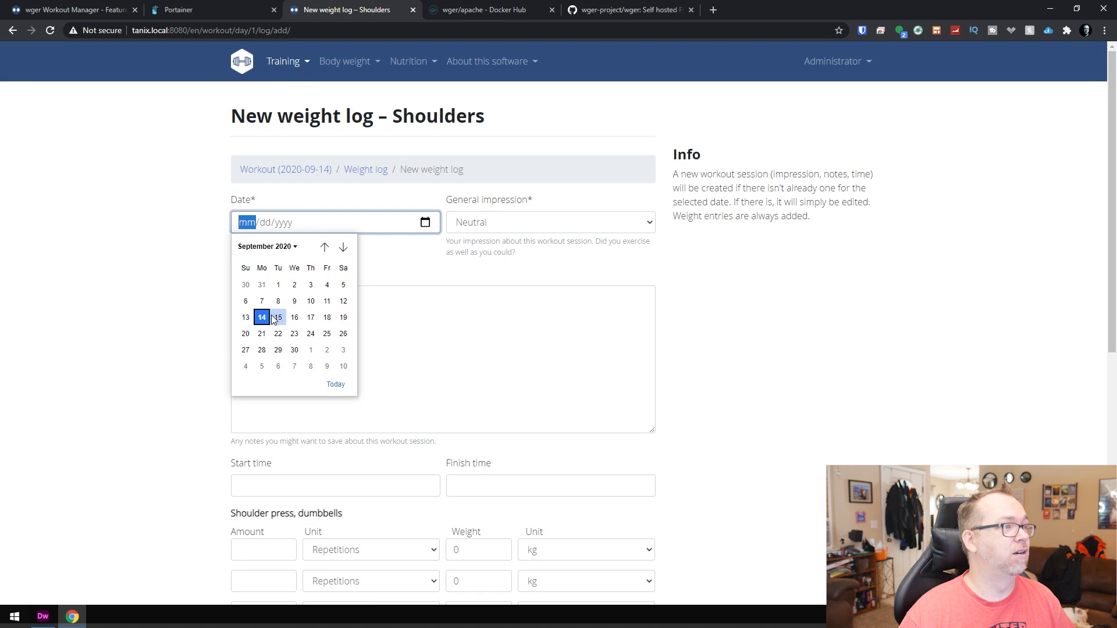
{"action": "left_click", "coordinate": [551, 223]}
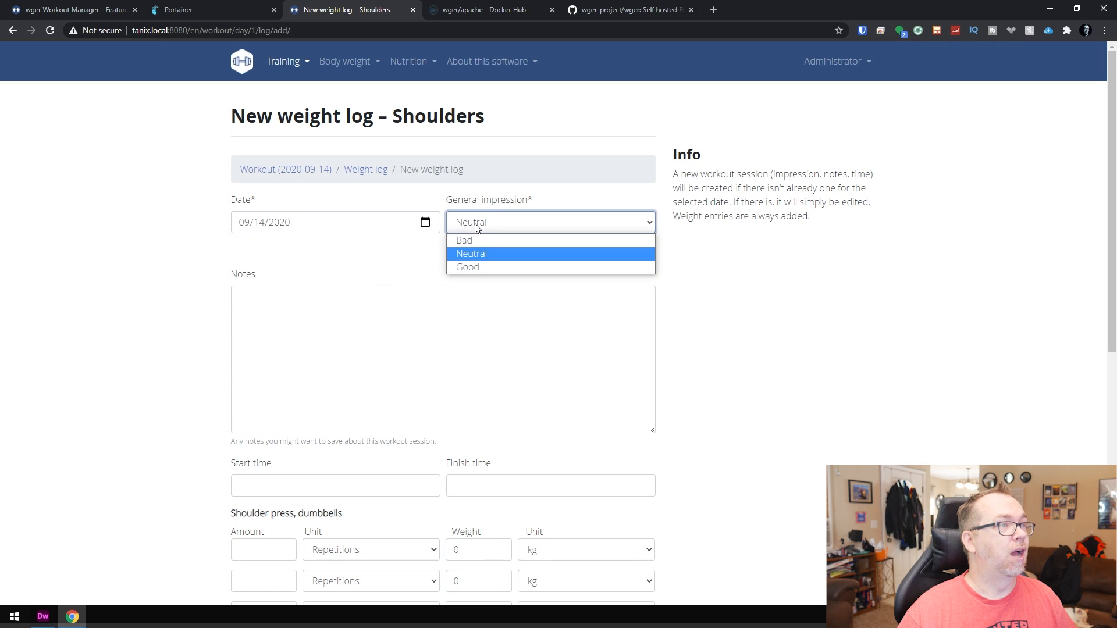
Rate the session Good and note 'Had a great workout today!'.
{"action": "left_click", "coordinate": [471, 254]}
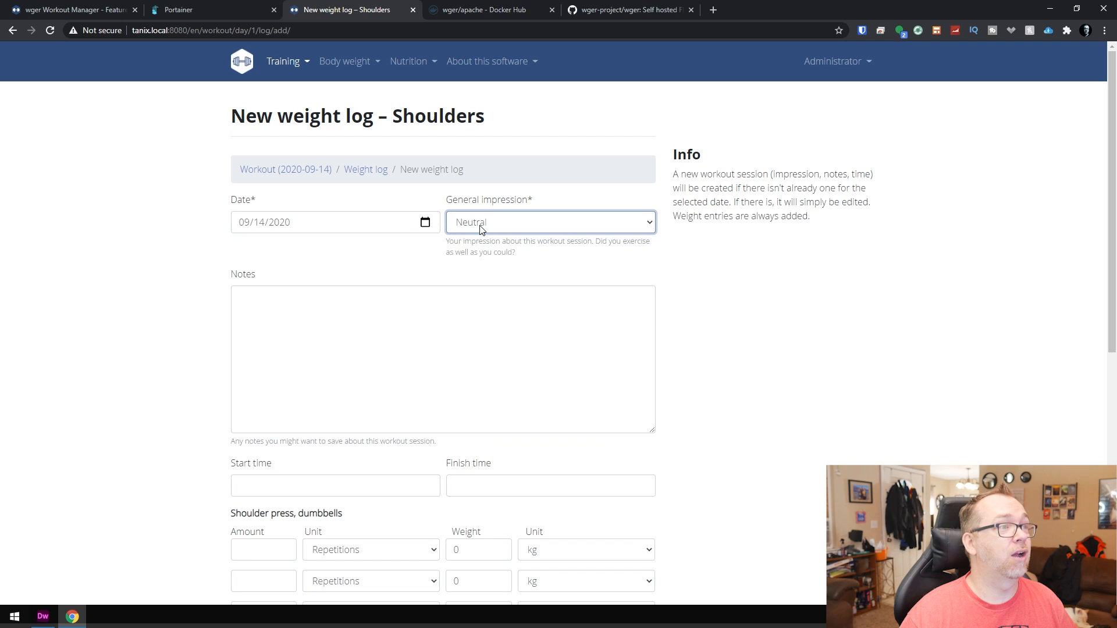
{"action": "left_click", "coordinate": [550, 223]}
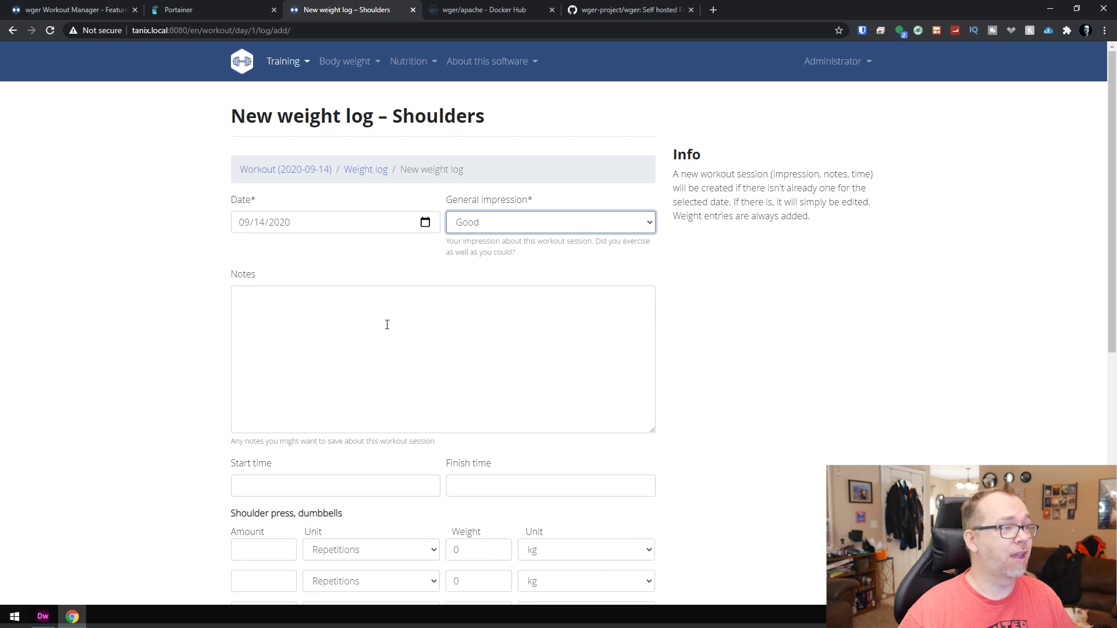
{"action": "type", "text": "Had a gre"}
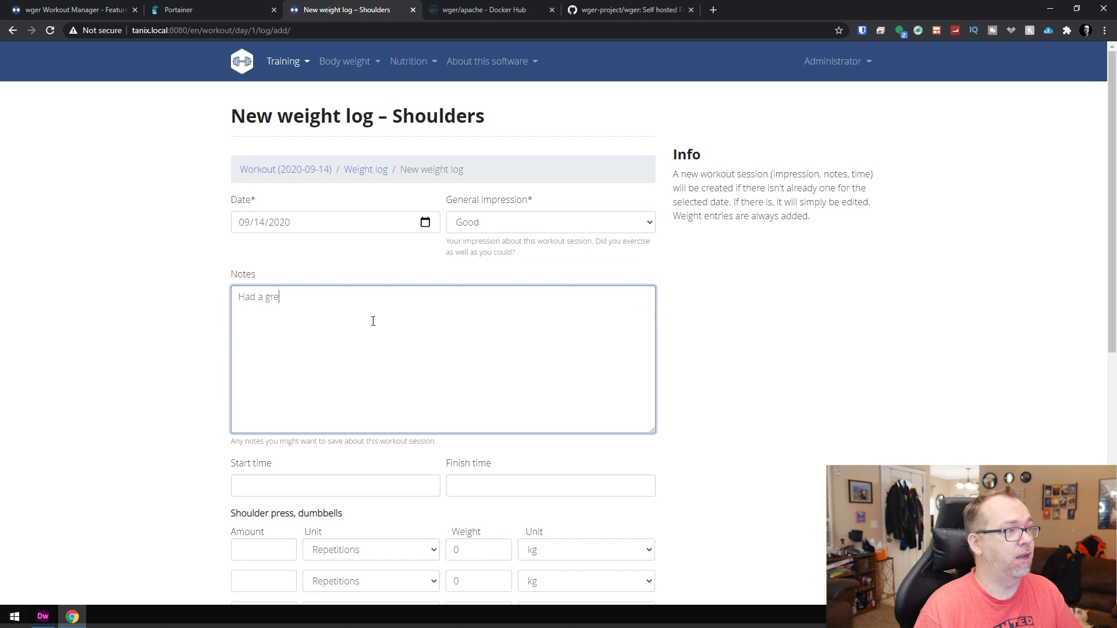
{"action": "type", "text": "at workout today!"}
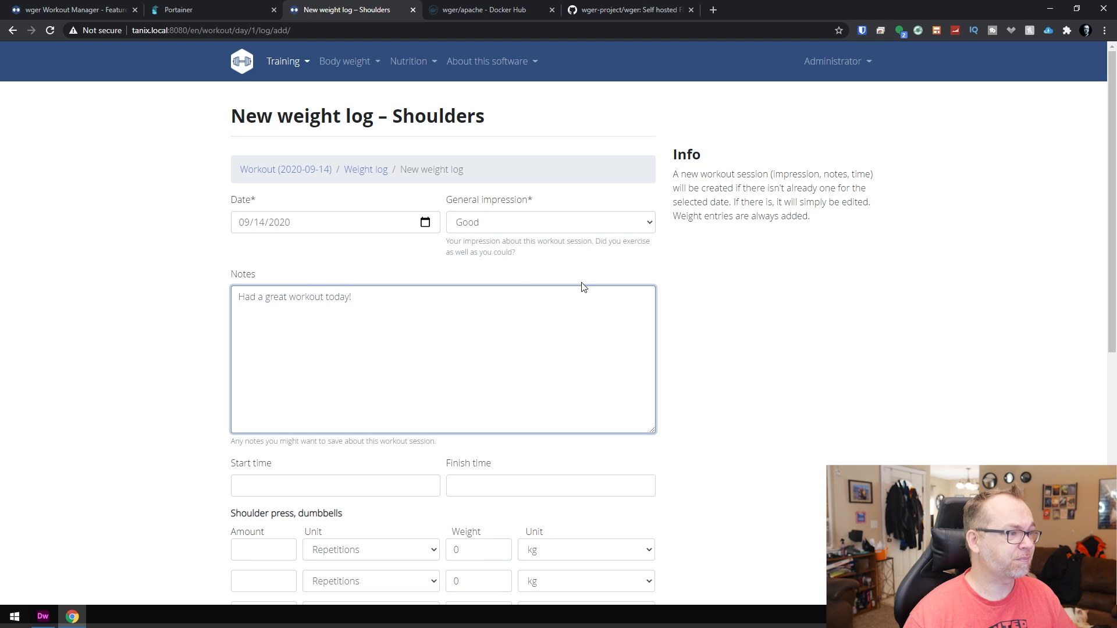
{"action": "scroll", "scroll_direction": "down", "scroll_amount": 3}
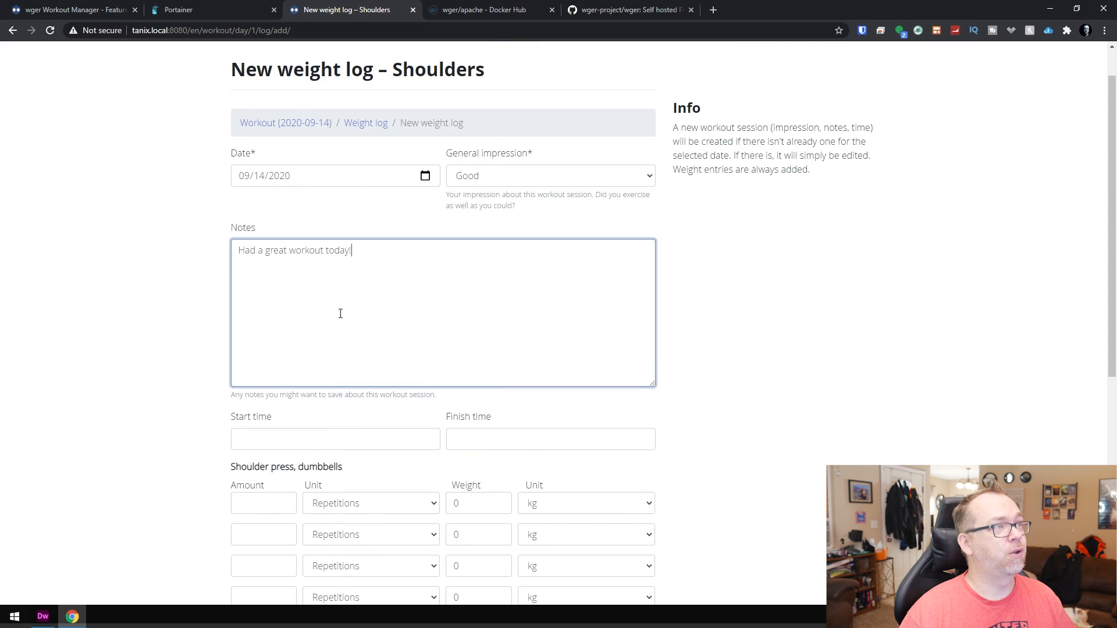
{"action": "scroll", "scroll_direction": "down", "scroll_amount": 3}
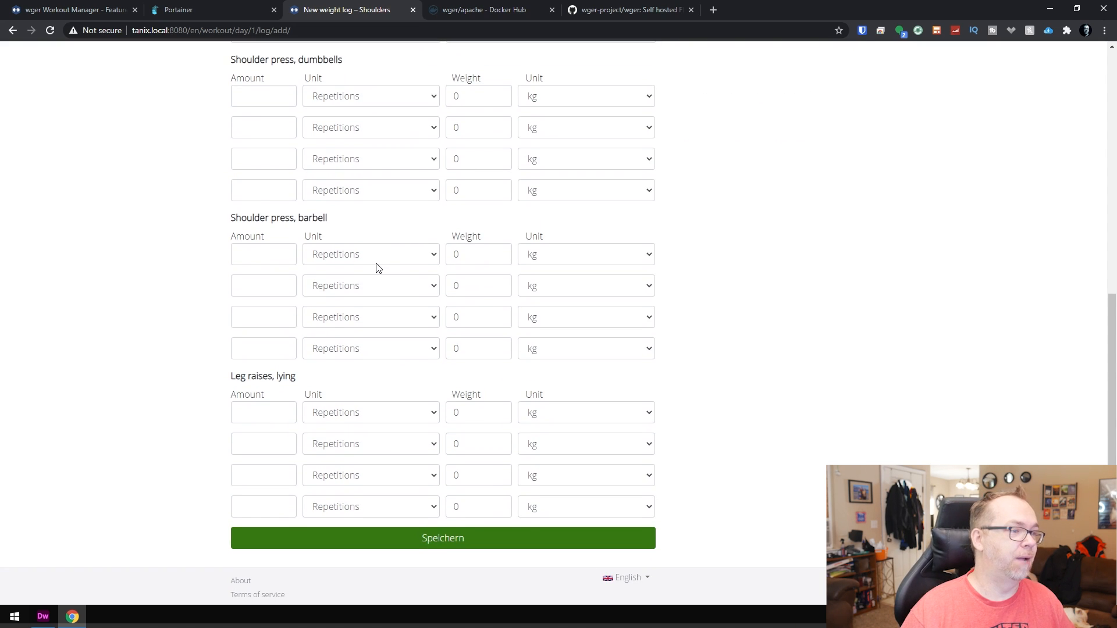
{"action": "mouse_move", "coordinate": [442, 537]}
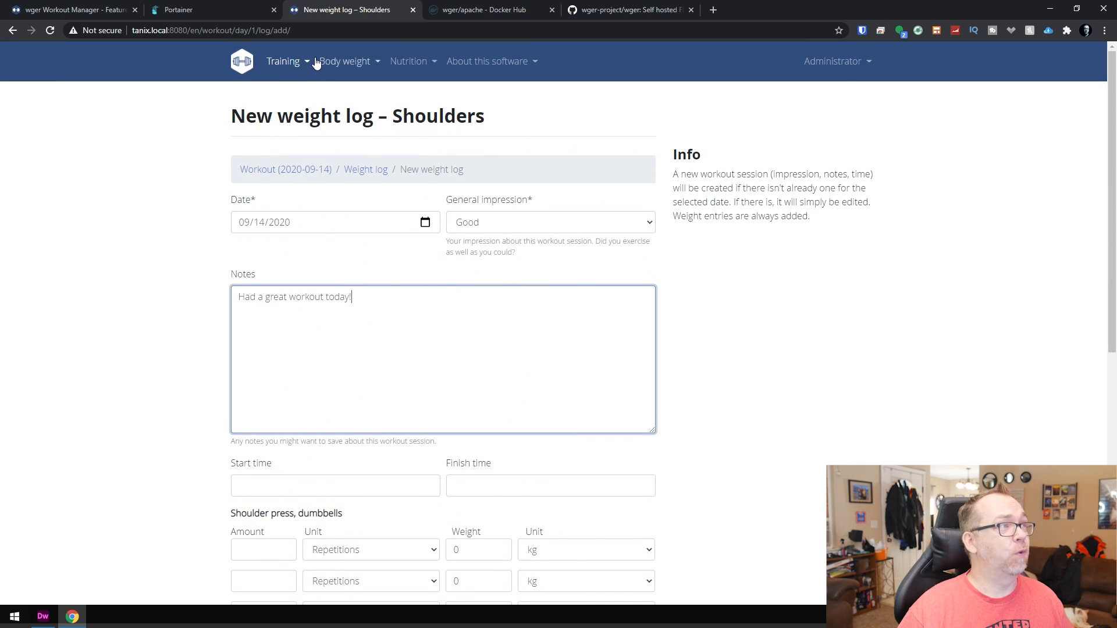
Go to the body weight overview, which shows no entries yet.
{"action": "left_click", "coordinate": [283, 60]}
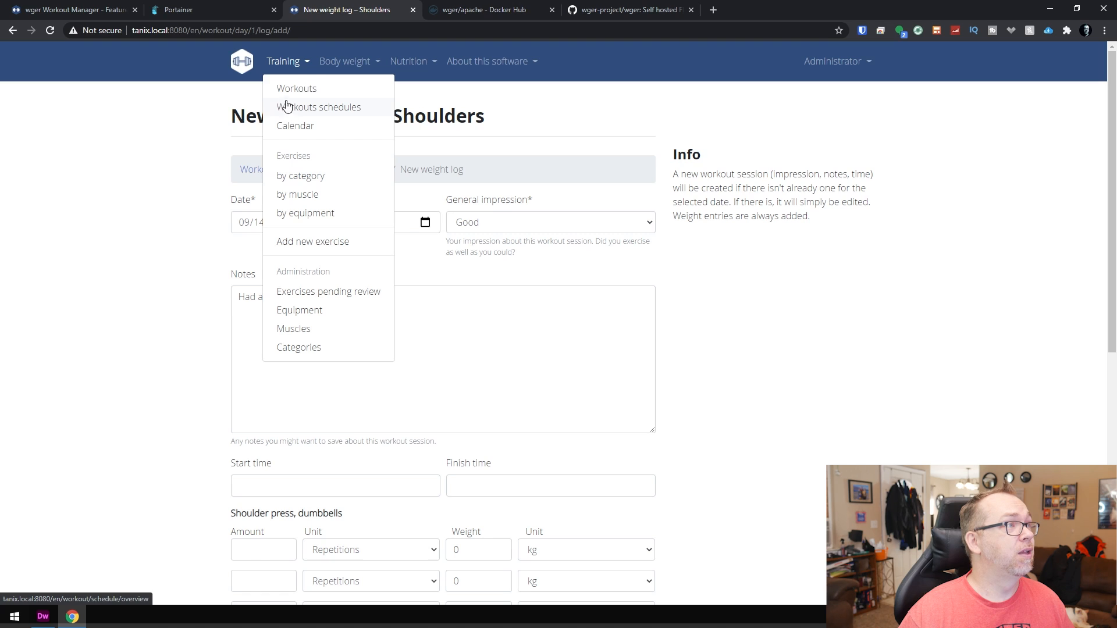
{"action": "mouse_move", "coordinate": [295, 174]}
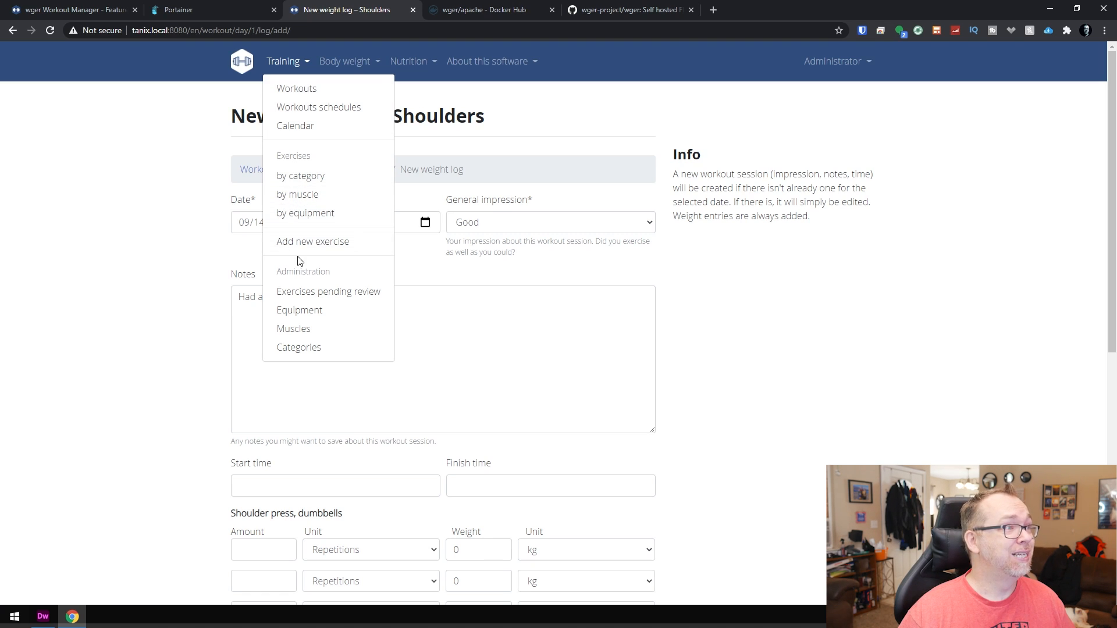
{"action": "mouse_move", "coordinate": [307, 109]}
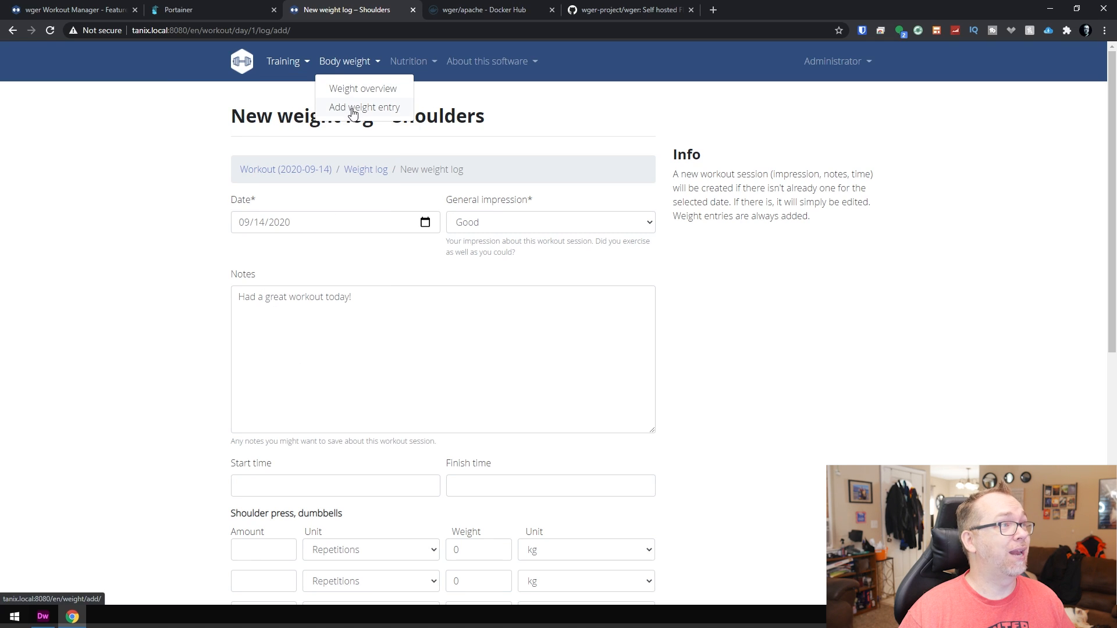
{"action": "left_click", "coordinate": [363, 89]}
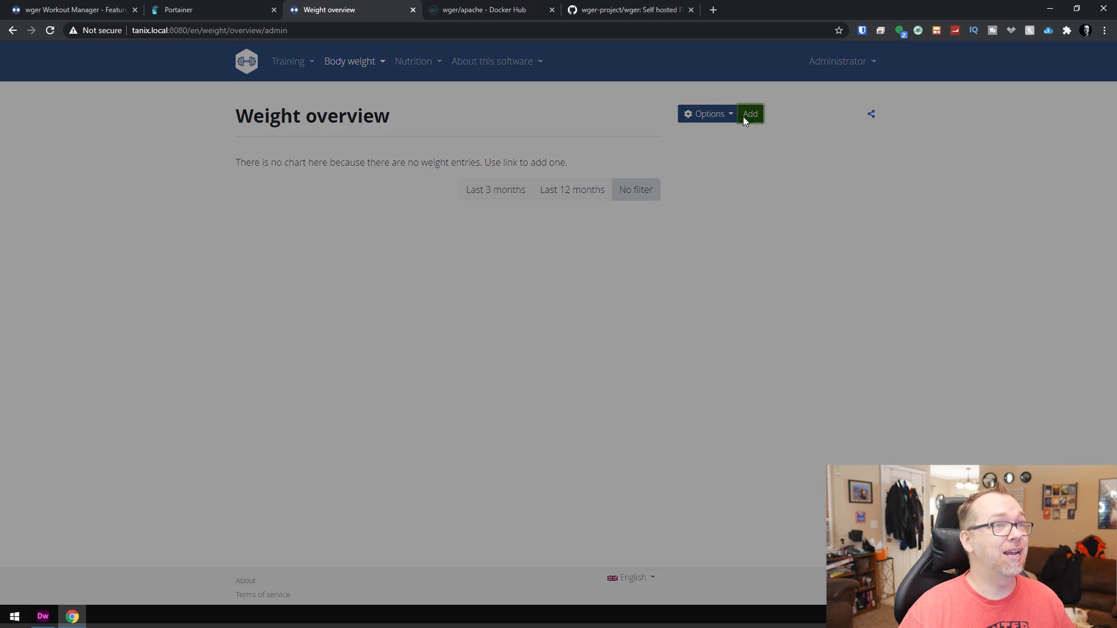
Log a body weight entry of 220 for Sept. 14, 2020.
{"action": "left_click", "coordinate": [751, 114]}
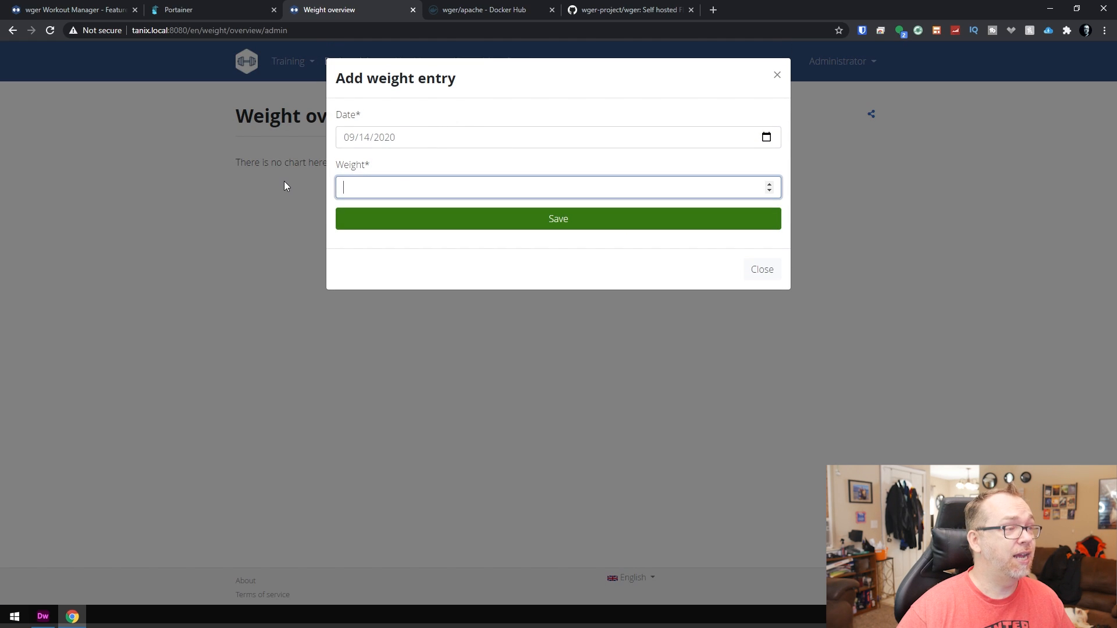
{"action": "type", "text": "220"}
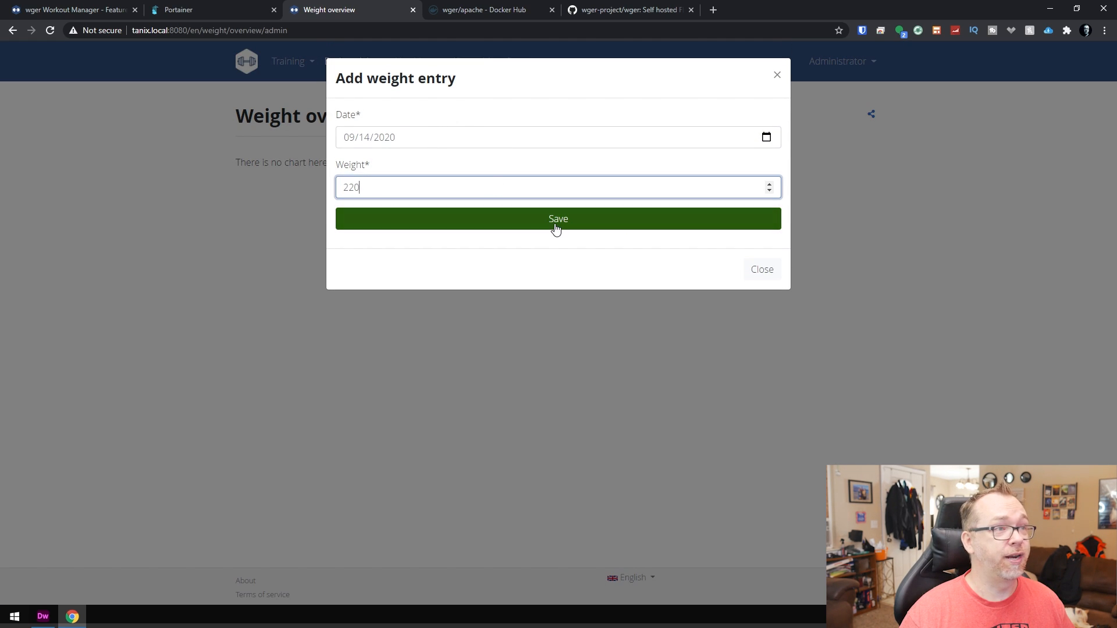
{"action": "left_click", "coordinate": [559, 219]}
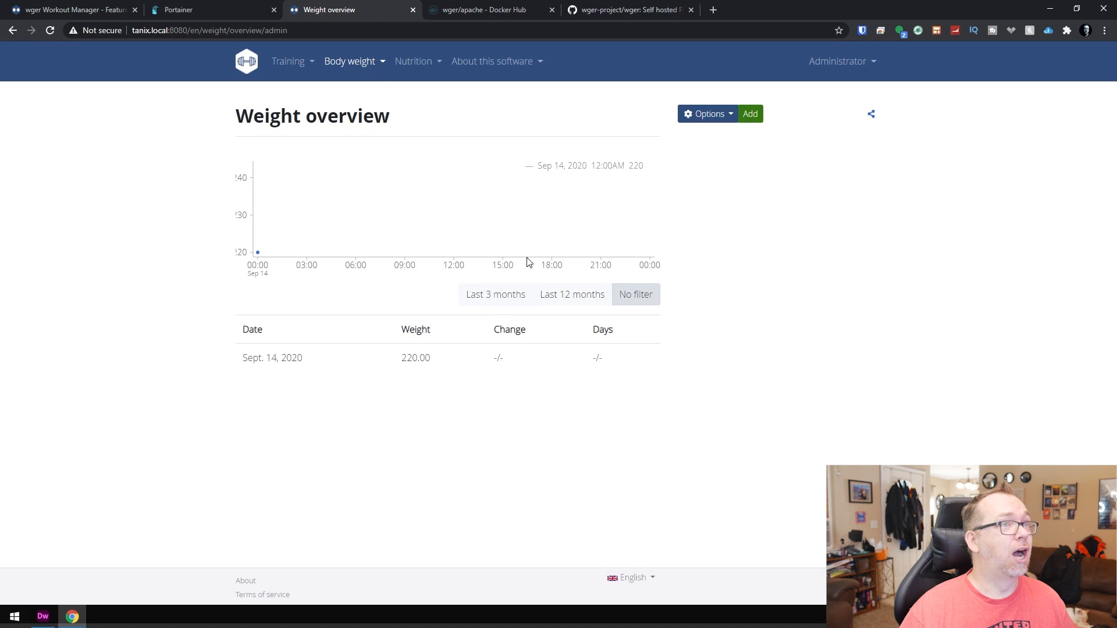
Log a second entry of 250 dated Sept. 14, 2019, charting a -30.00 change.
{"action": "left_click", "coordinate": [749, 114]}
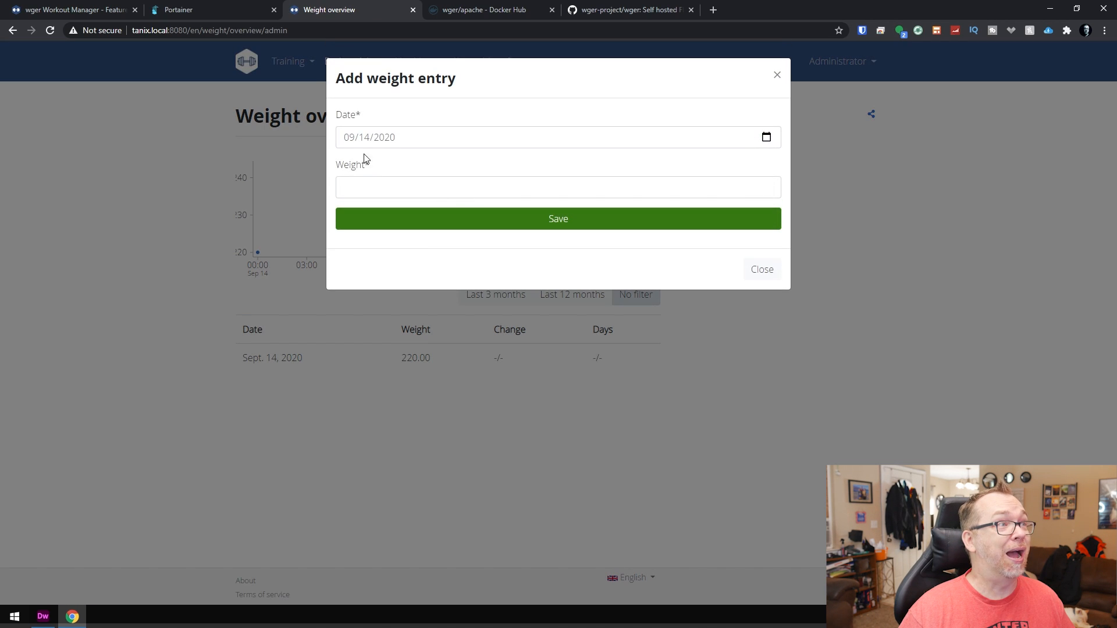
{"action": "left_click", "coordinate": [384, 137]}
{"action": "type", "text": "2"}
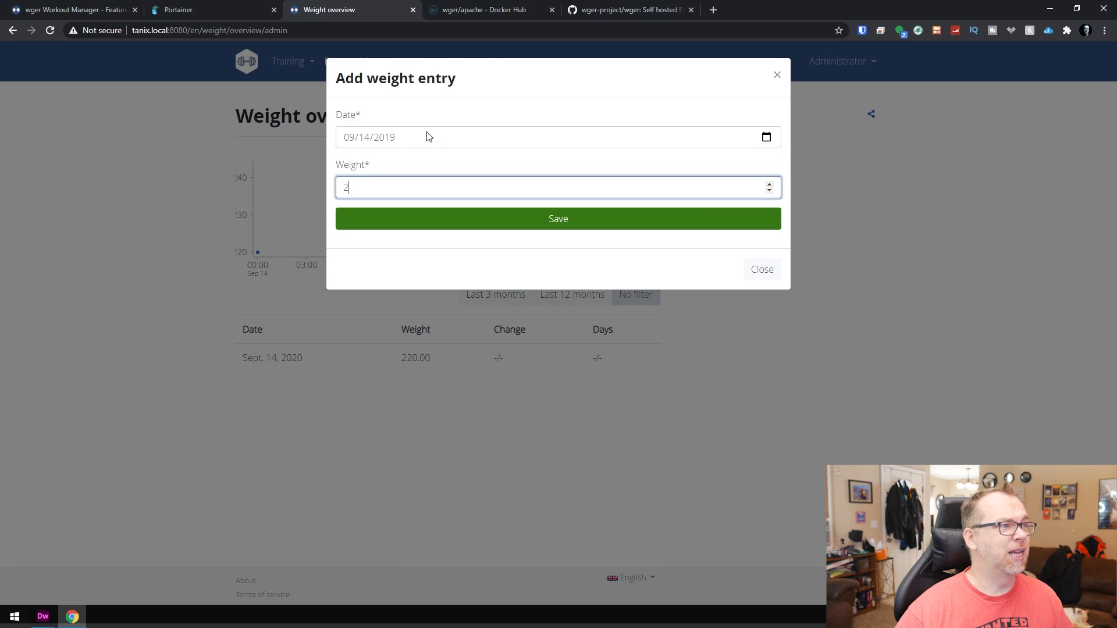
{"action": "left_click", "coordinate": [559, 218]}
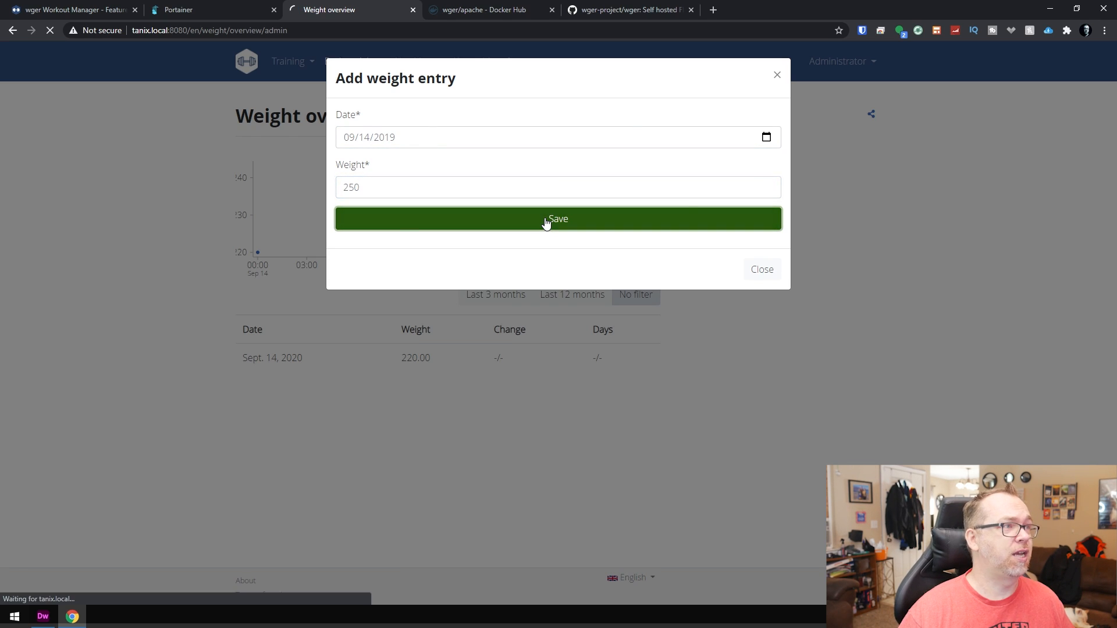
{"action": "left_click", "coordinate": [557, 219]}
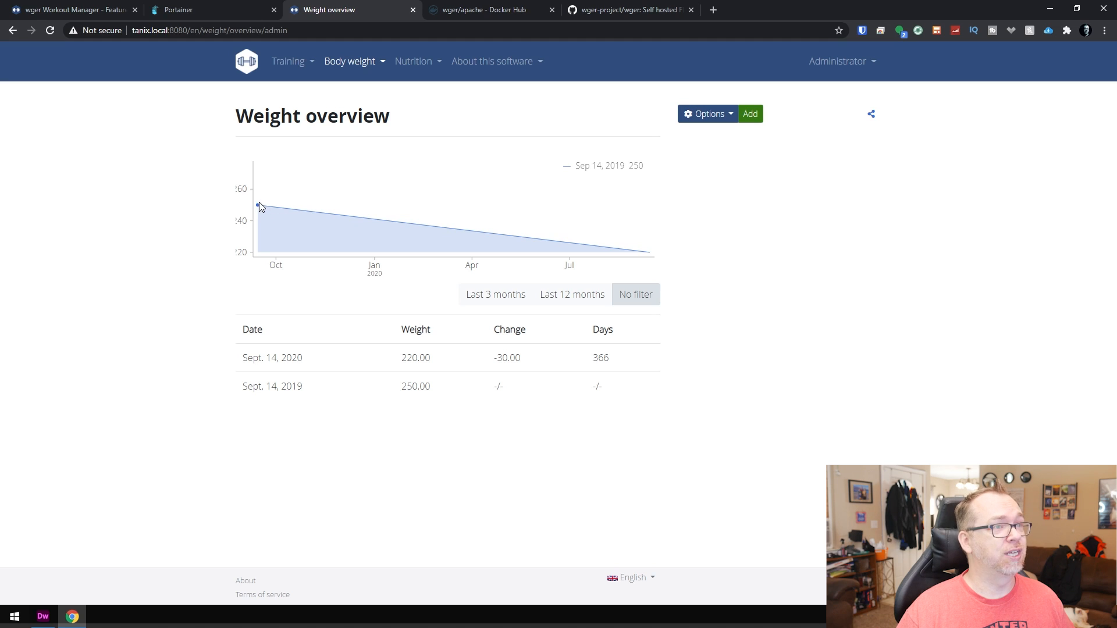
{"action": "mouse_move", "coordinate": [692, 253]}
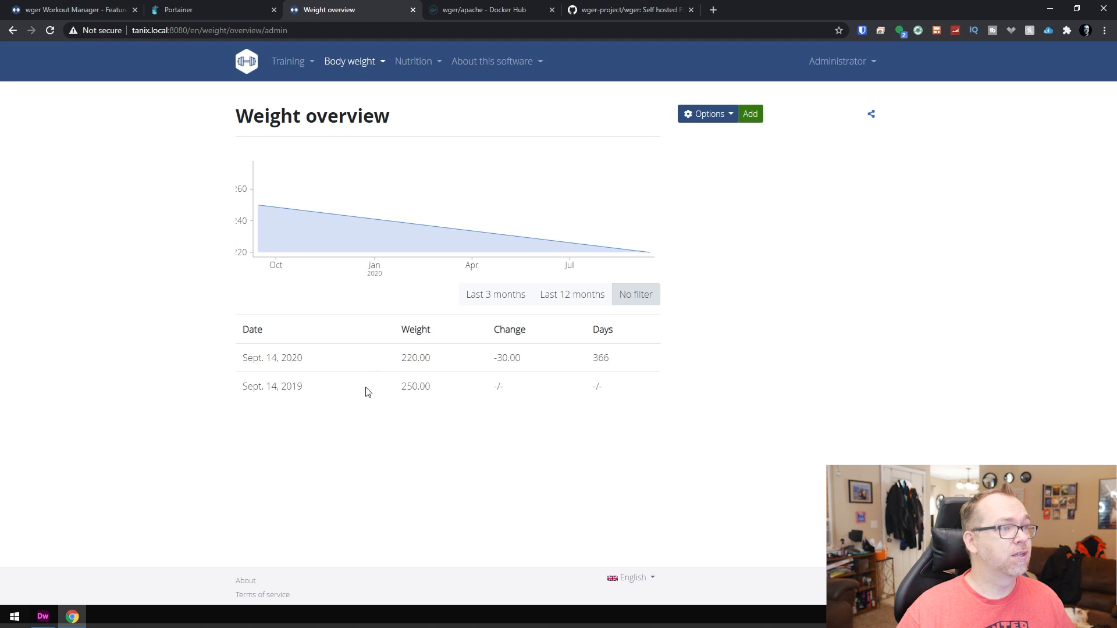
{"action": "mouse_move", "coordinate": [416, 237]}
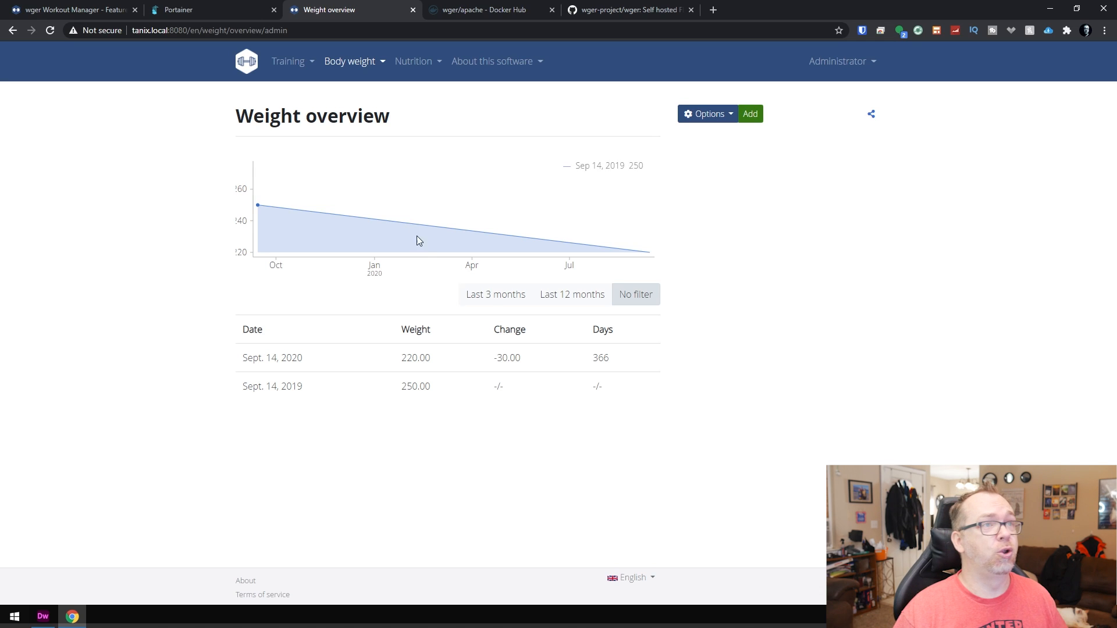
{"action": "left_click", "coordinate": [414, 61]}
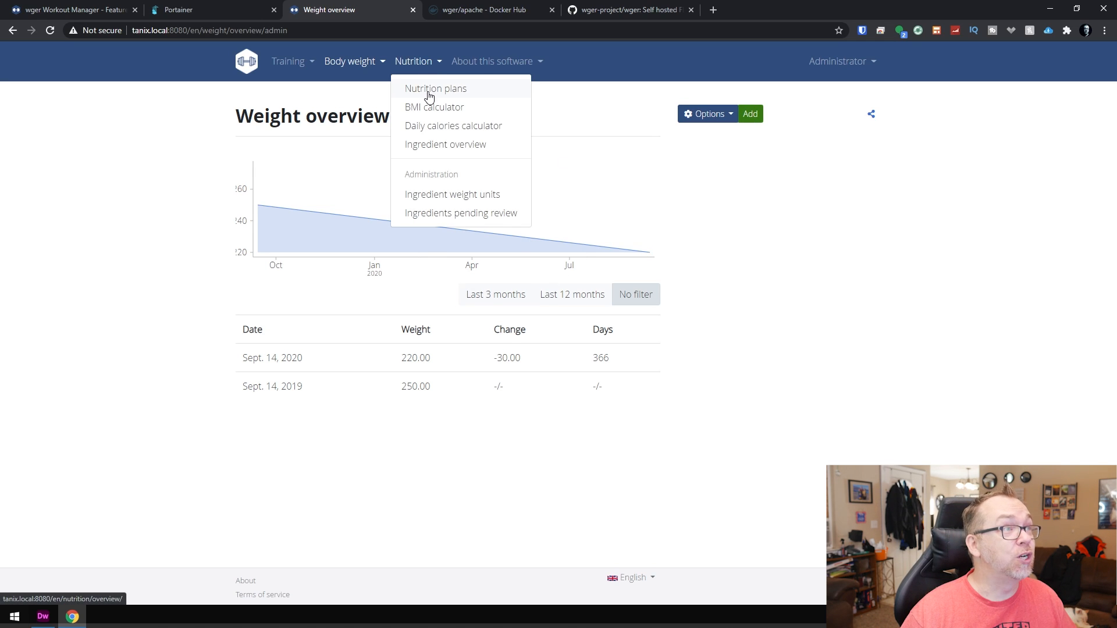
View the nutrition plans, then the BMI calculator prefilled with weight 220.00.
{"action": "left_click", "coordinate": [435, 89]}
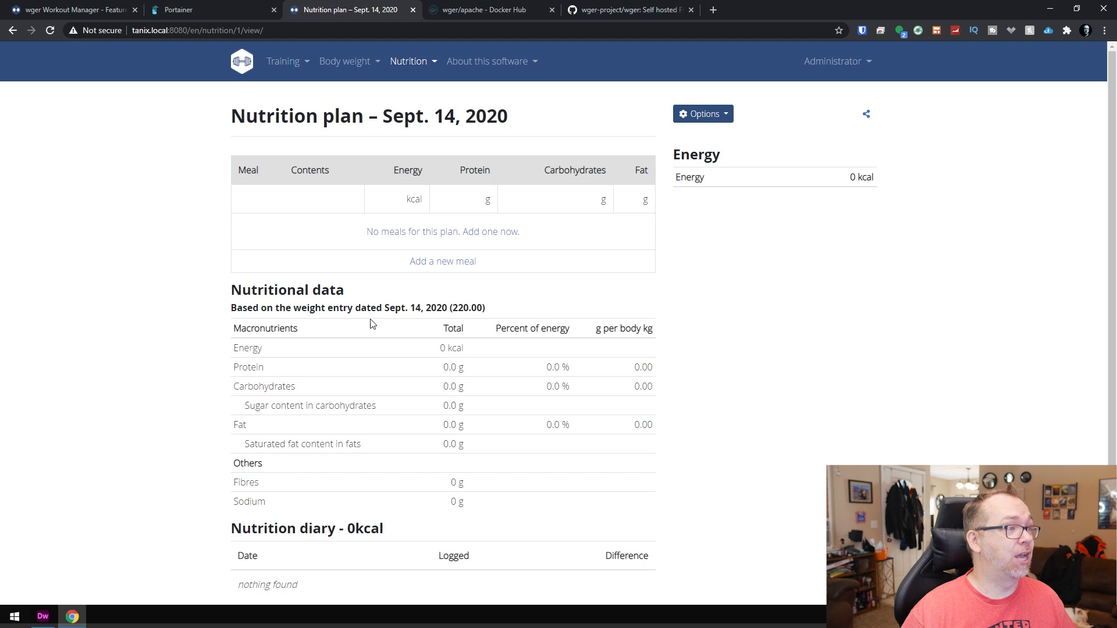
{"action": "mouse_move", "coordinate": [417, 236]}
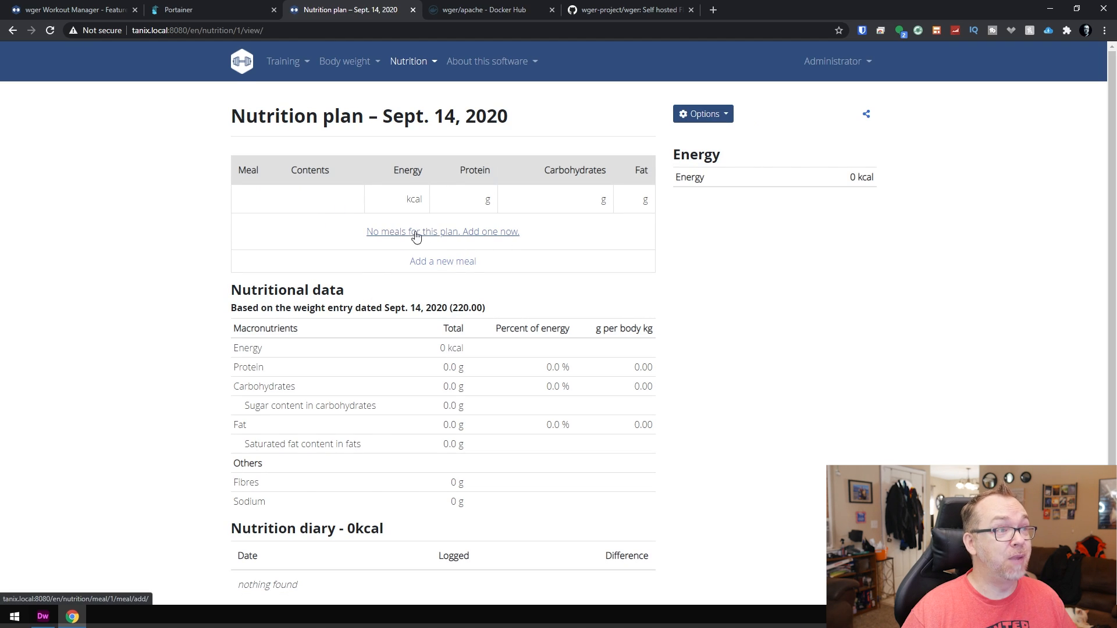
{"action": "left_click", "coordinate": [410, 61]}
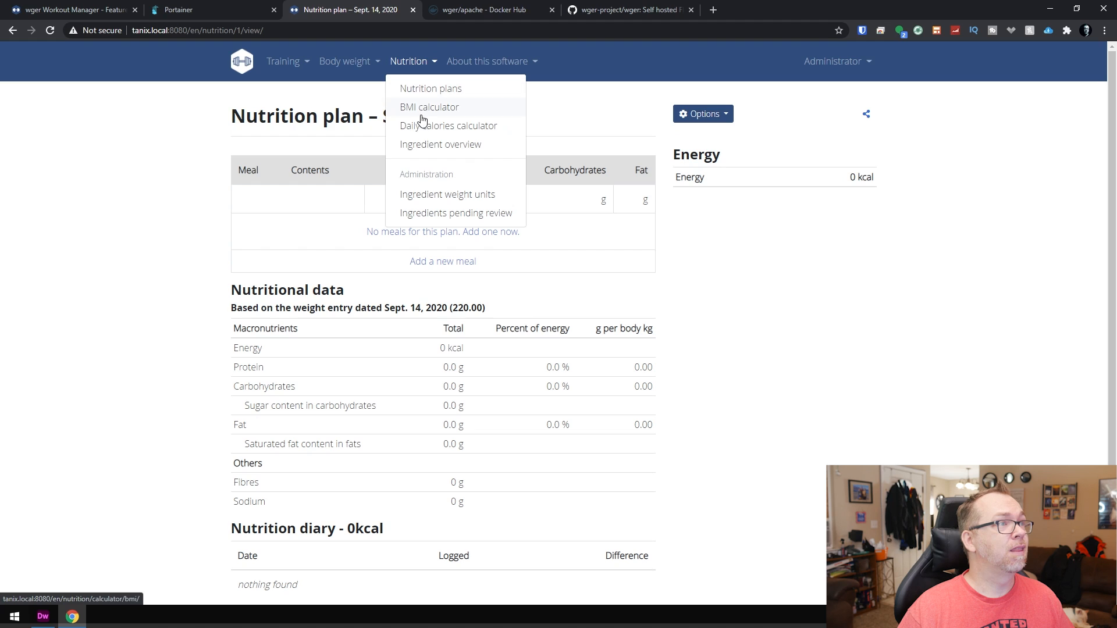
{"action": "left_click", "coordinate": [428, 107]}
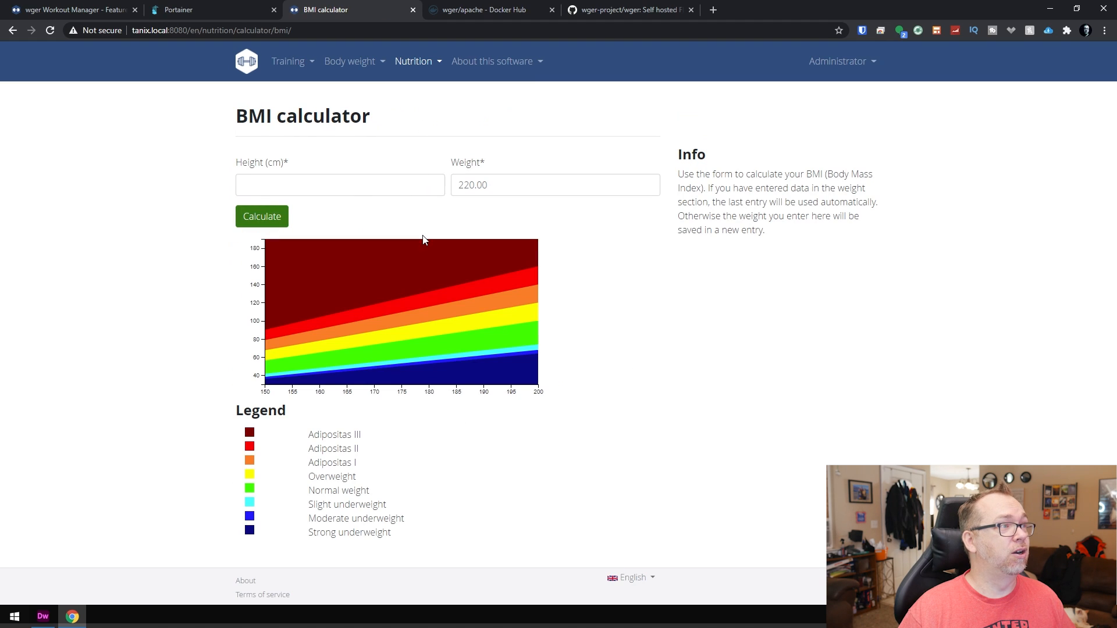
{"action": "left_click", "coordinate": [337, 184]}
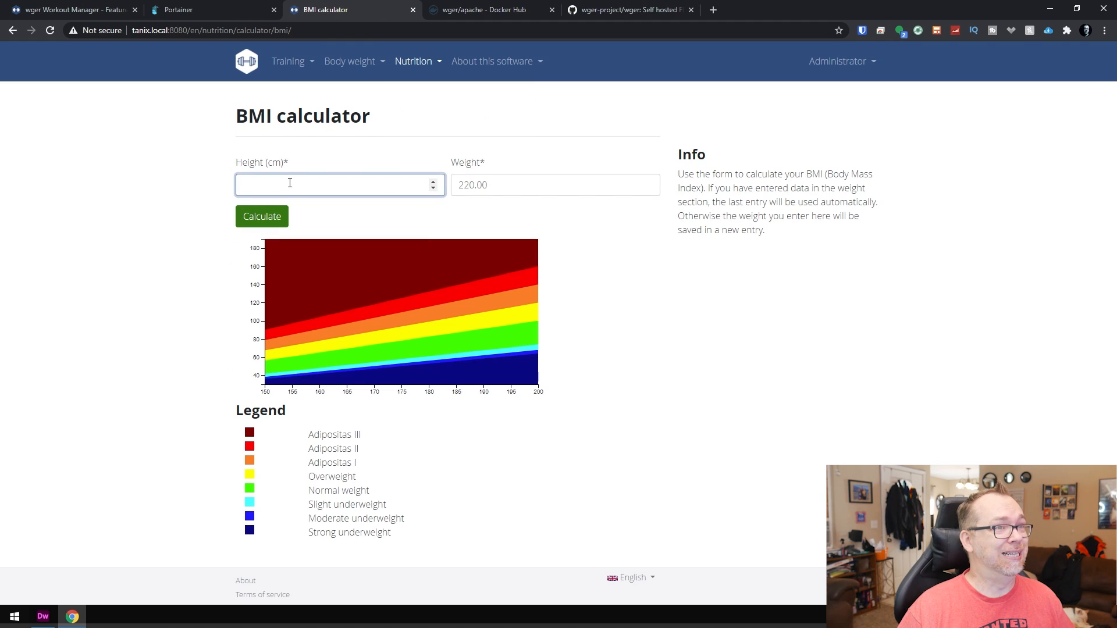
{"action": "left_click", "coordinate": [843, 61]}
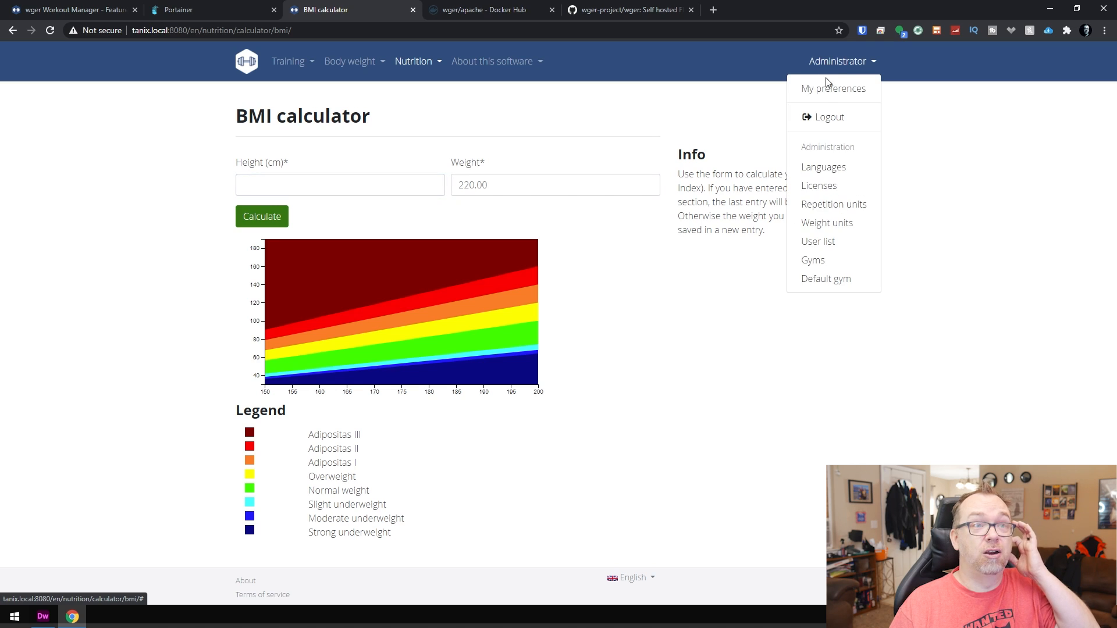
{"action": "mouse_move", "coordinate": [825, 230]}
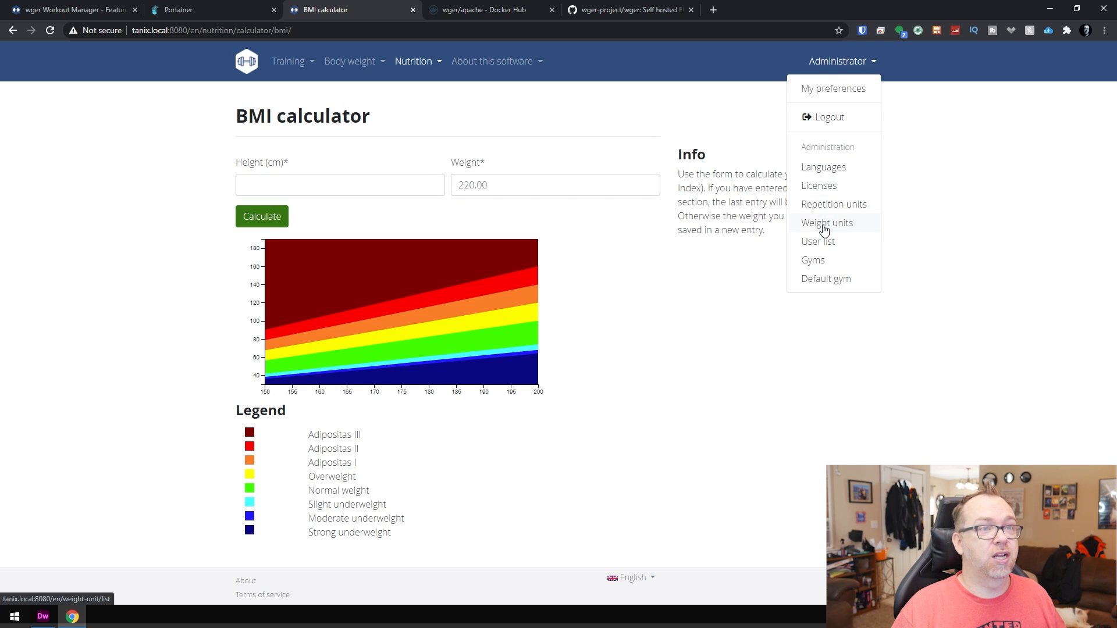
View the weight units list and the Body Weight unit's edit dialog without changes.
{"action": "left_click", "coordinate": [827, 223]}
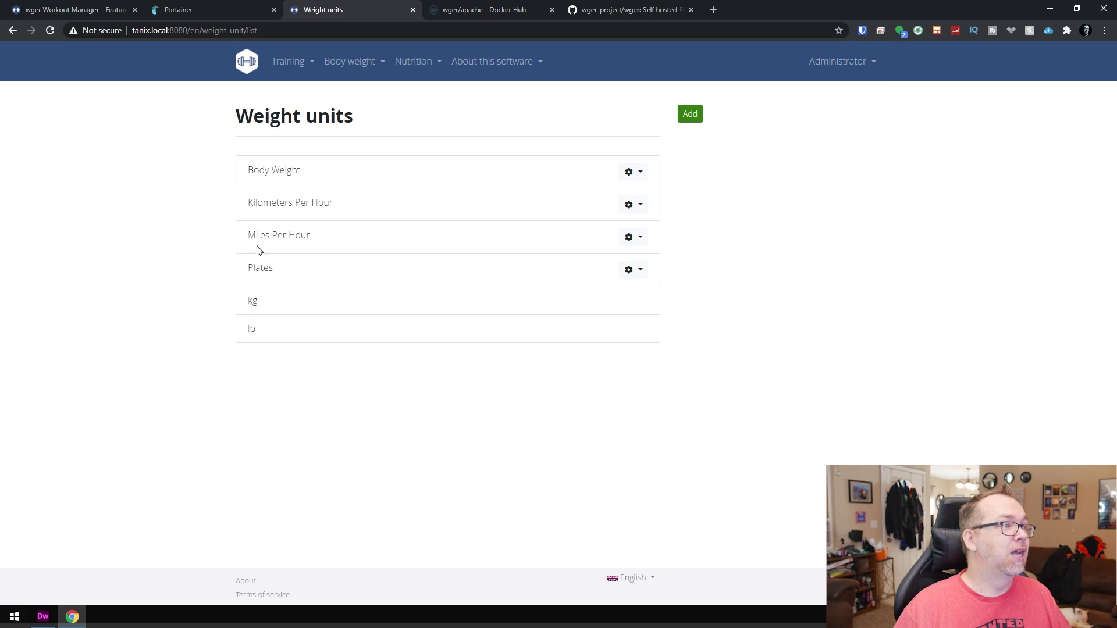
{"action": "mouse_move", "coordinate": [629, 173]}
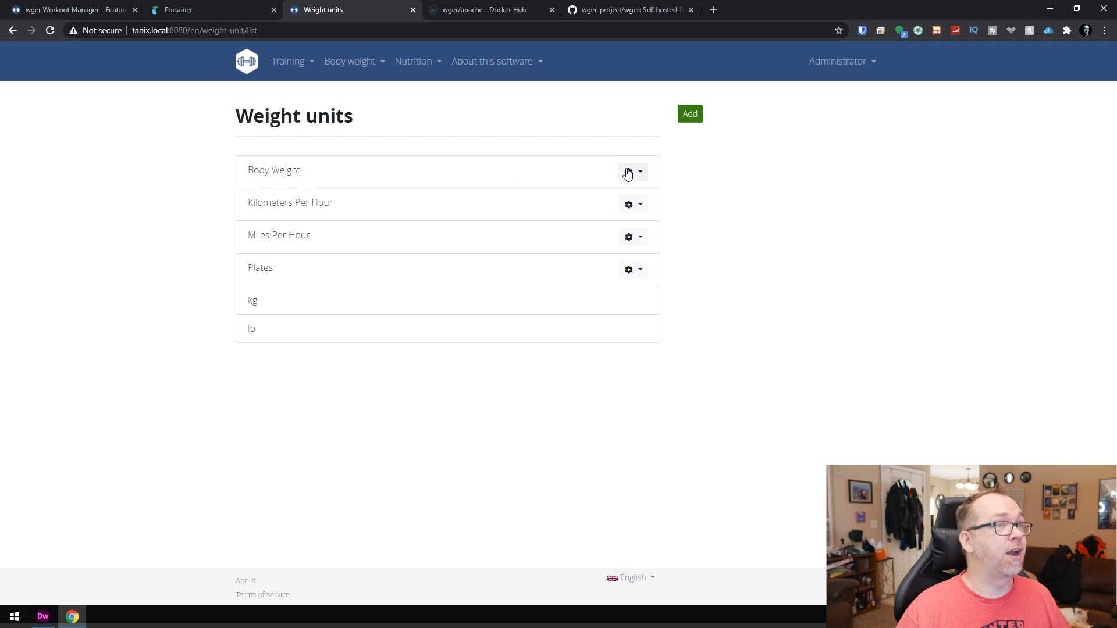
{"action": "left_click", "coordinate": [628, 173]}
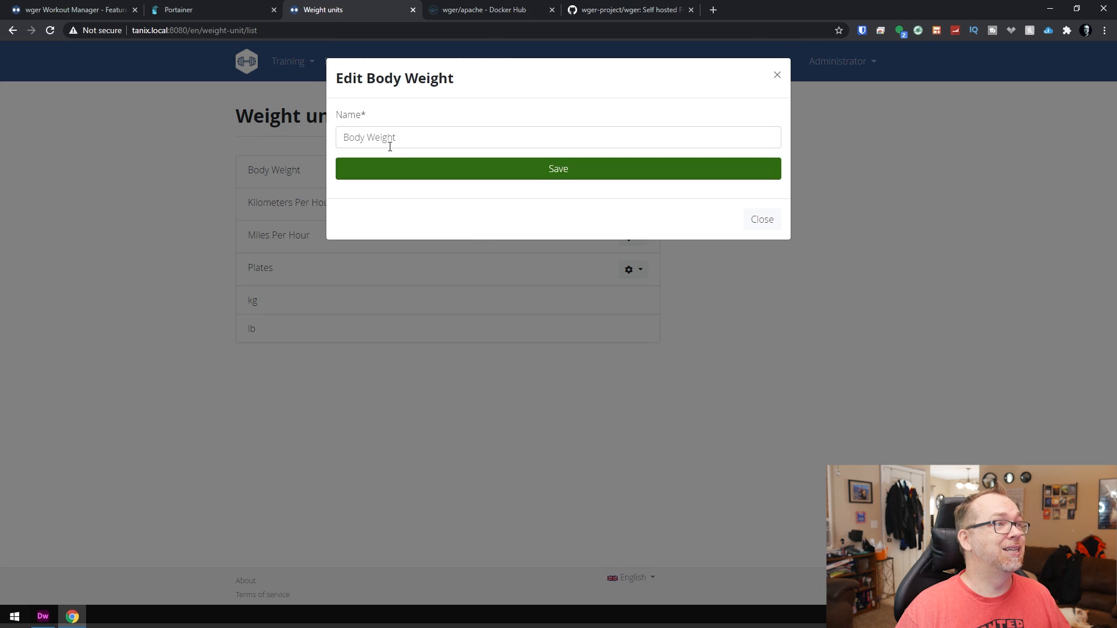
{"action": "left_click", "coordinate": [763, 218]}
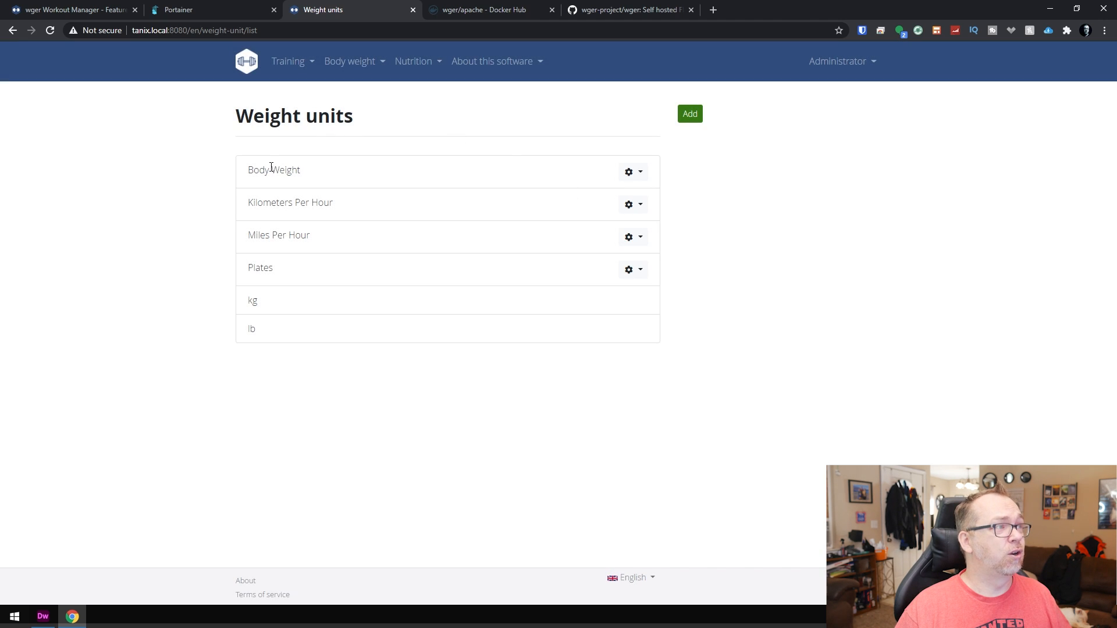
View the repetition units and the user list with the single administrator account.
{"action": "left_click", "coordinate": [837, 61]}
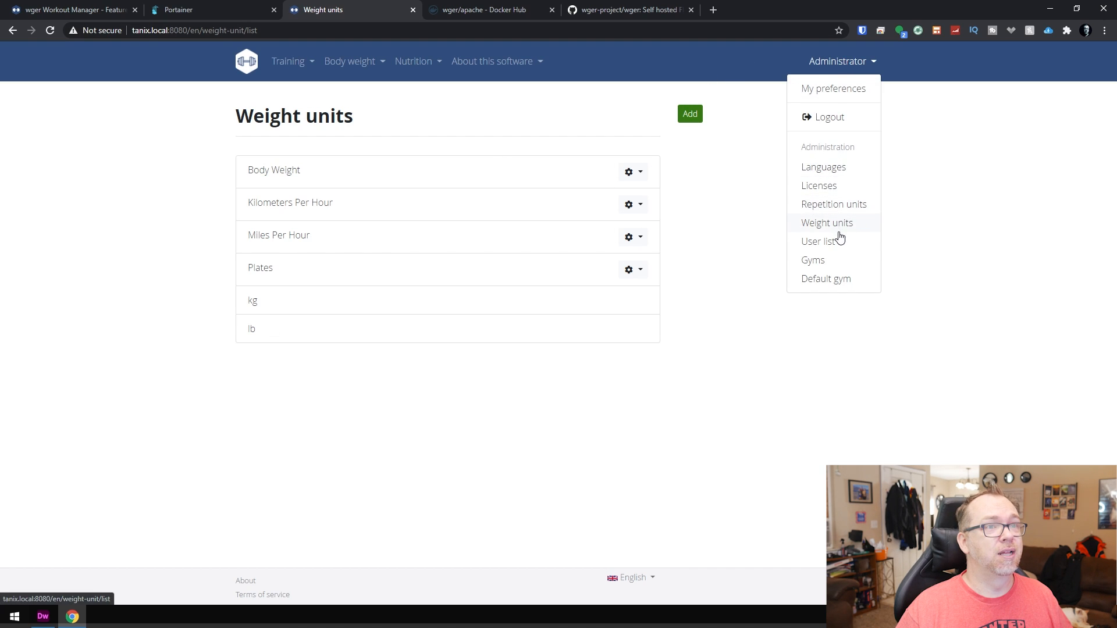
{"action": "left_click", "coordinate": [833, 203]}
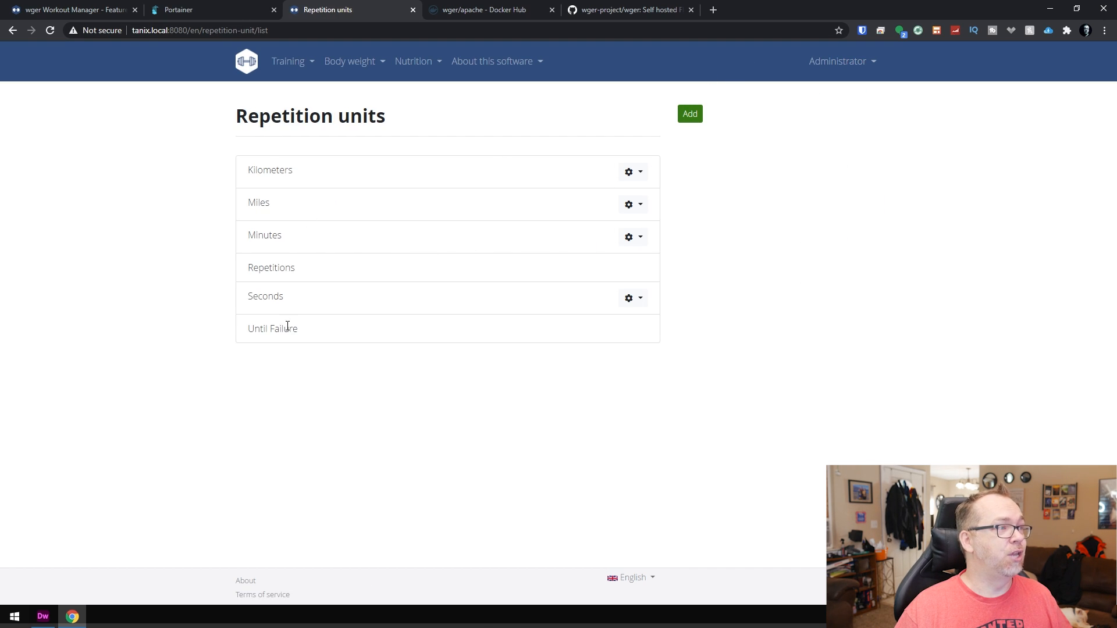
{"action": "left_click", "coordinate": [842, 61]}
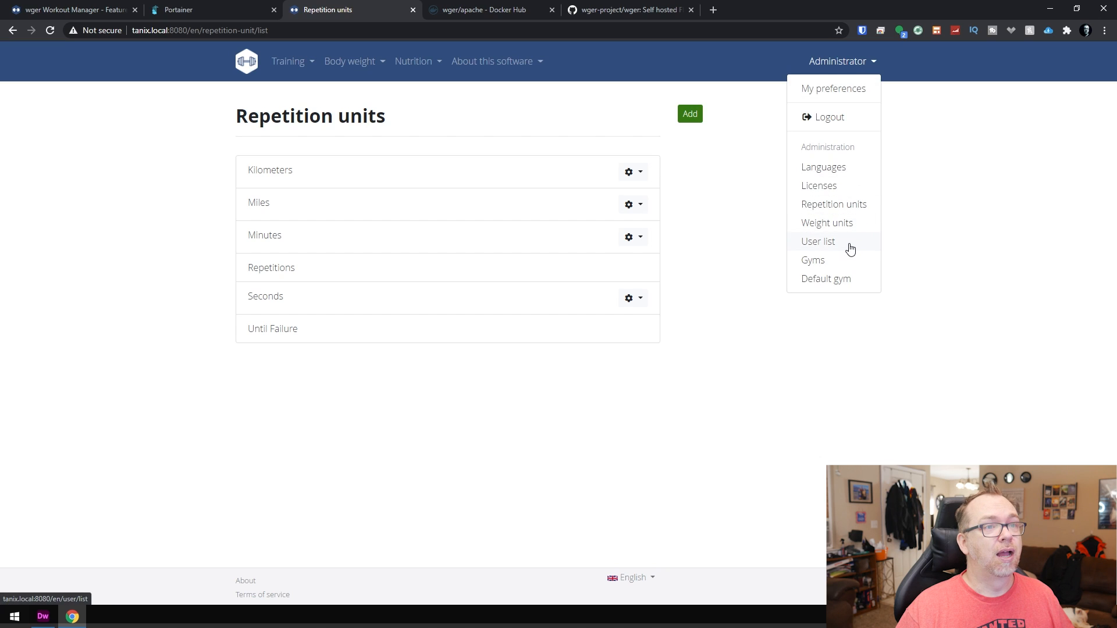
{"action": "left_click", "coordinate": [818, 242]}
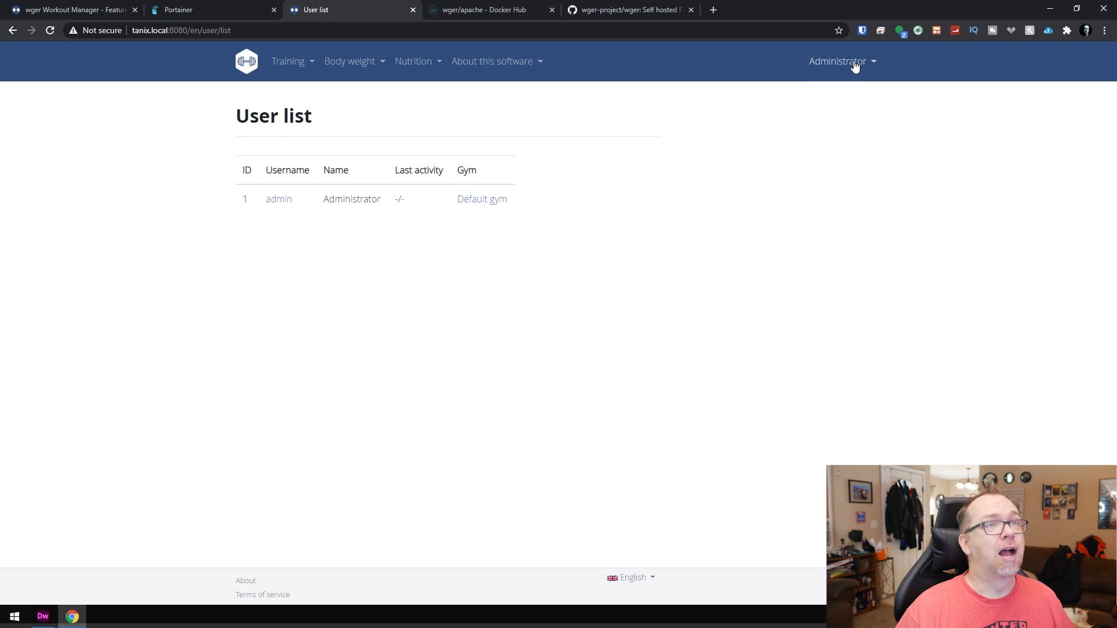
{"action": "left_click", "coordinate": [837, 61]}
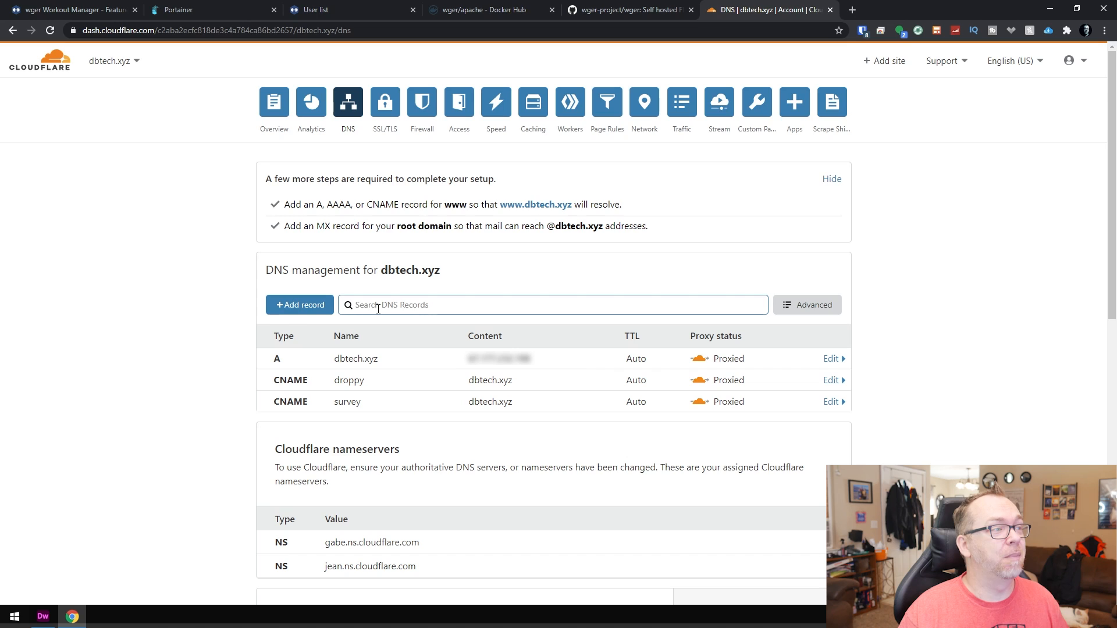
Add a DNS-only CNAME record 'fit' aliasing dbtech.xyz and save it.
{"action": "left_click", "coordinate": [300, 305]}
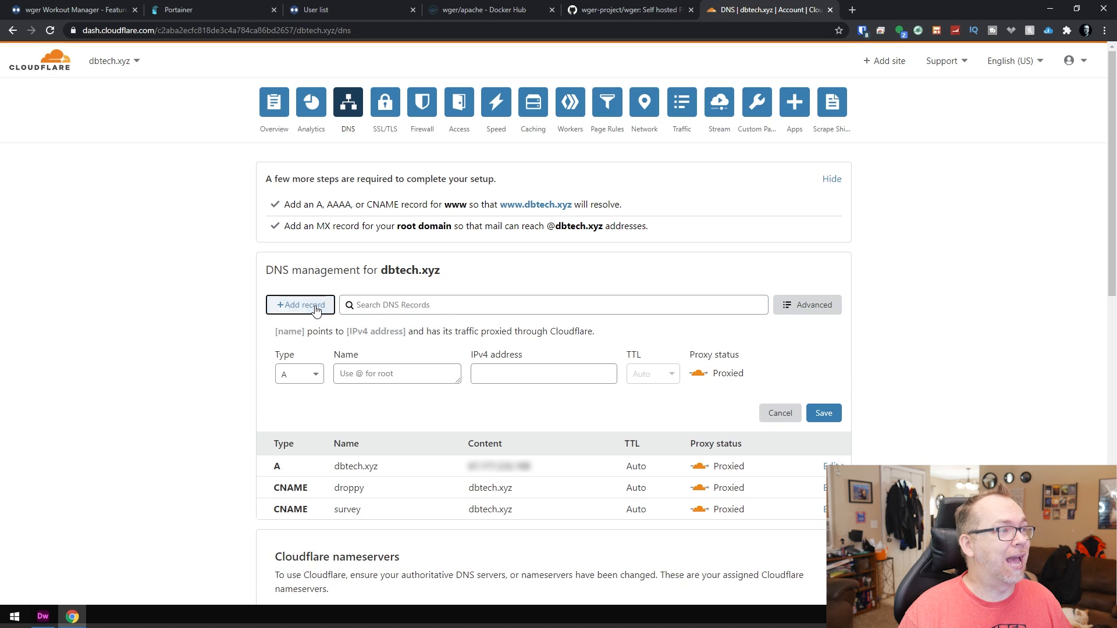
{"action": "left_click", "coordinate": [298, 374]}
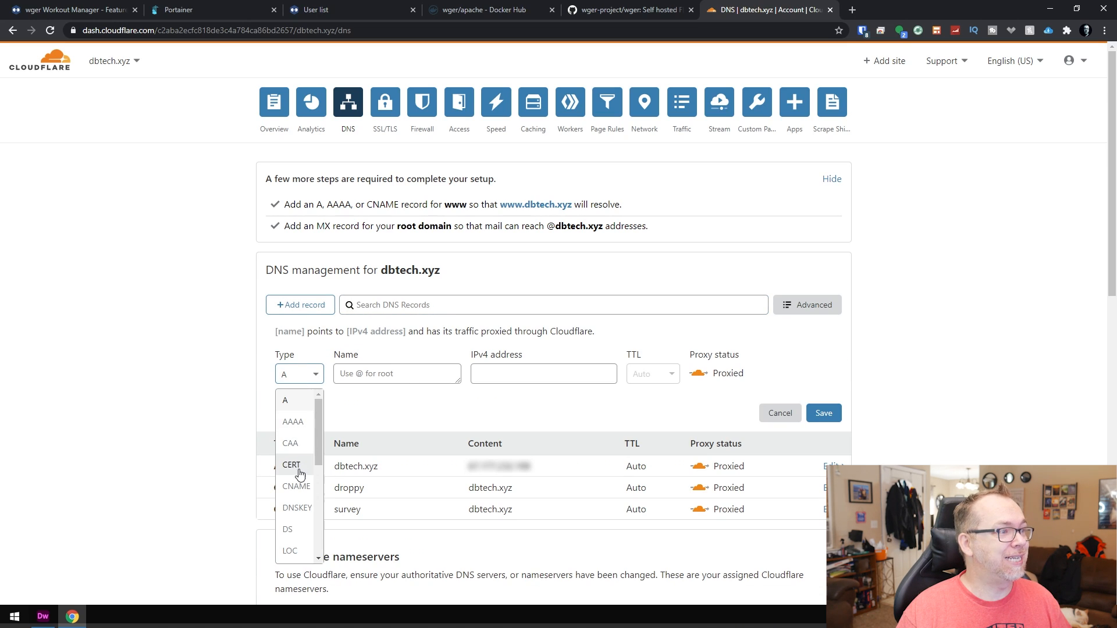
{"action": "left_click", "coordinate": [296, 486]}
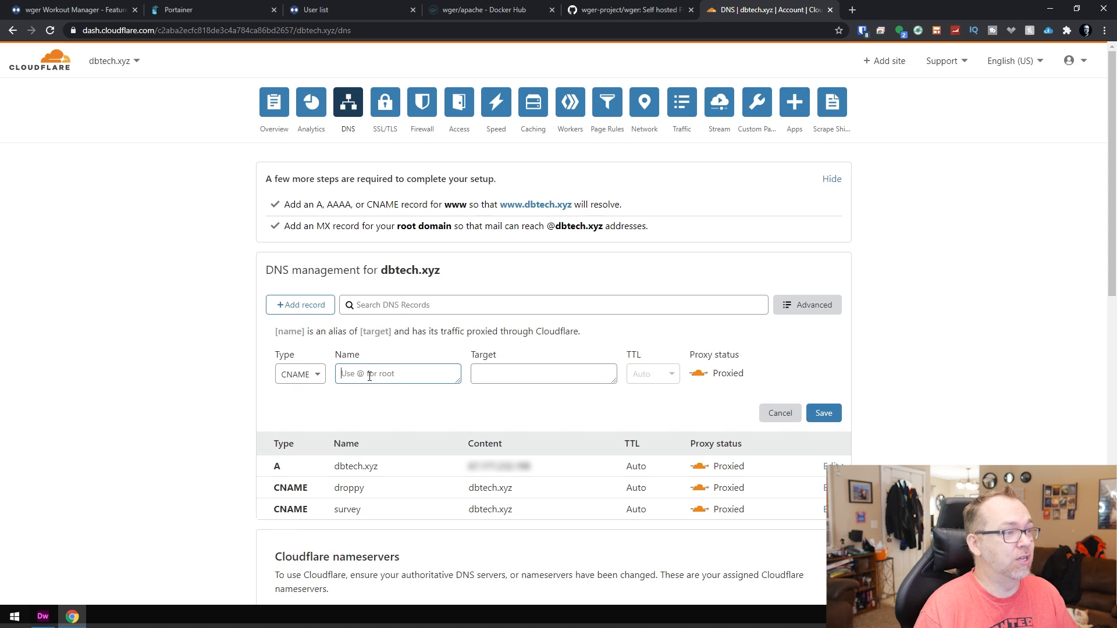
{"action": "type", "text": "fit"}
{"action": "left_click", "coordinate": [544, 374]}
{"action": "type", "text": "@"}
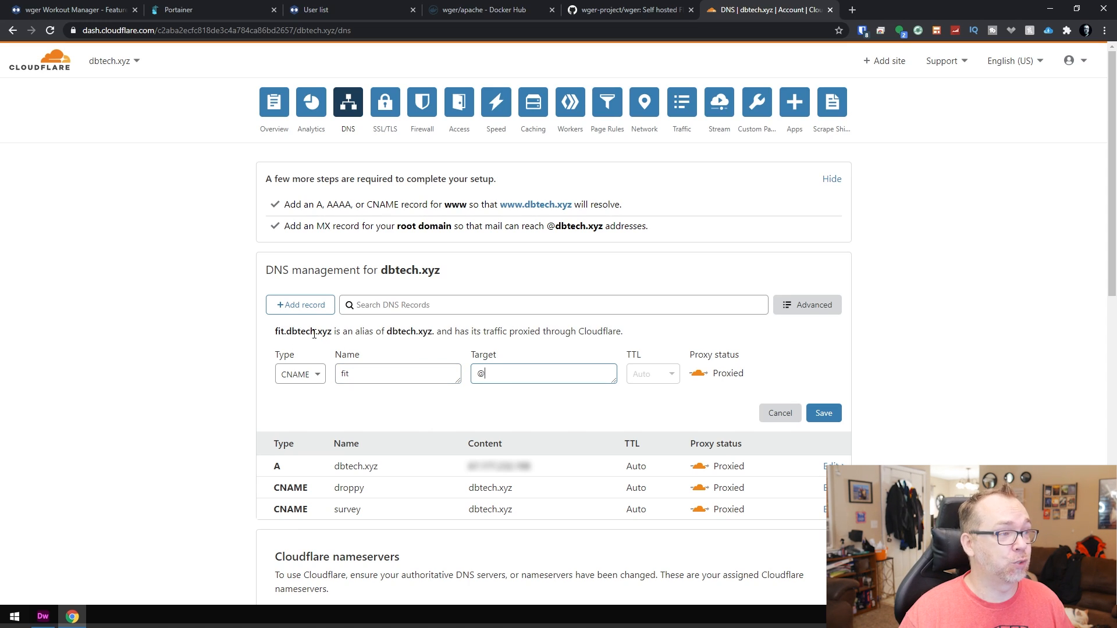
{"action": "left_click", "coordinate": [698, 372]}
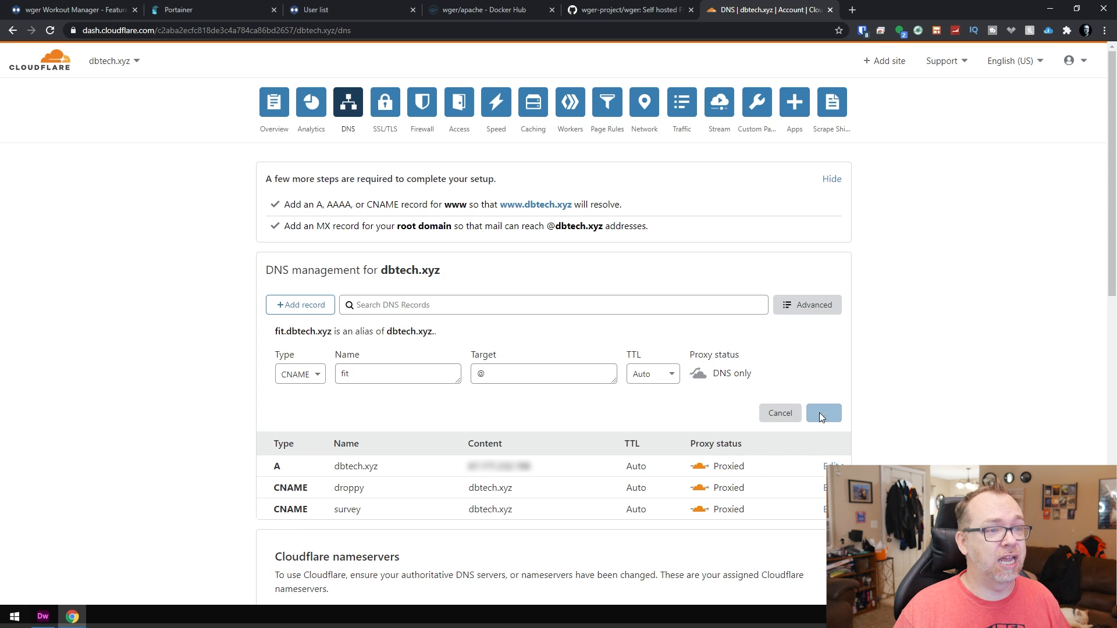
{"action": "left_click", "coordinate": [824, 414]}
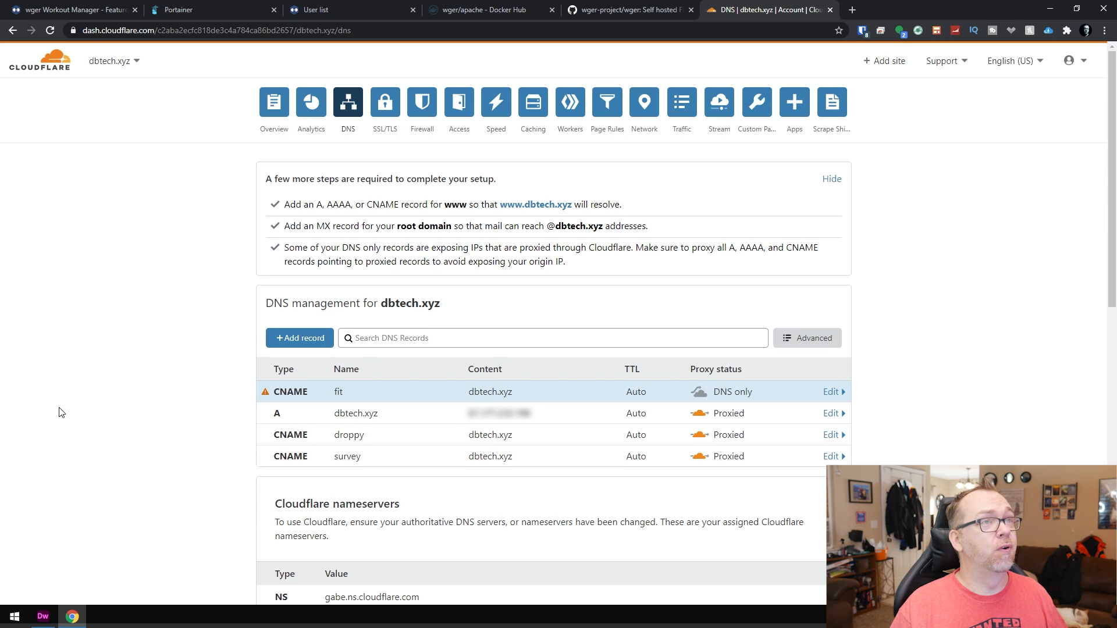
Load Nginx Proxy Manager at brucebanner.local:82 and show the proxy hosts list.
{"action": "left_click", "coordinate": [989, 10]}
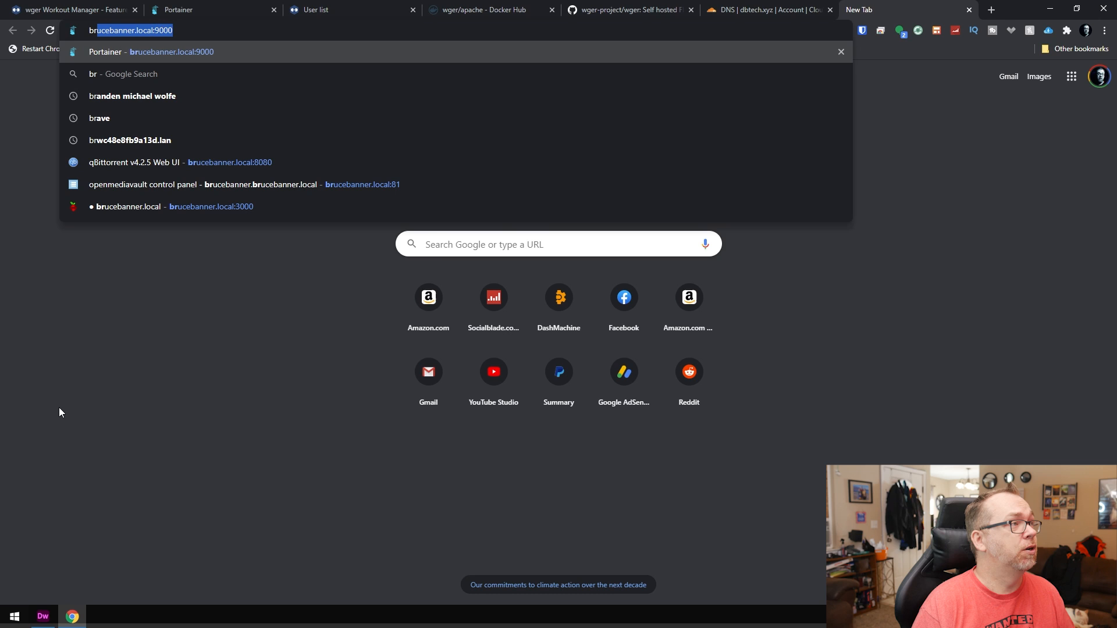
{"action": "type", "text": "brucebanner.local:82"}
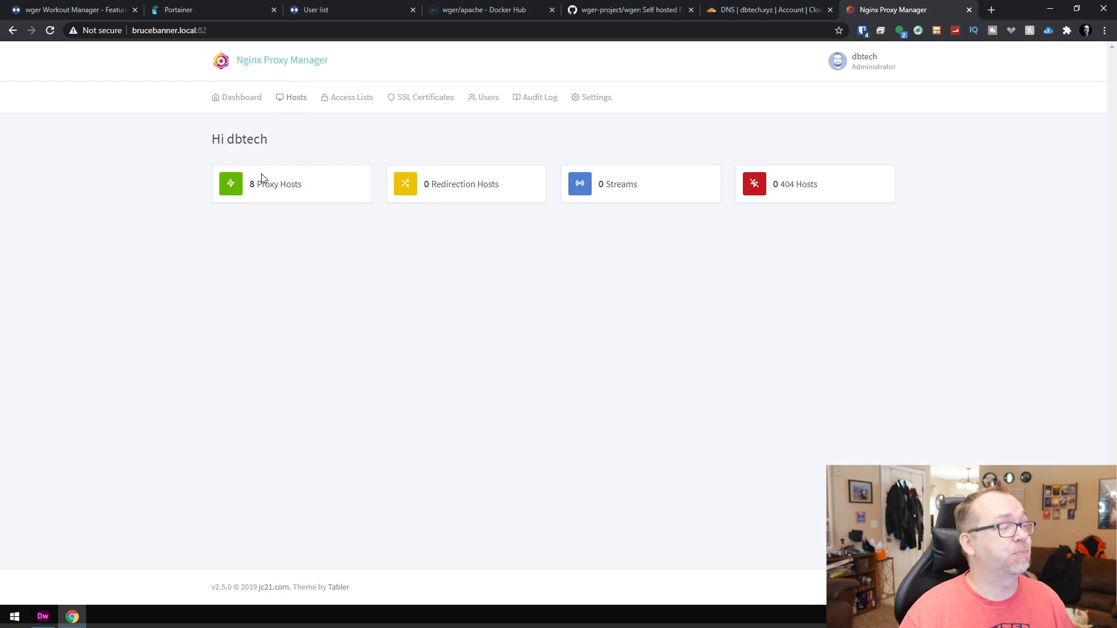
{"action": "left_click", "coordinate": [277, 184]}
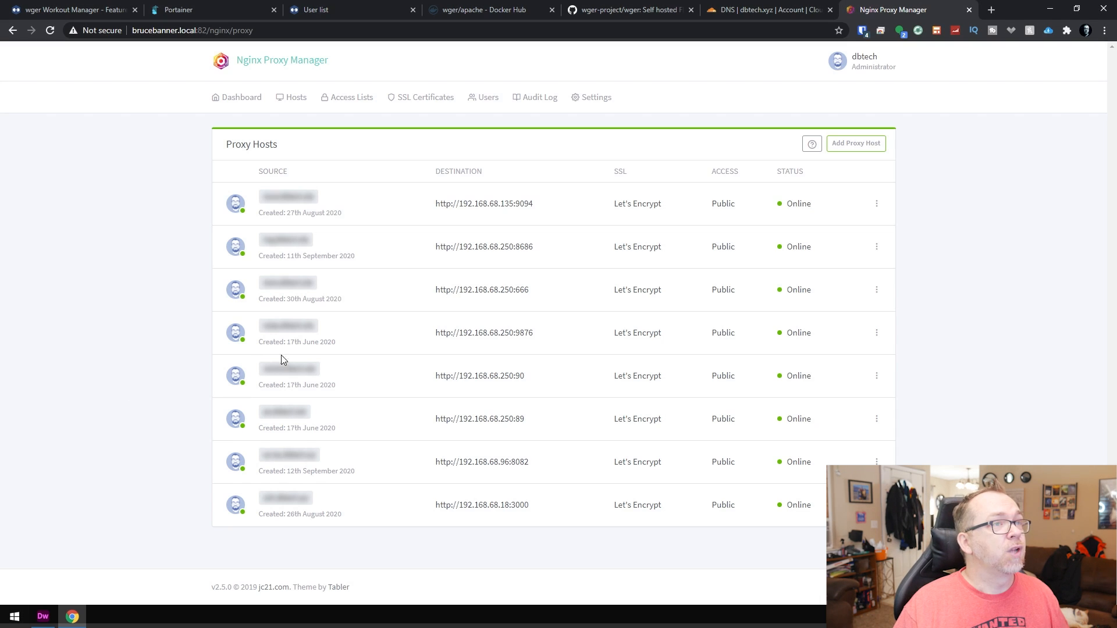
{"action": "mouse_move", "coordinate": [856, 148]}
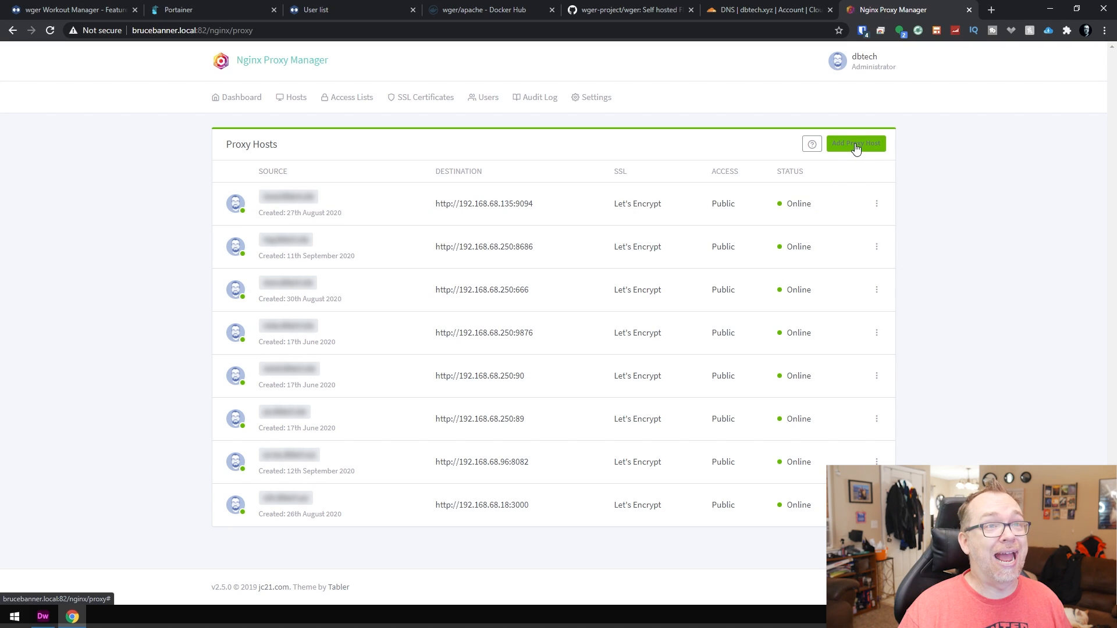
Start a new proxy host with domain name fit.dbtech.xyz.
{"action": "left_click", "coordinate": [856, 144]}
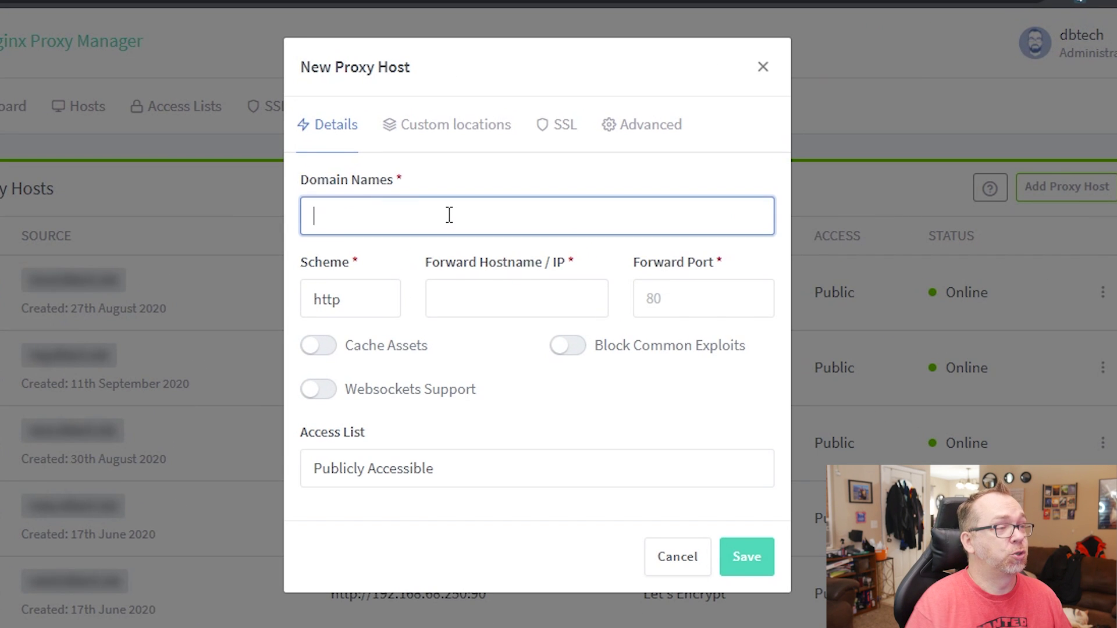
{"action": "type", "text": "fit.dbtech."}
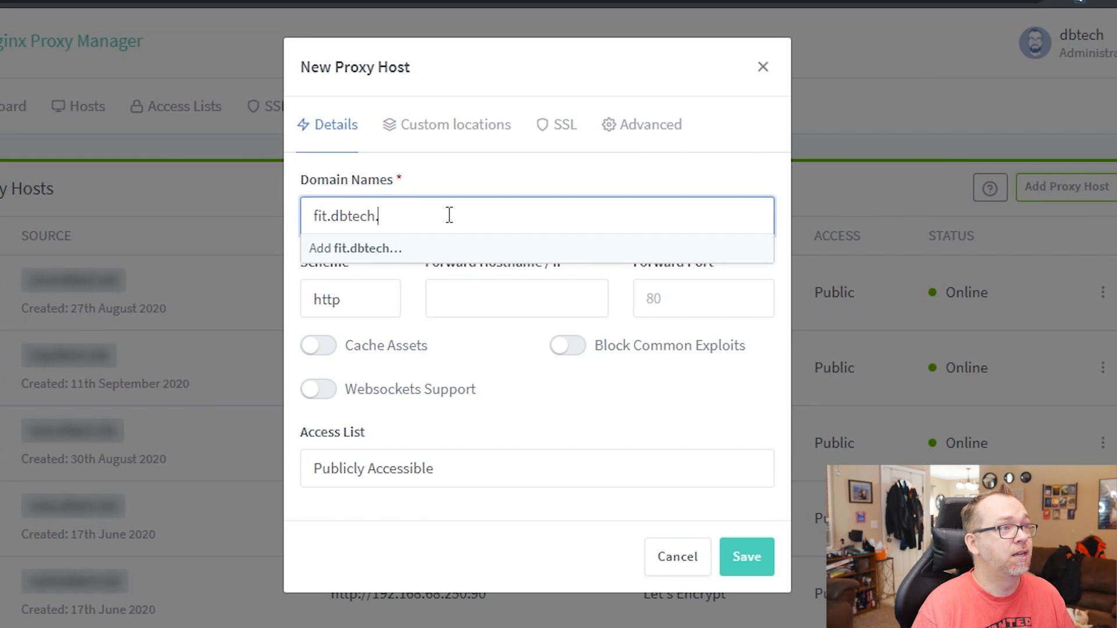
{"action": "type", "text": "xyz"}
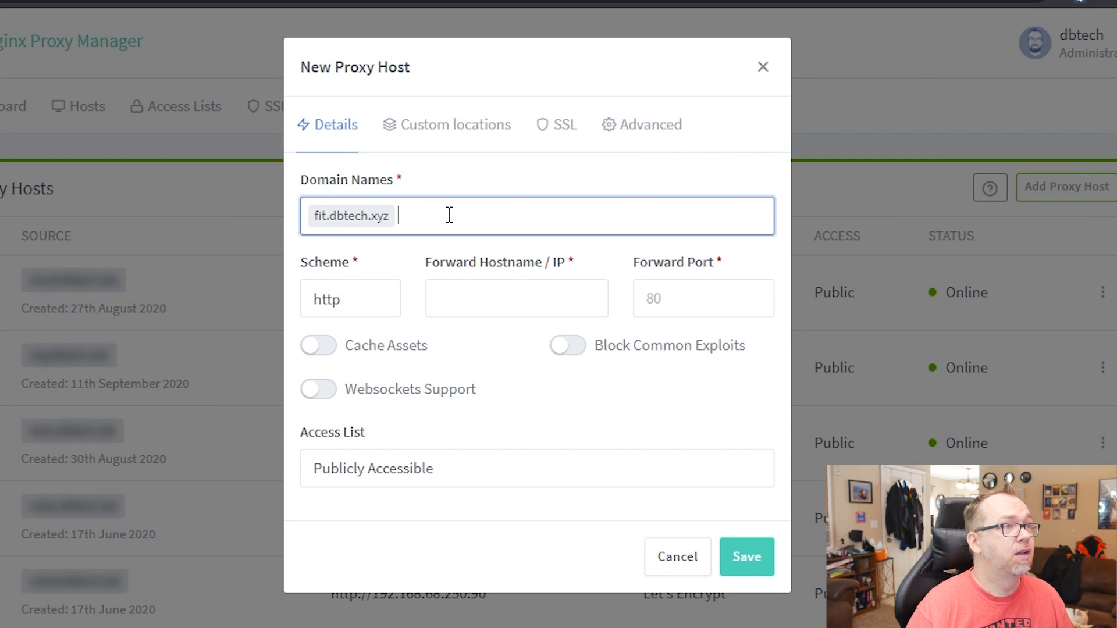
{"action": "left_click", "coordinate": [516, 298]}
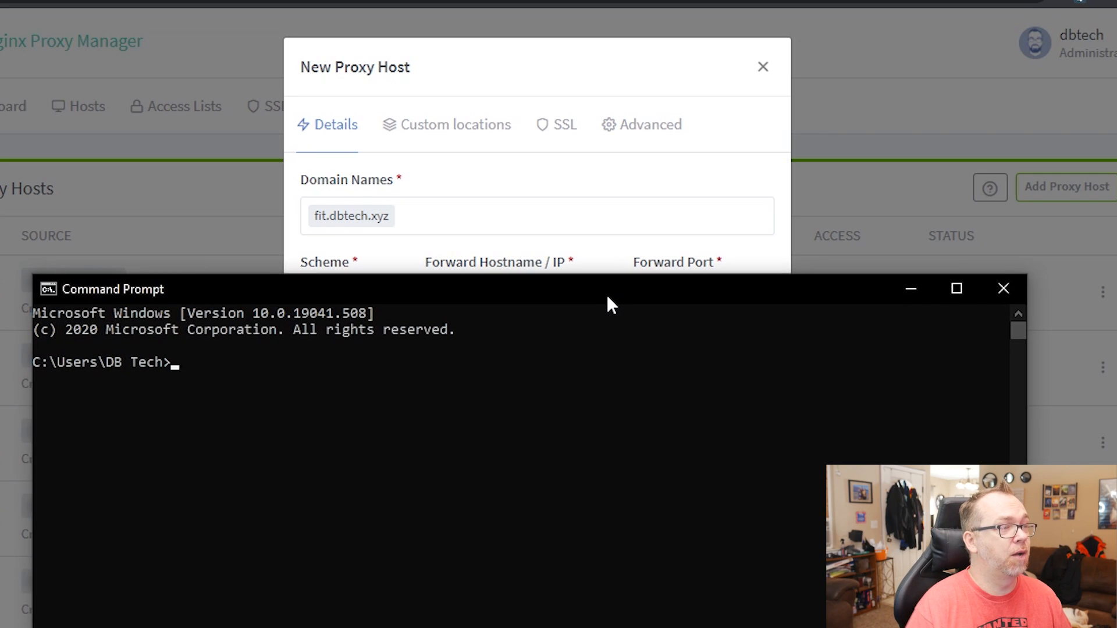
Ping tanix.local to find the server's address 192.168.68.96.
{"action": "type", "text": "ping"}
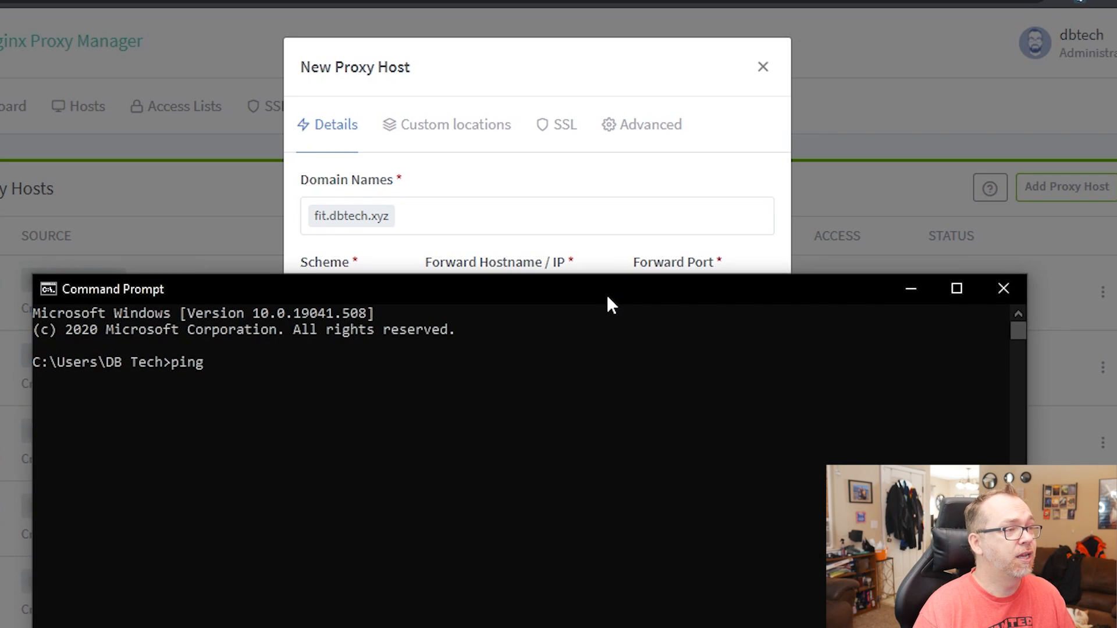
{"action": "type", "text": "tanix.local"}
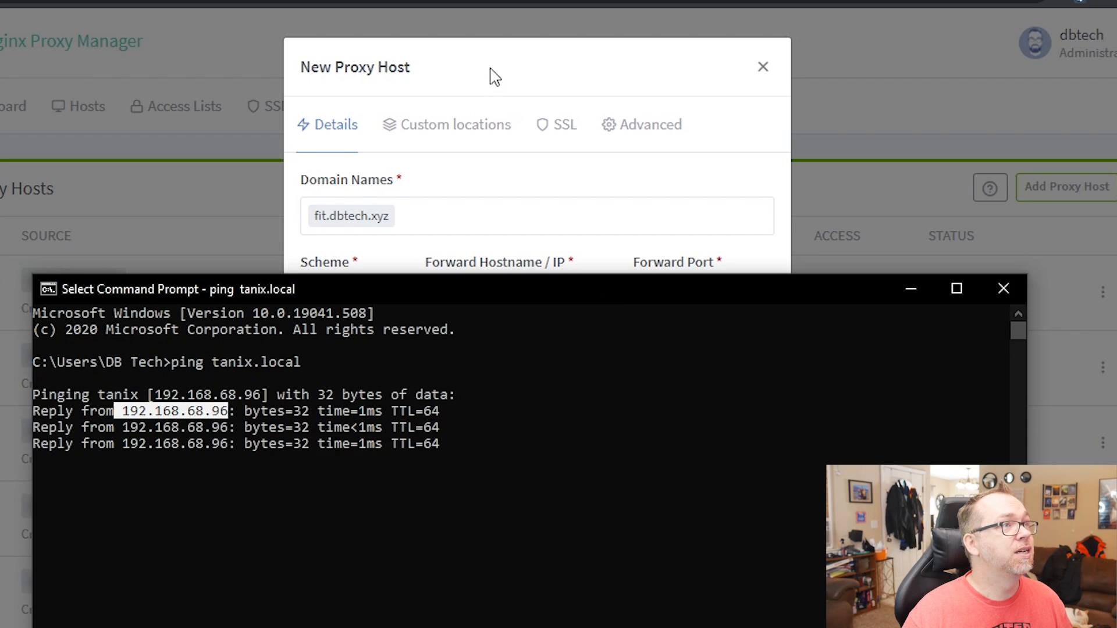
Forward the host to 192.168.68.96:8080 with Block Common Exploits enabled.
{"action": "type", "text": "wger"}
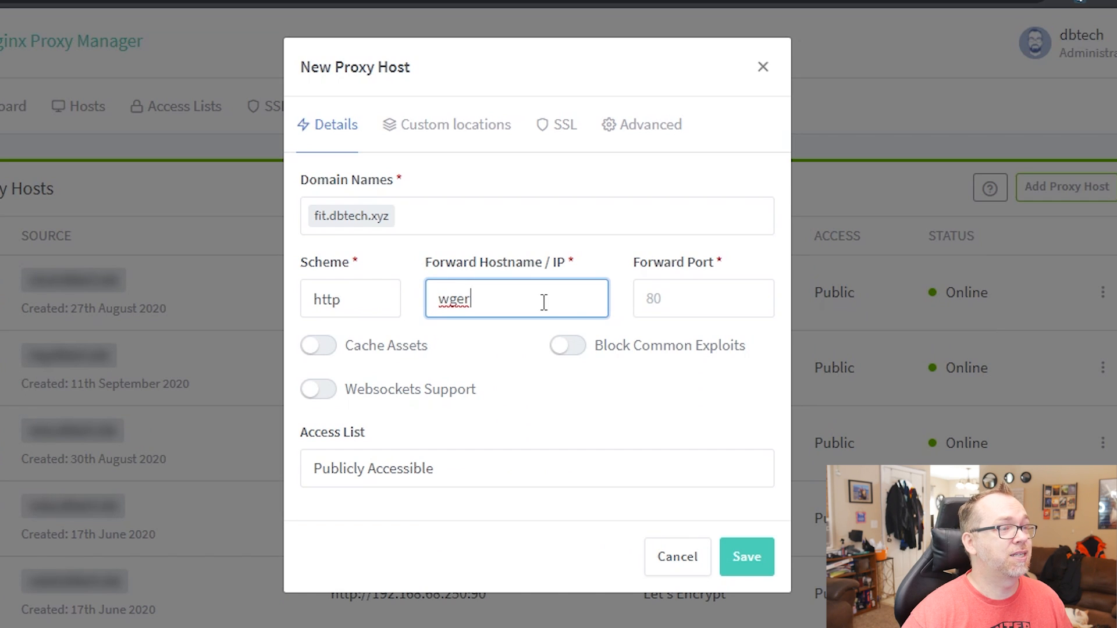
{"action": "type", "text": "192.168.68.96"}
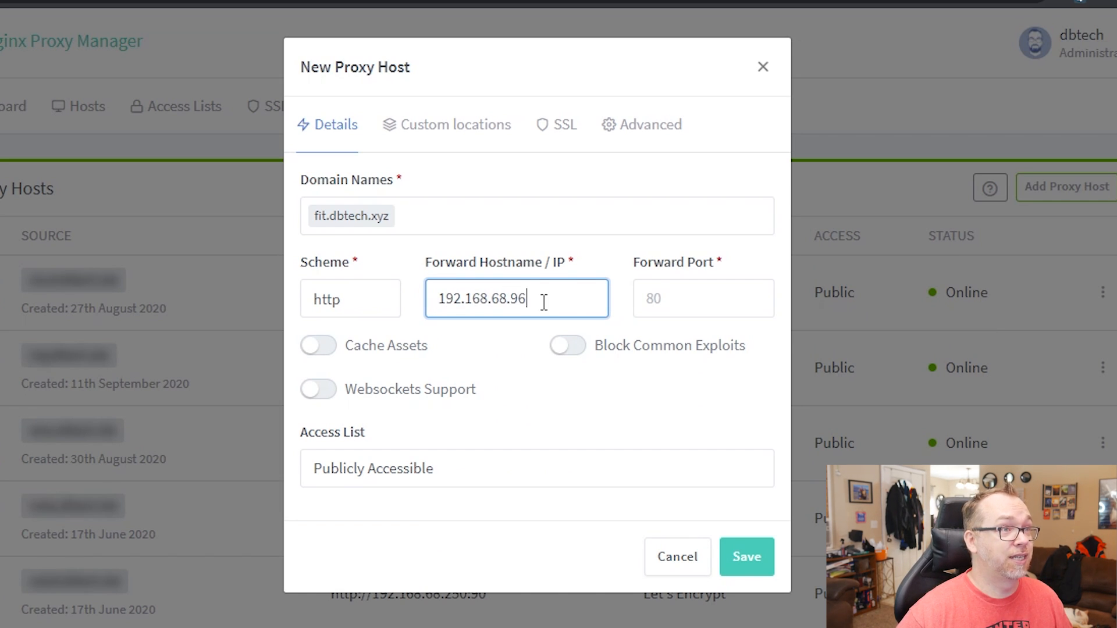
{"action": "type", "text": "8080"}
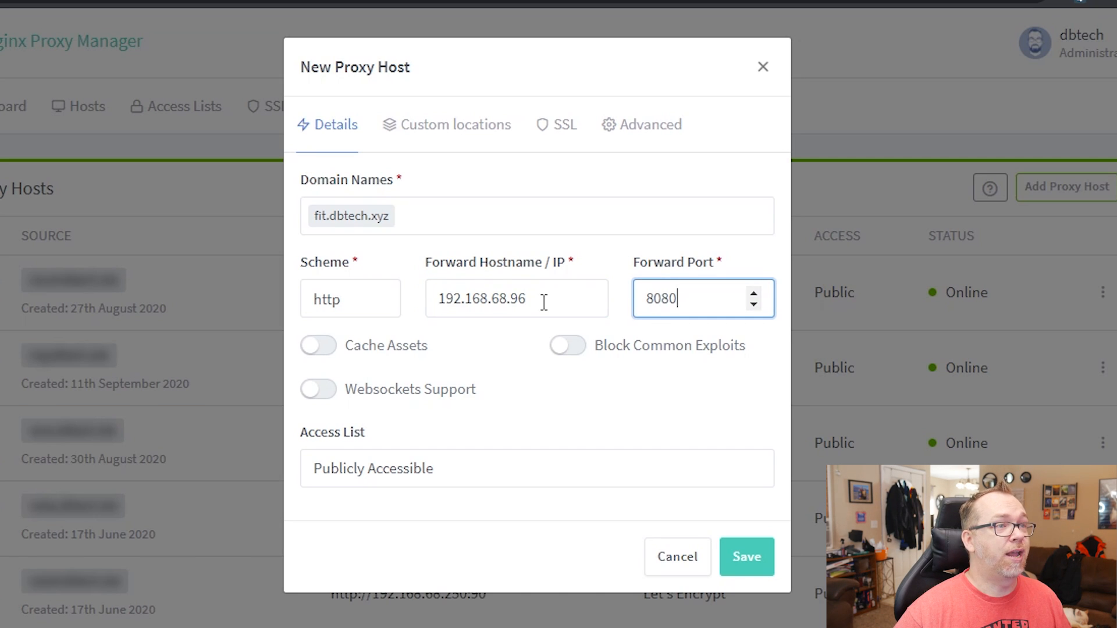
{"action": "left_click", "coordinate": [568, 346]}
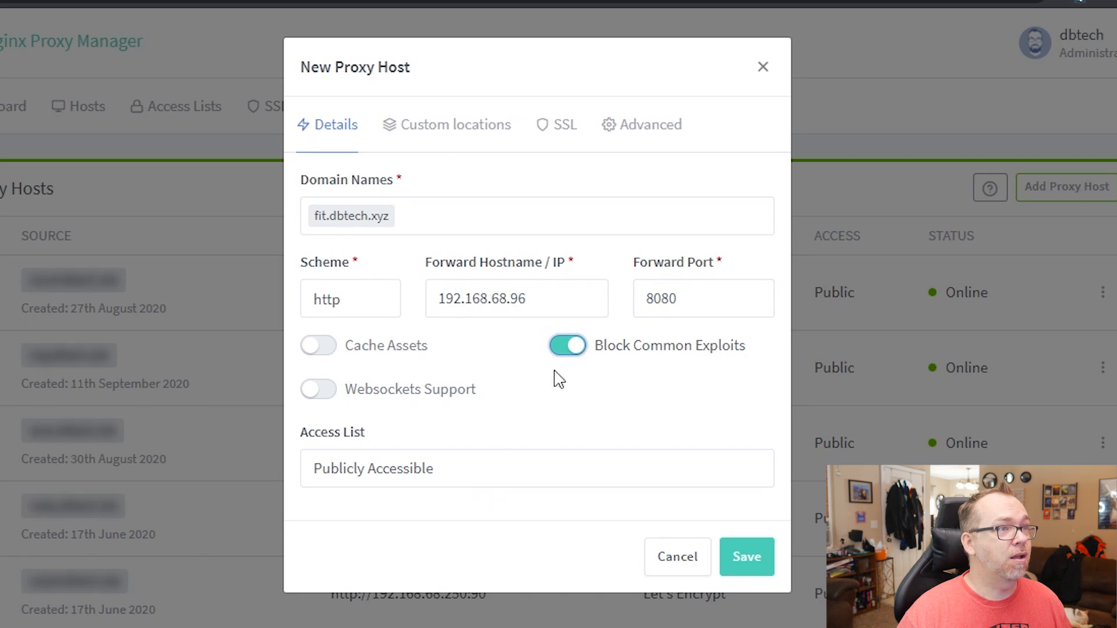
Request a new Let's Encrypt certificate with Force SSL and save the host.
{"action": "left_click", "coordinate": [566, 124]}
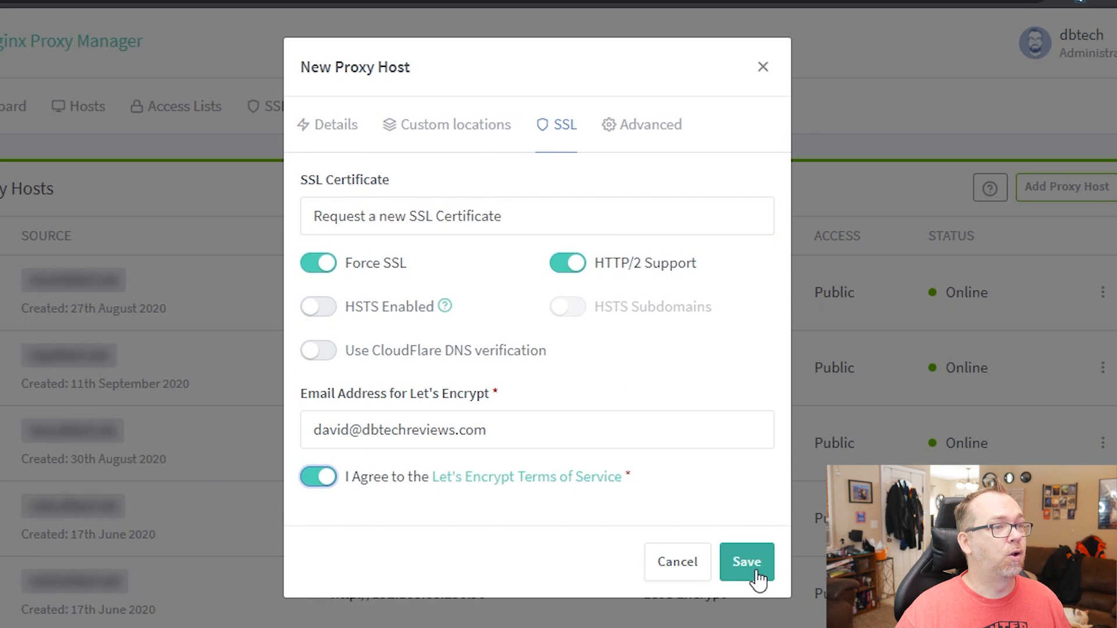
{"action": "left_click", "coordinate": [747, 562]}
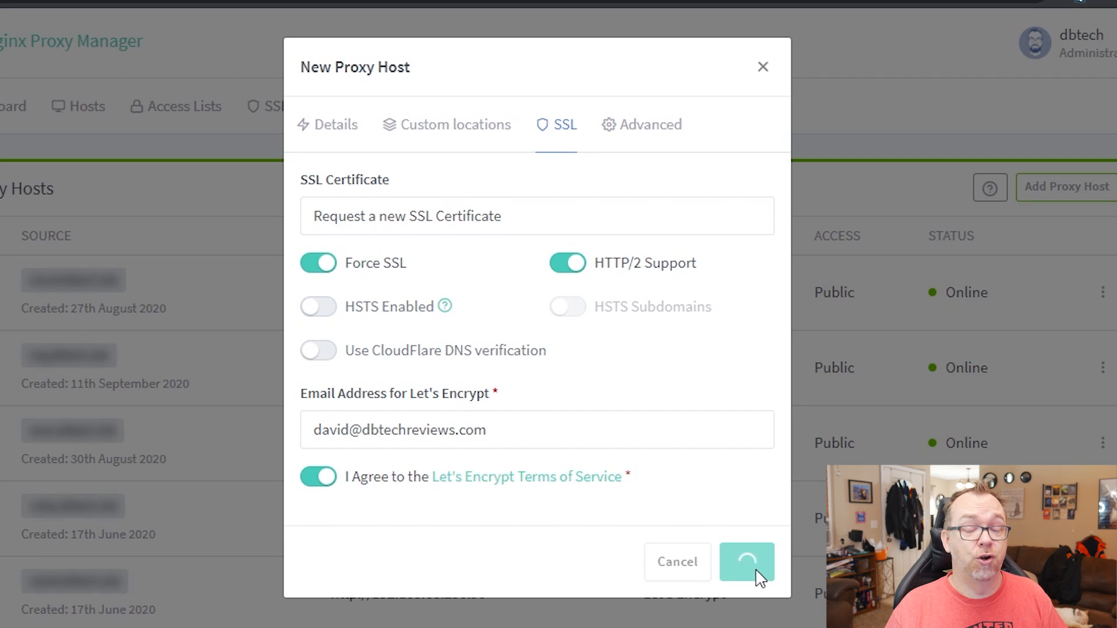
{"action": "left_click", "coordinate": [748, 563]}
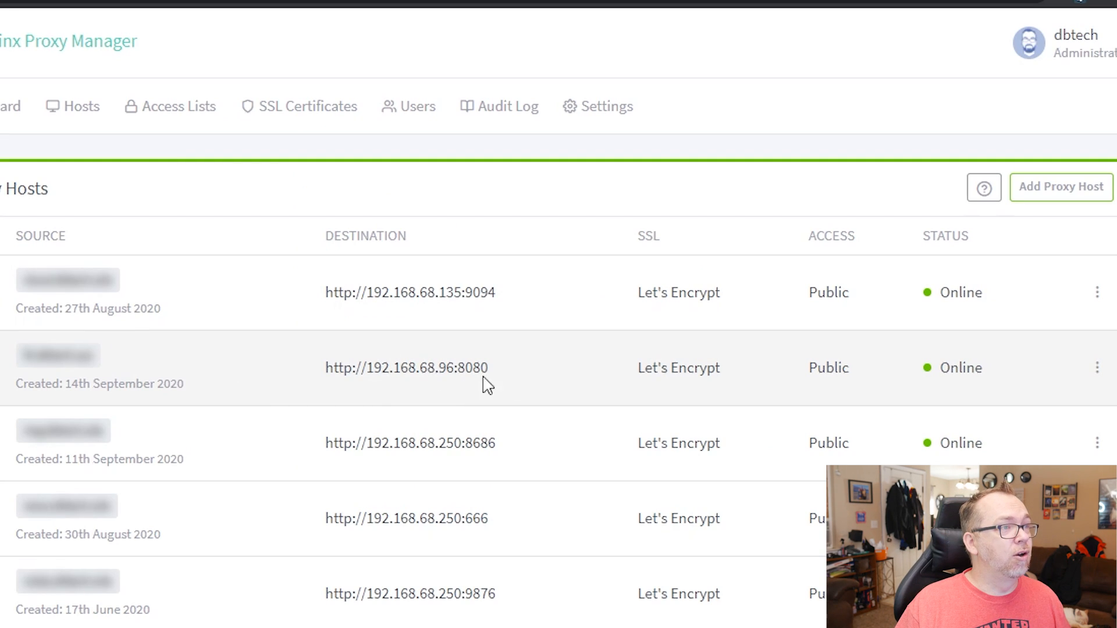
{"action": "mouse_move", "coordinate": [1097, 370]}
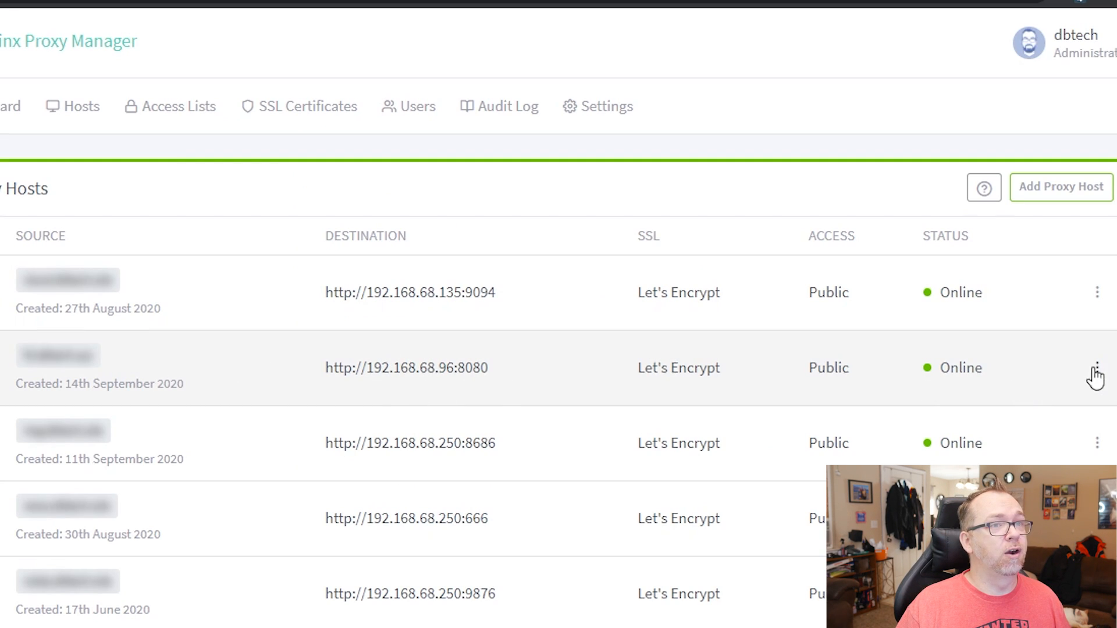
Confirm the fit.dbtech.xyz certificate and Force SSL in the host editor, then return to Cloudflare DNS.
{"action": "left_click", "coordinate": [1096, 368]}
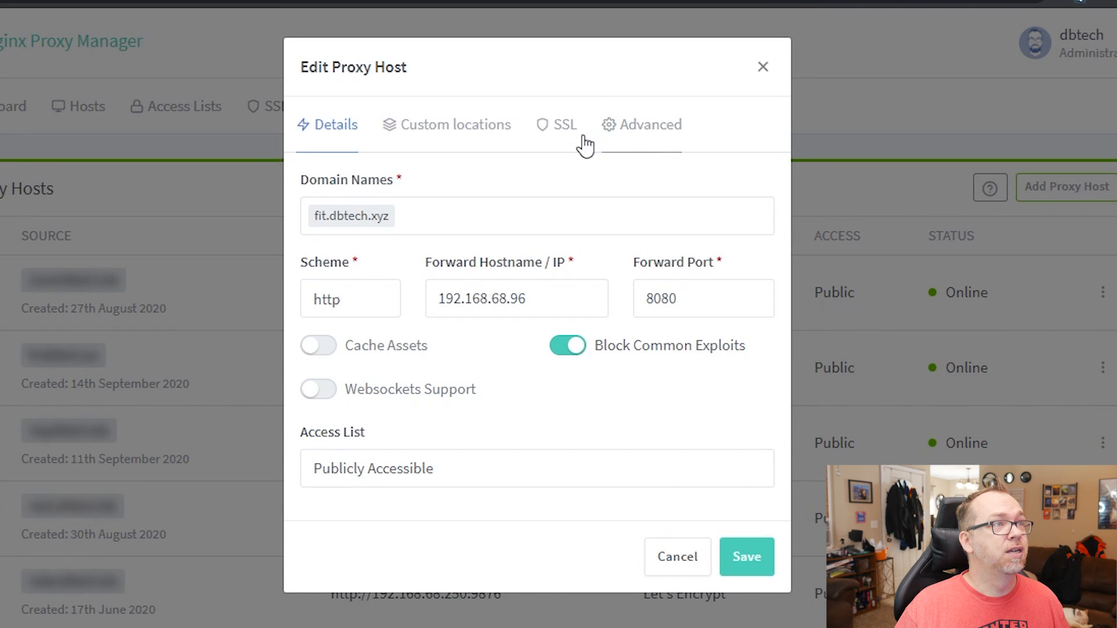
{"action": "left_click", "coordinate": [566, 124]}
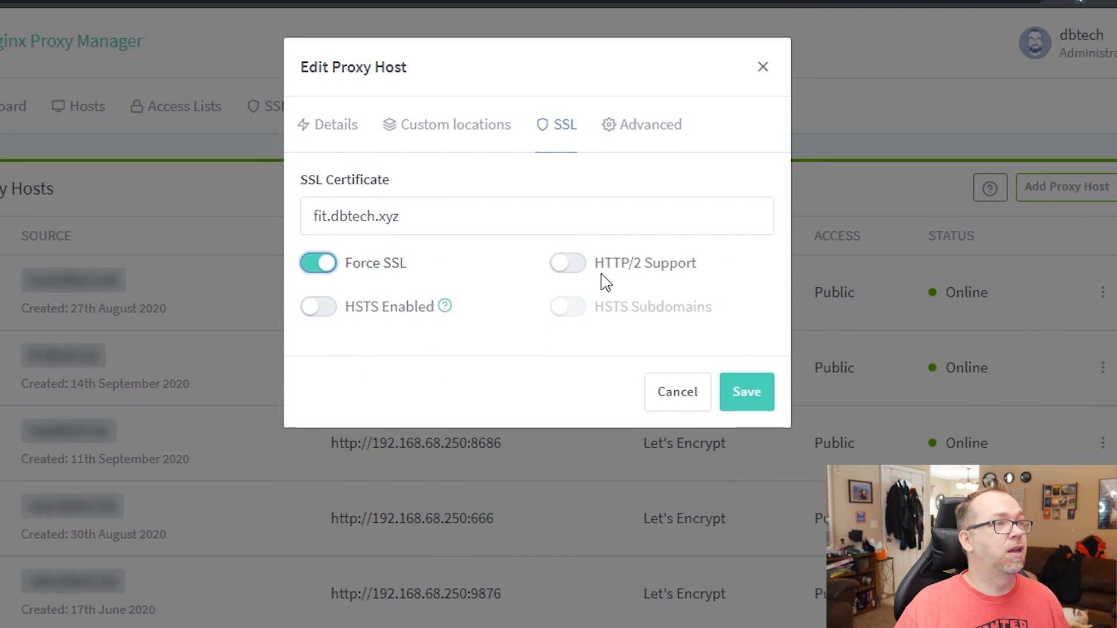
{"action": "left_click", "coordinate": [747, 392]}
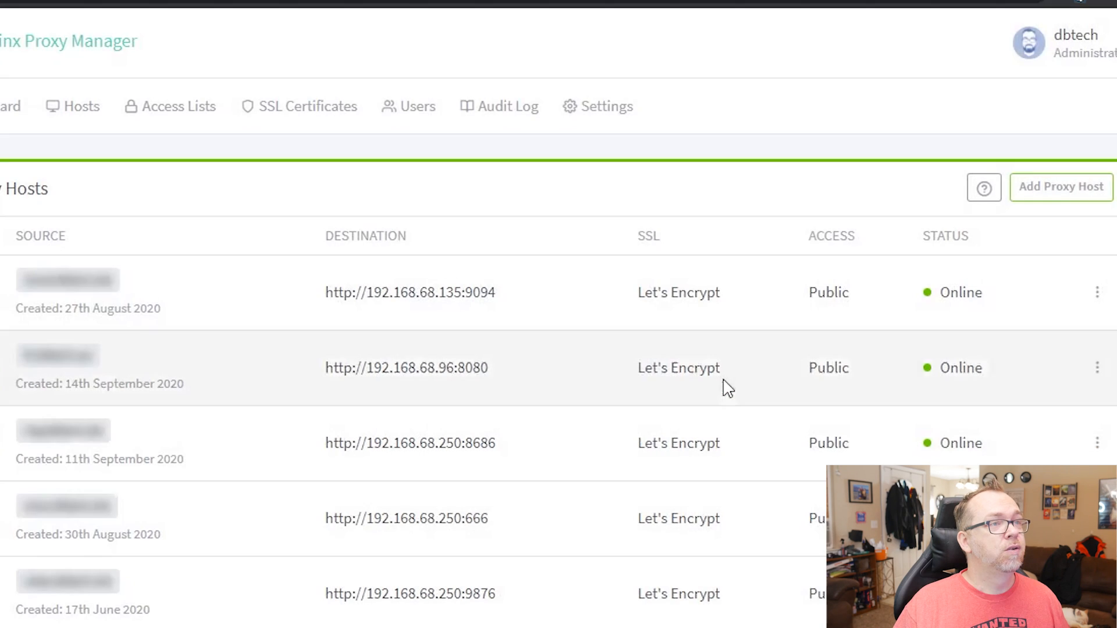
{"action": "left_click", "coordinate": [773, 9]}
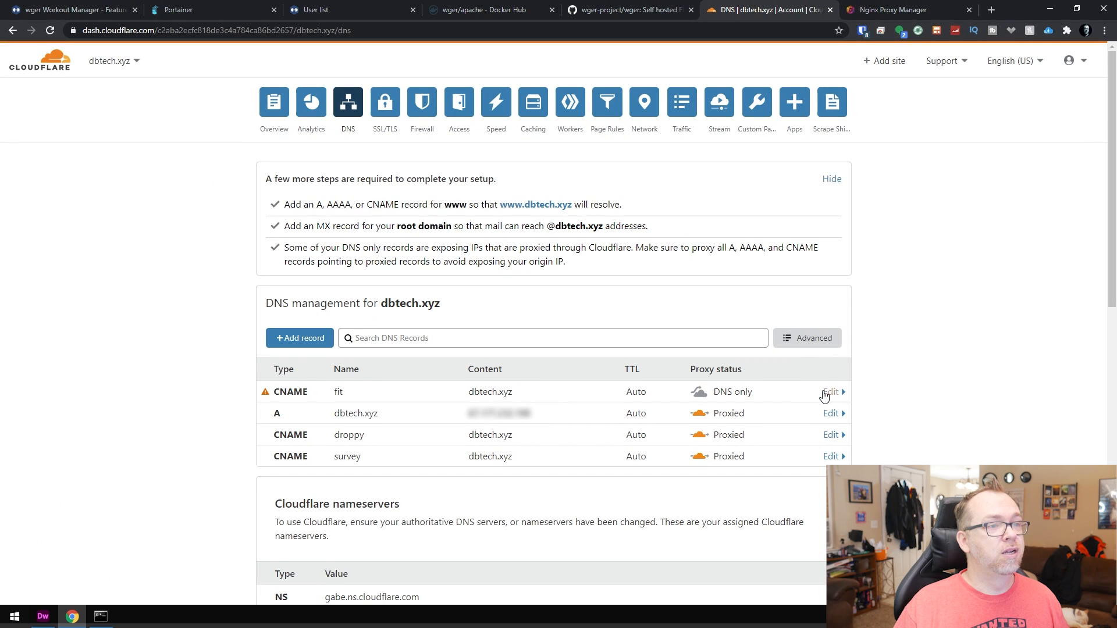
Switch the fit CNAME to Proxied, save, and load the wger welcome page at fit.dbtech.xyz.
{"action": "left_click", "coordinate": [831, 391]}
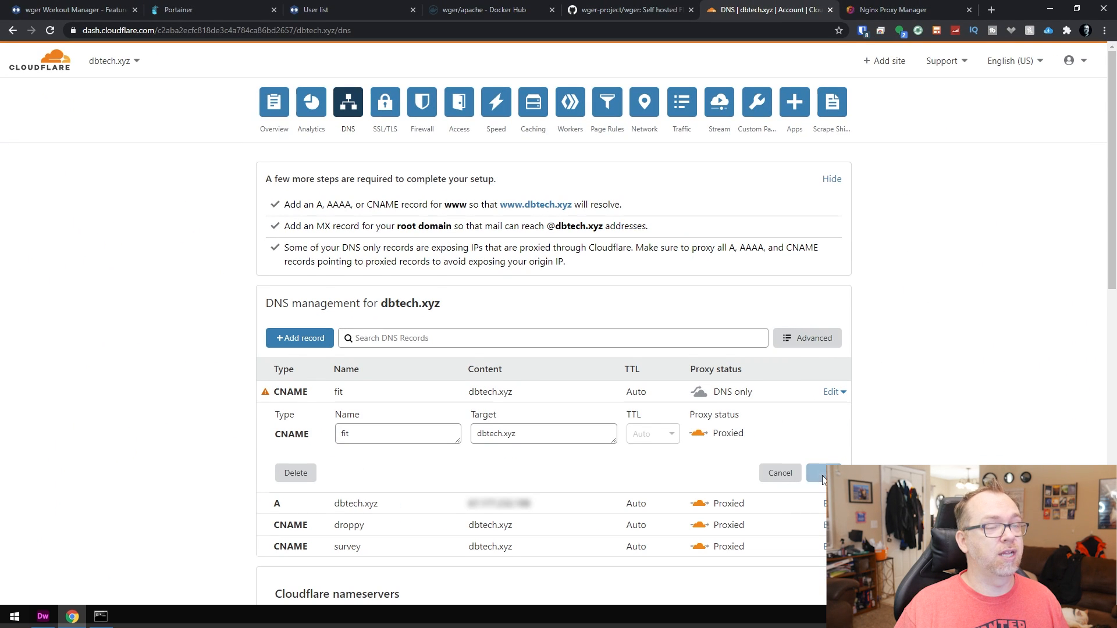
{"action": "left_click", "coordinate": [897, 9]}
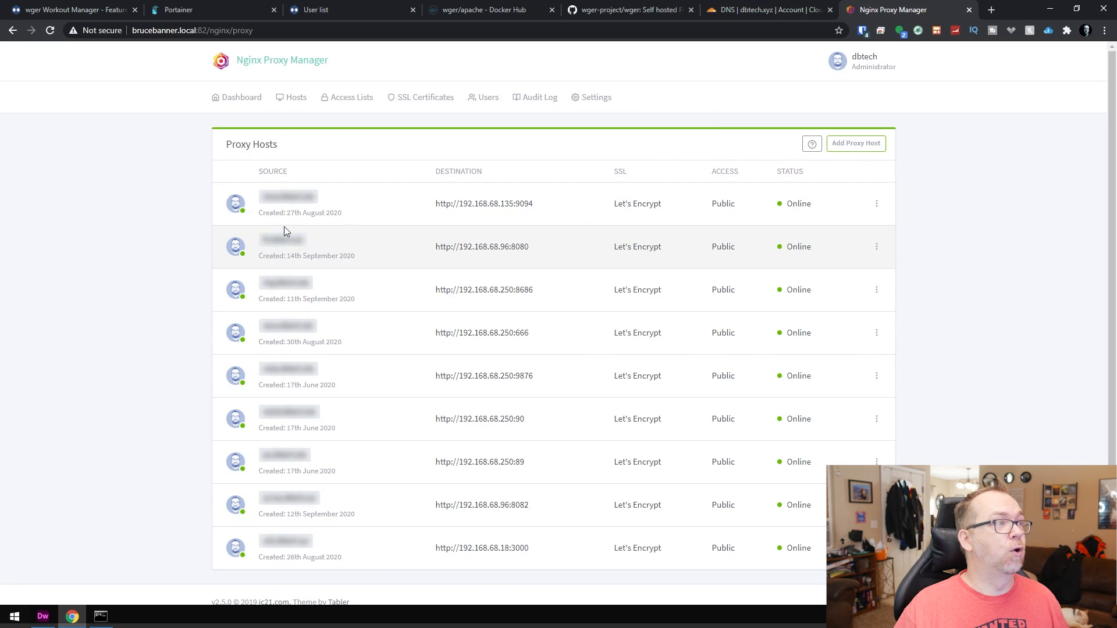
{"action": "left_click", "coordinate": [920, 9]}
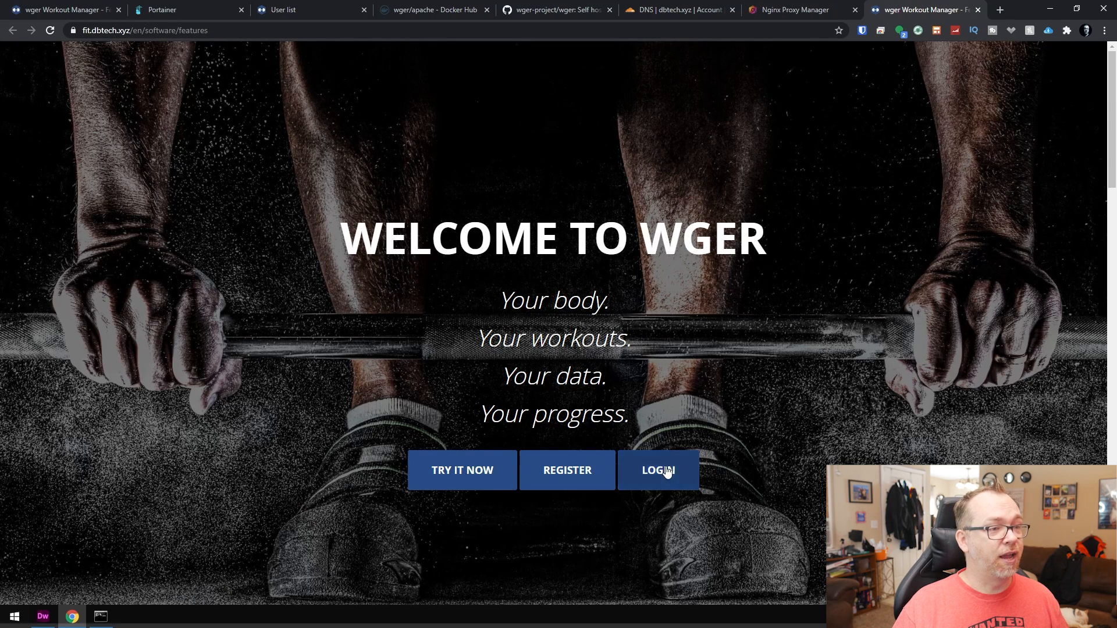
Log into wger at fit.dbtech.xyz as admin and go to My preferences from the Administrator menu.
{"action": "left_click", "coordinate": [657, 470]}
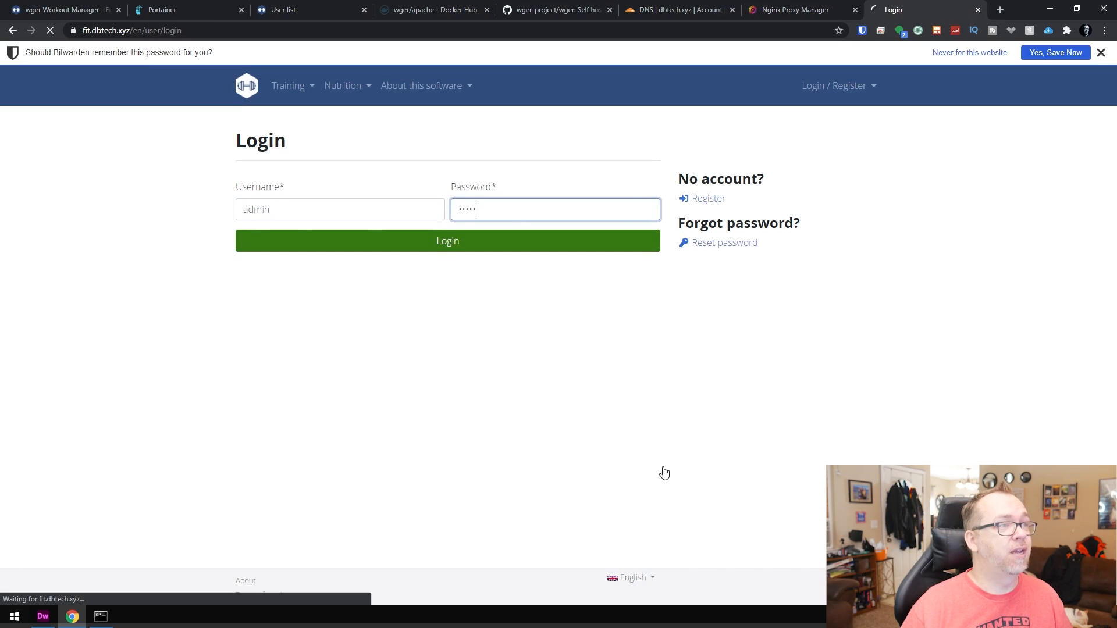
{"action": "left_click", "coordinate": [447, 241]}
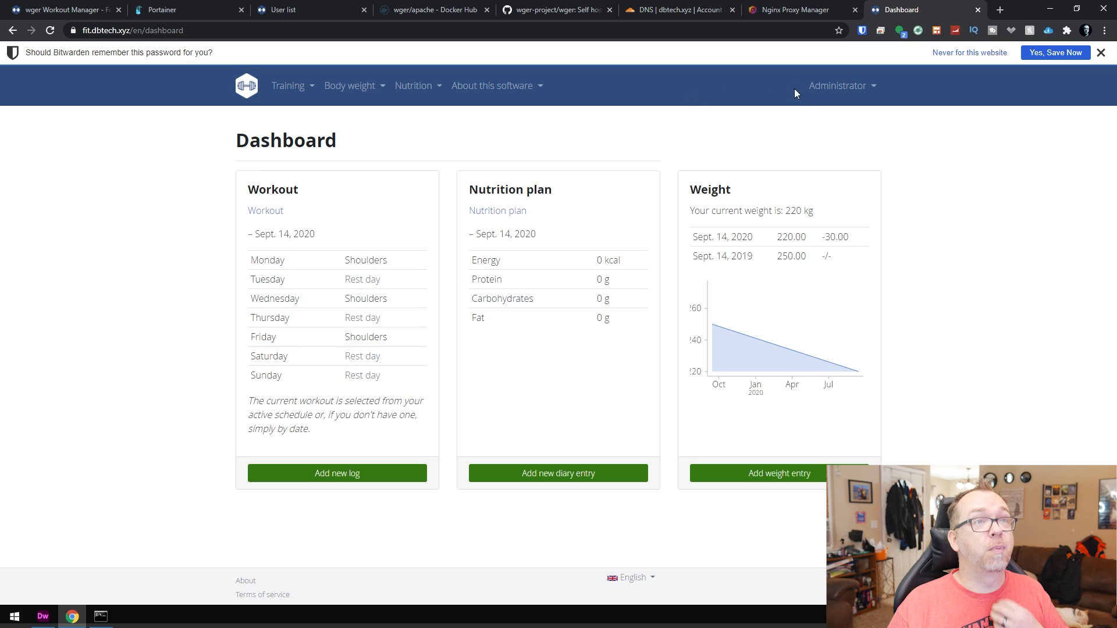
{"action": "left_click", "coordinate": [838, 87]}
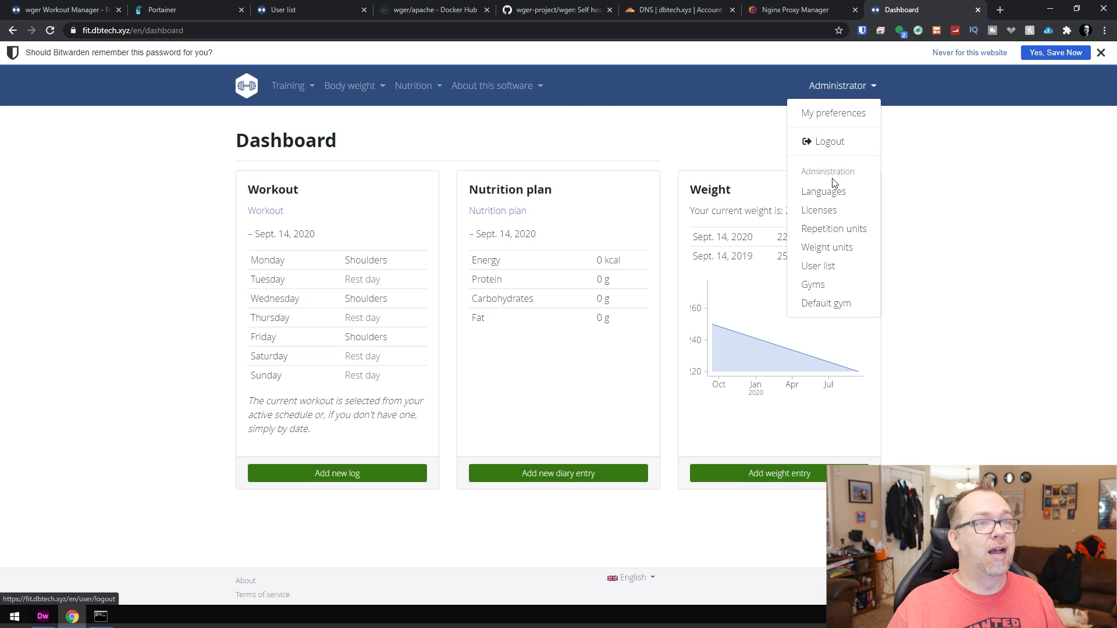
{"action": "left_click", "coordinate": [833, 113]}
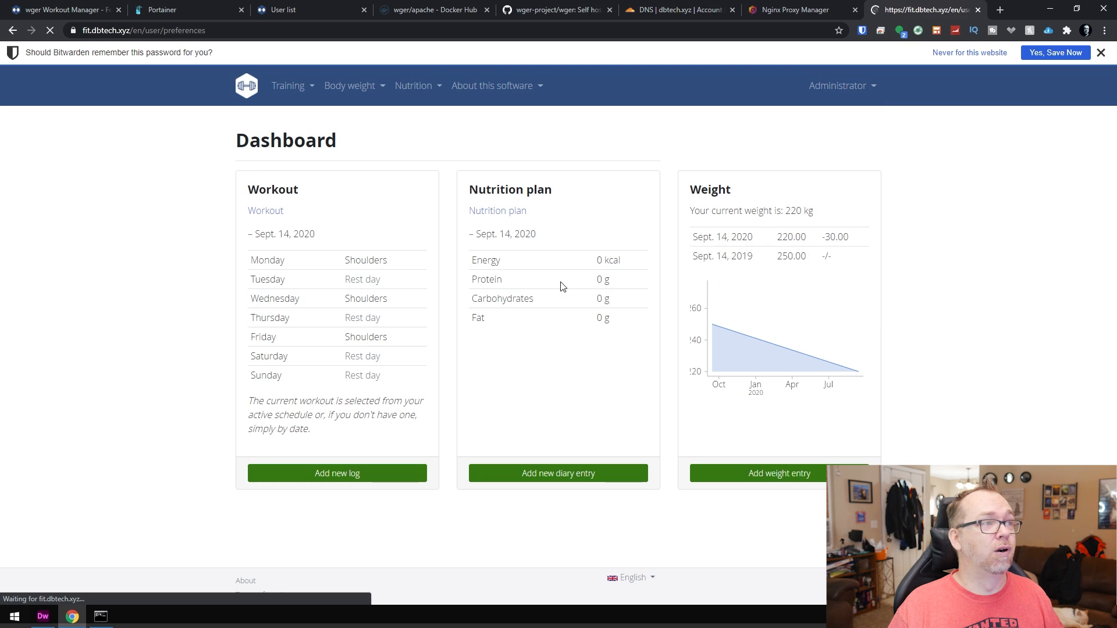